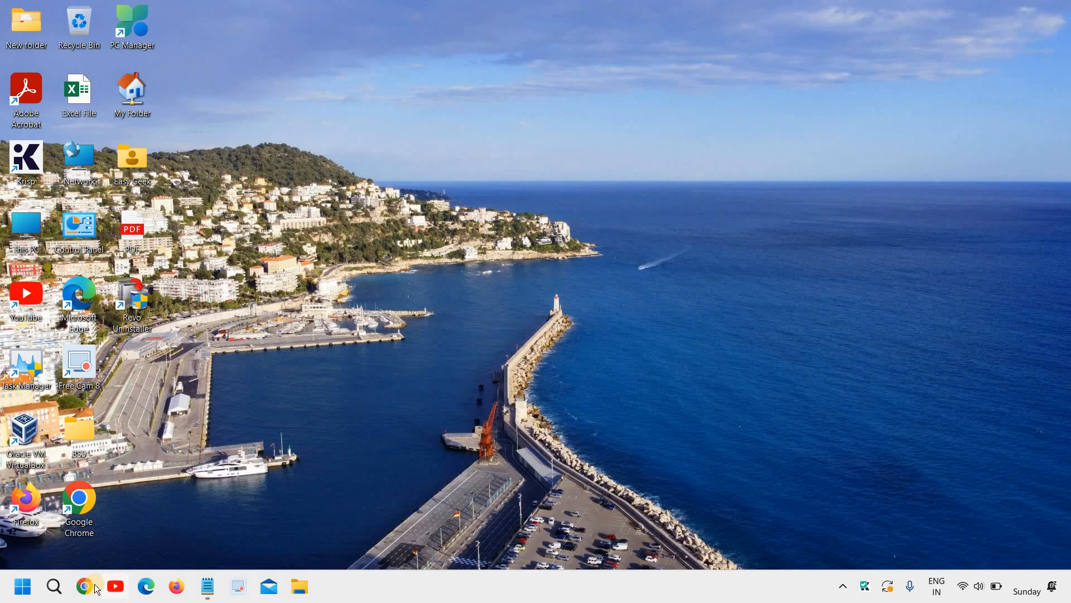
pyautogui.moveTo(84, 587)
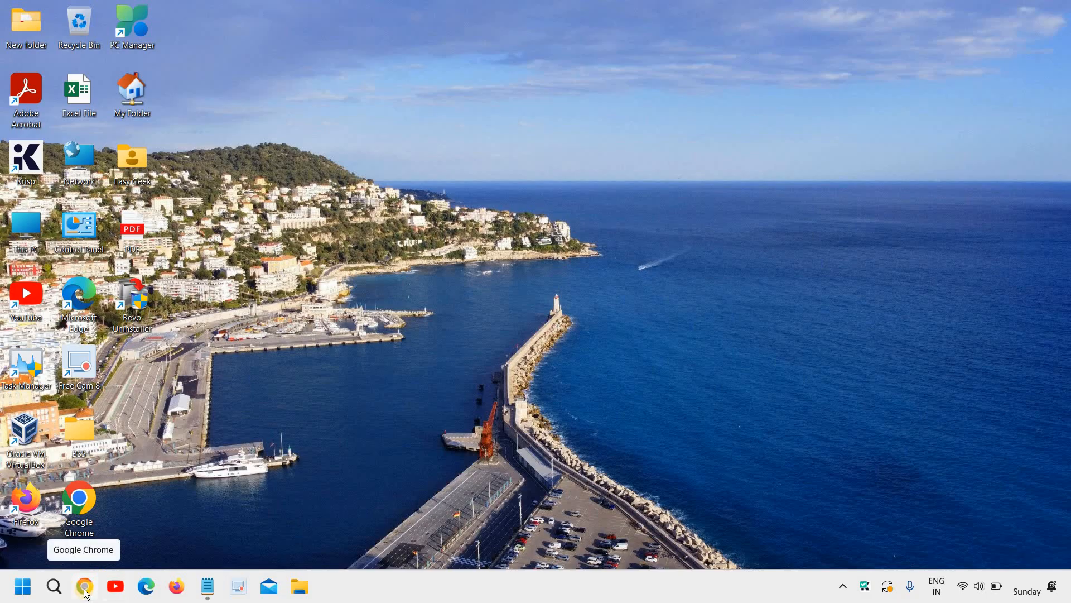
# Launch Chrome and run a Google search for 'windows 10 iso download'
pyautogui.click(83, 585)
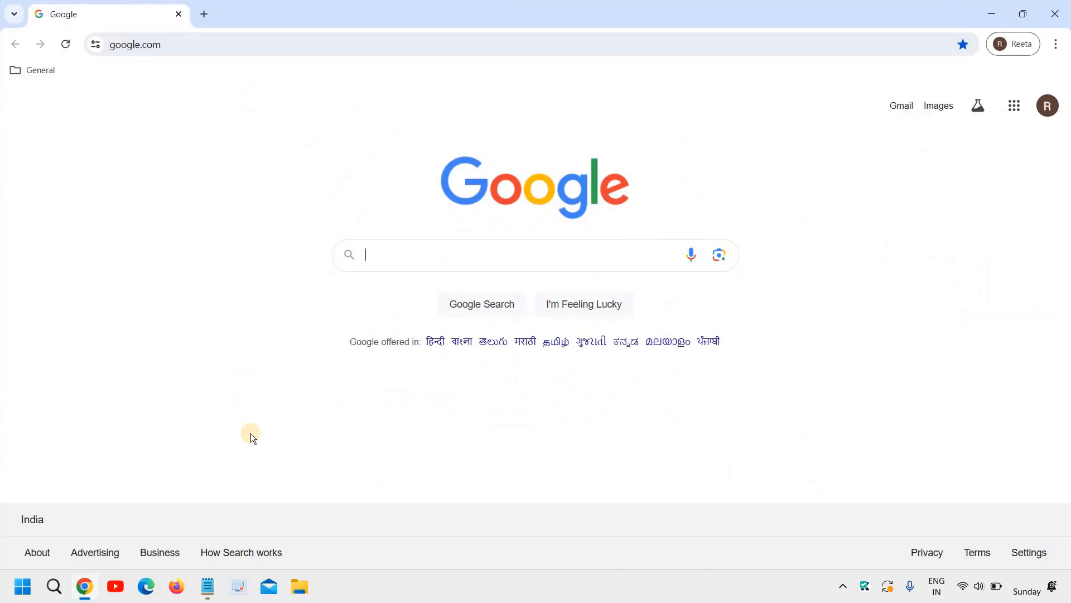
pyautogui.click(533, 255)
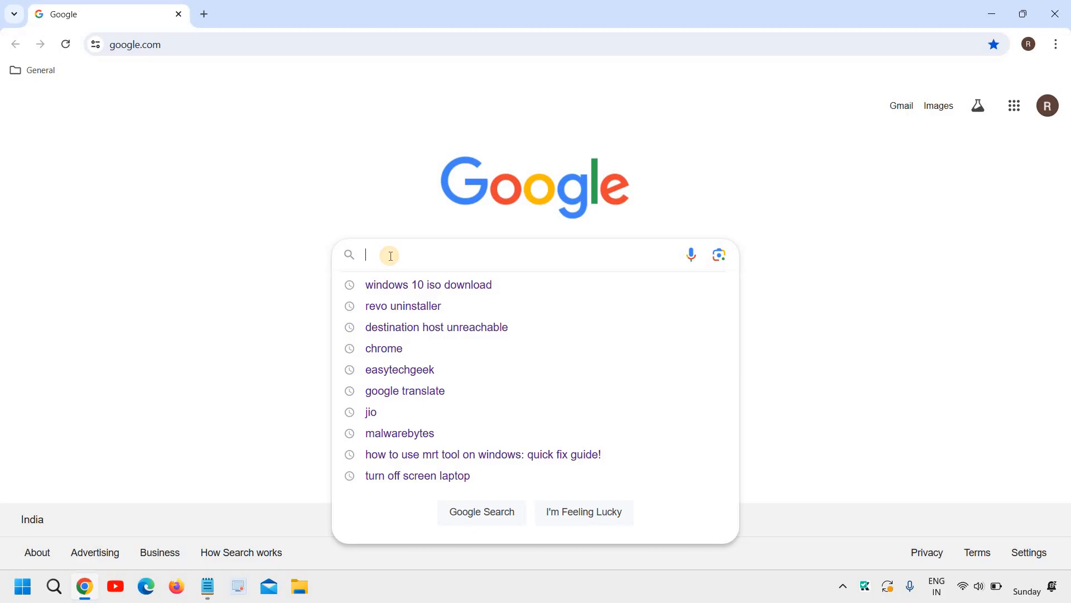
pyautogui.click(429, 286)
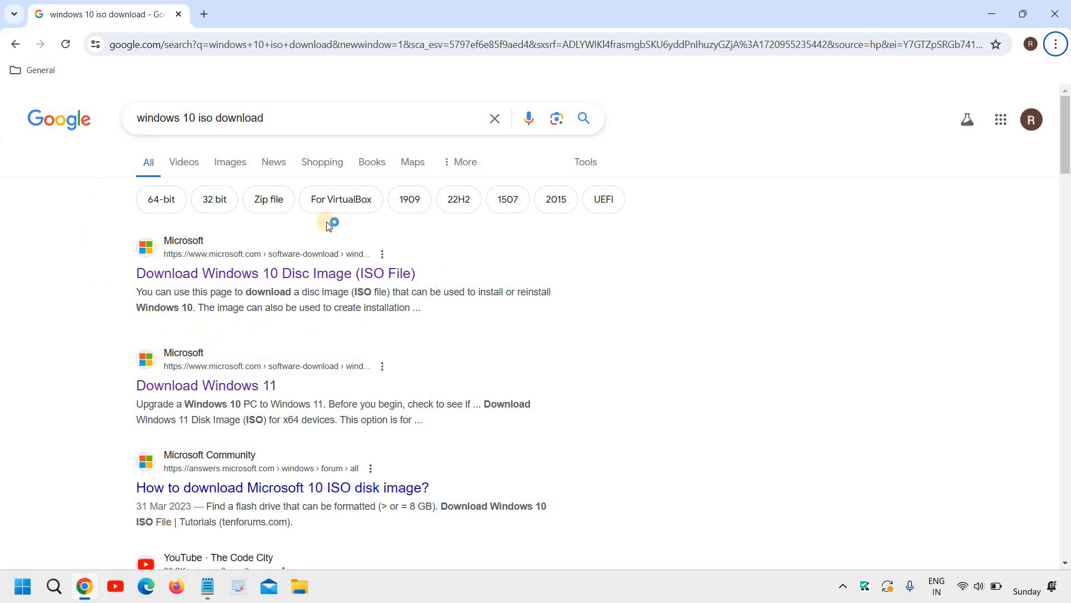
pyautogui.moveTo(276, 273)
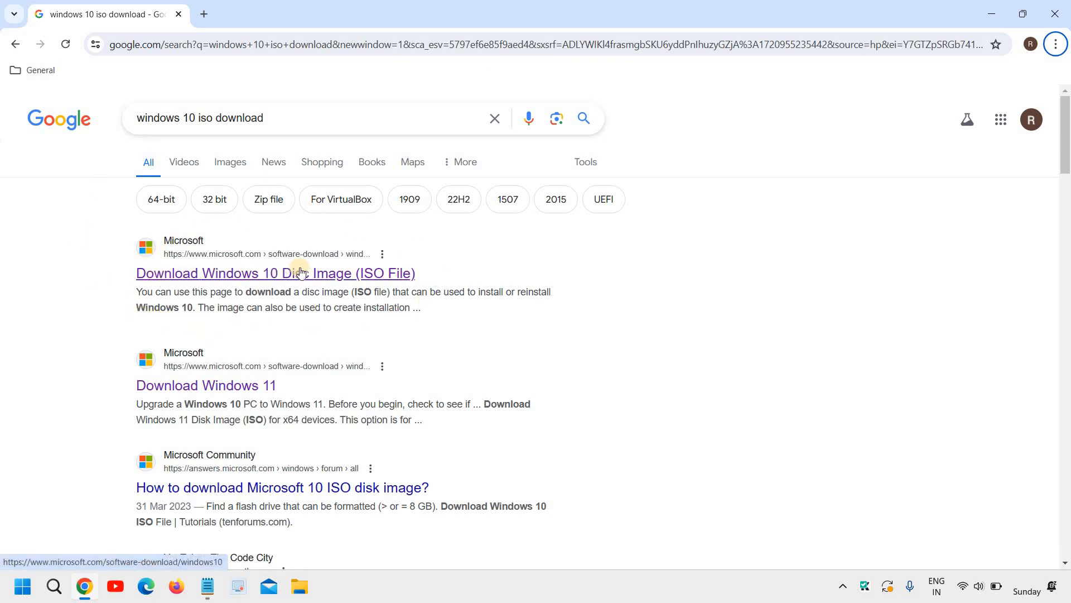
pyautogui.moveTo(225, 258)
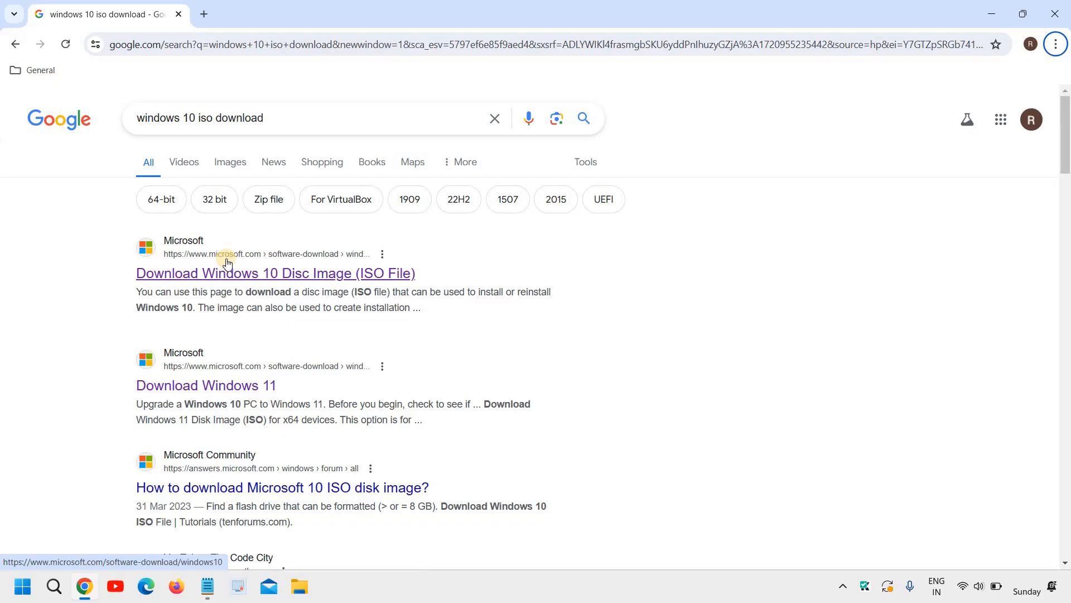
pyautogui.moveTo(280, 278)
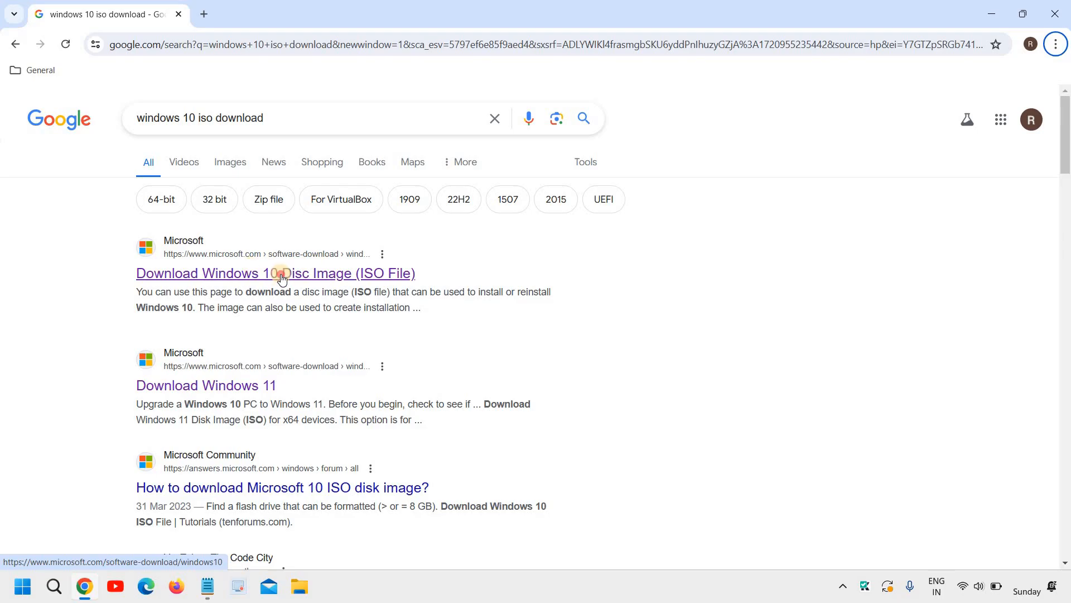
# From Microsoft's Windows 10 ISO page, download the media creation tool via 'Download tool now'
pyautogui.click(275, 273)
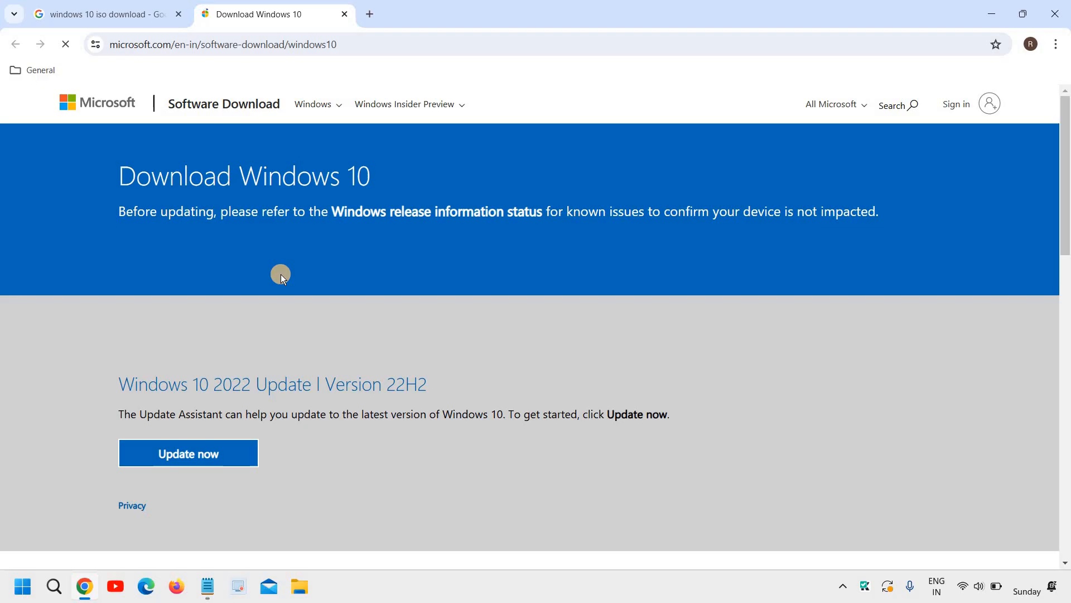
pyautogui.moveTo(246, 212)
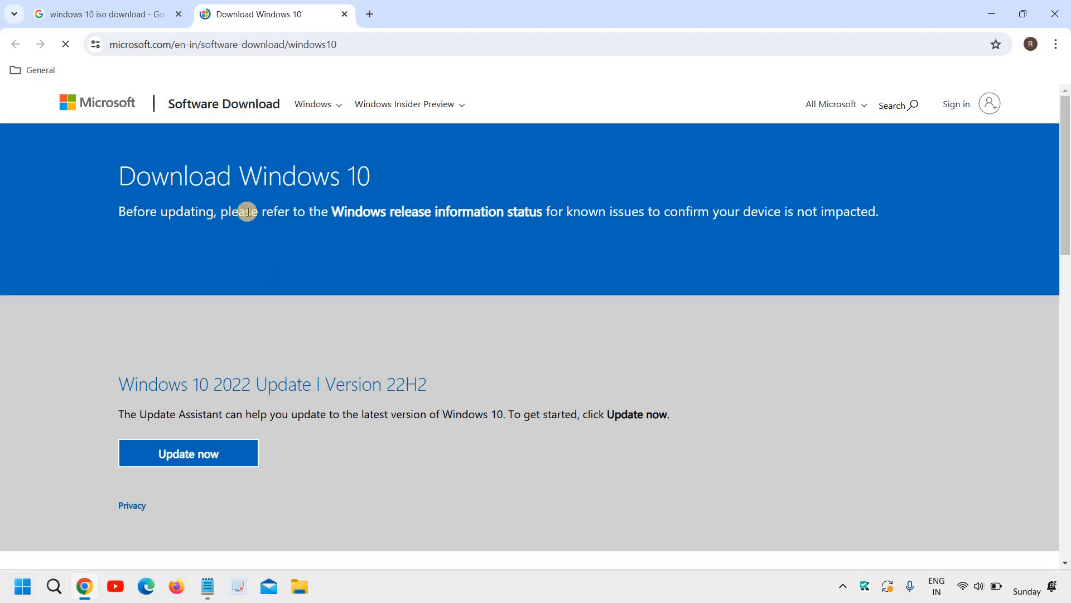
pyautogui.scroll(-3)
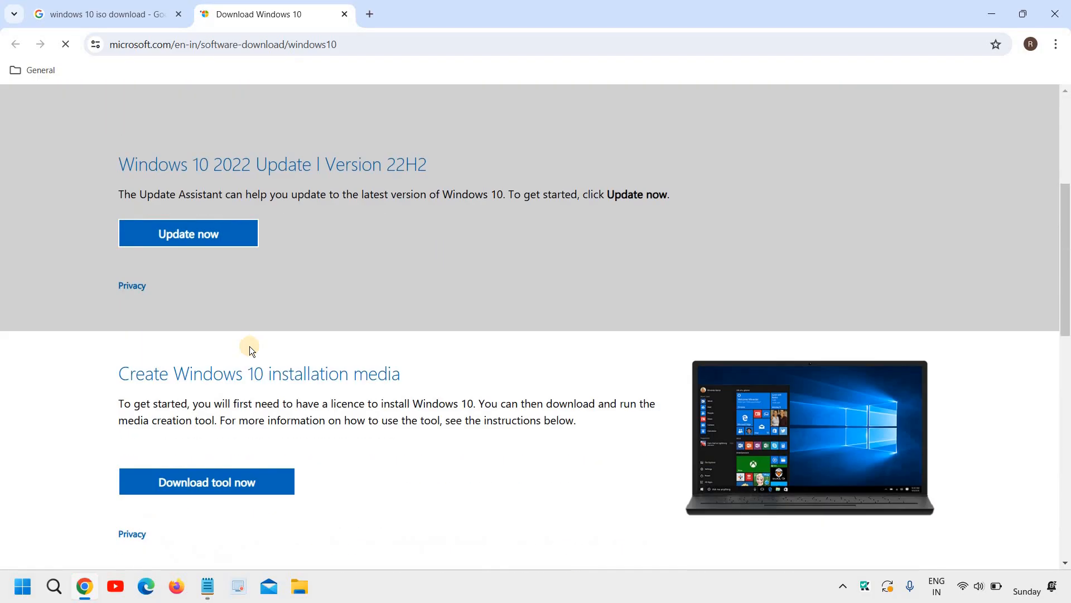
pyautogui.scroll(-3)
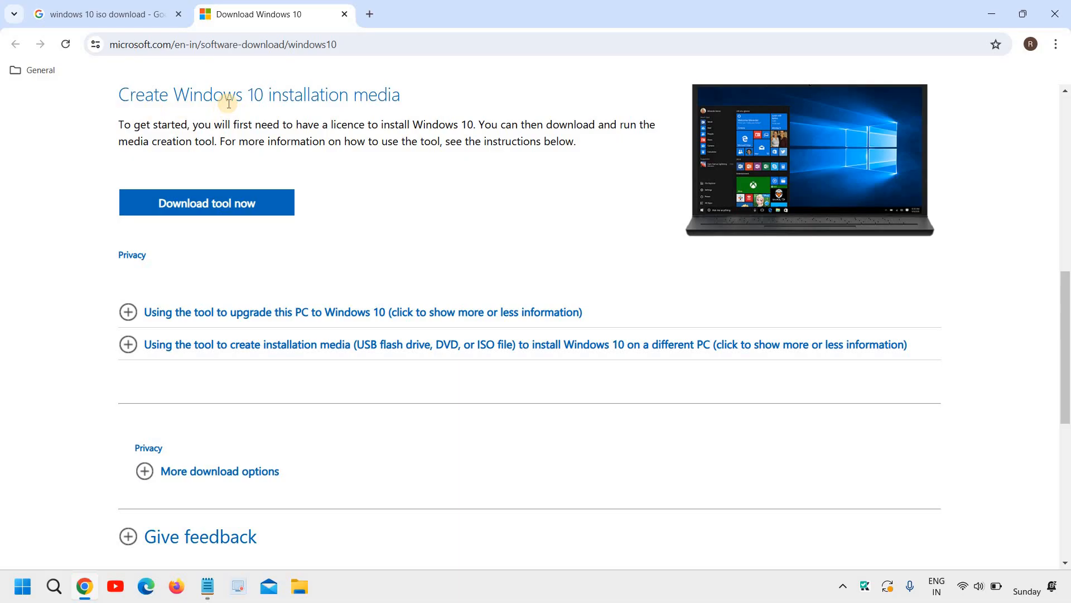
pyautogui.moveTo(266, 283)
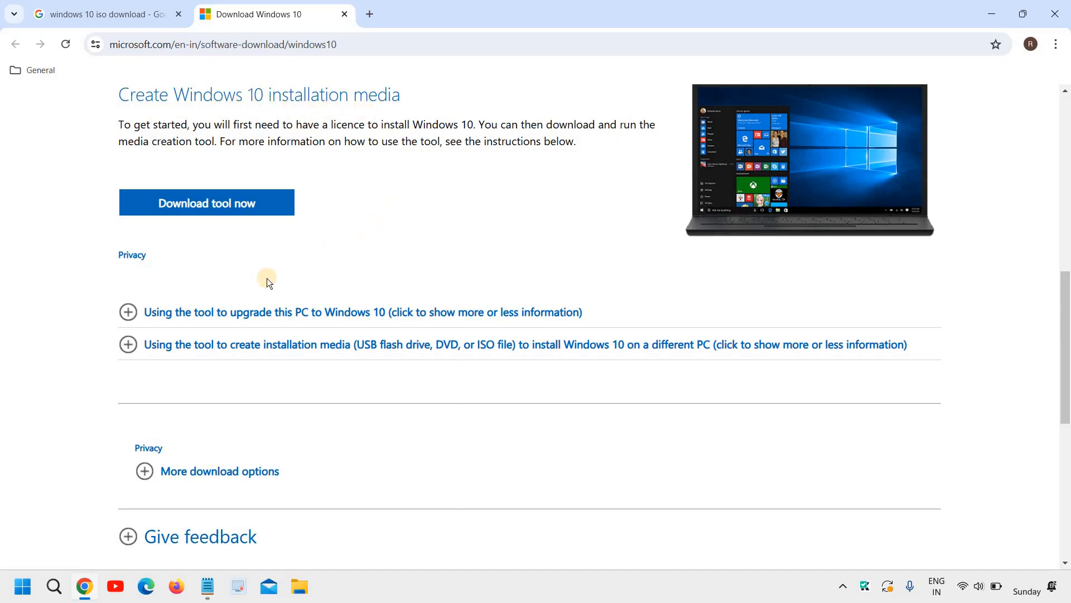
pyautogui.moveTo(162, 354)
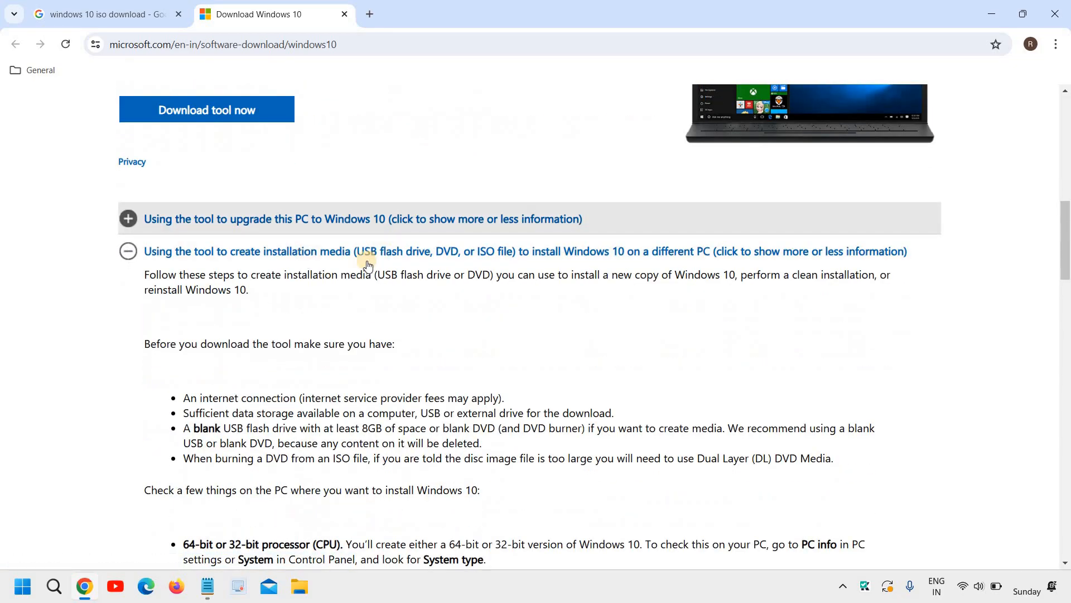
pyautogui.moveTo(443, 266)
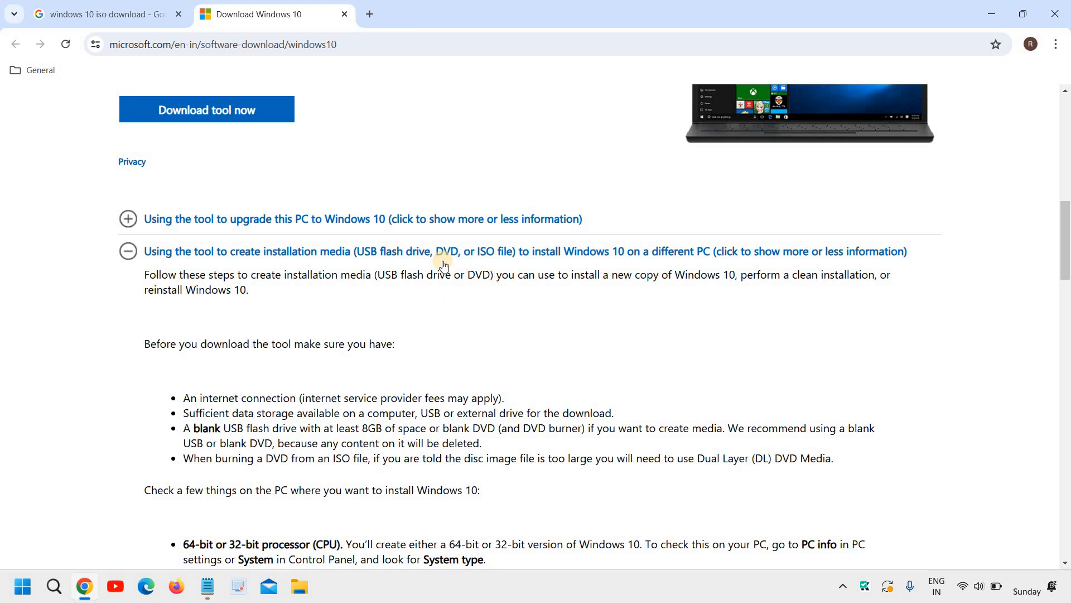
pyautogui.scroll(-3)
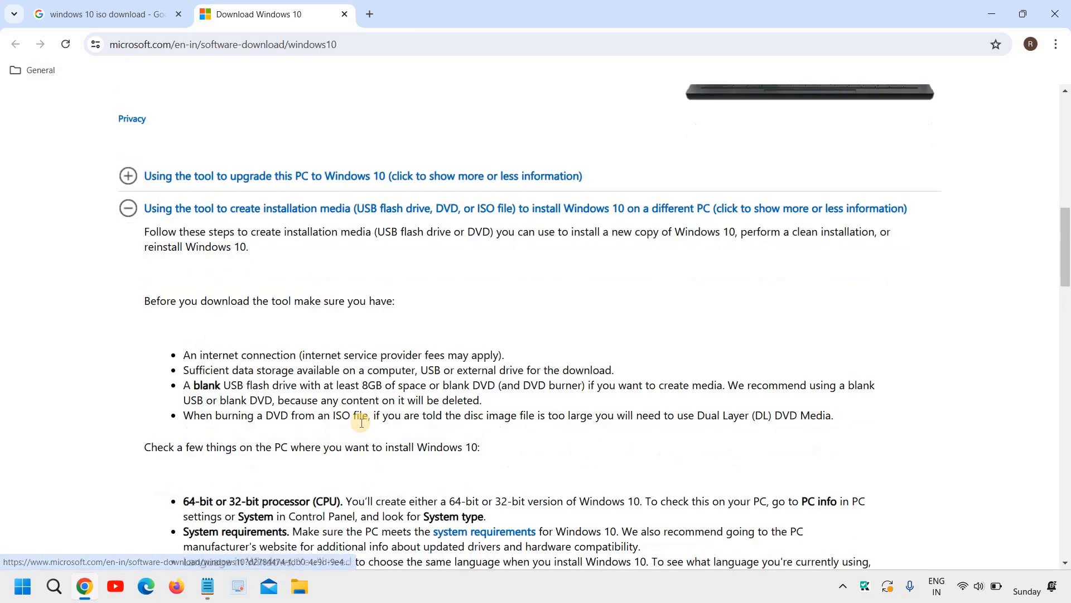
pyautogui.scroll(3)
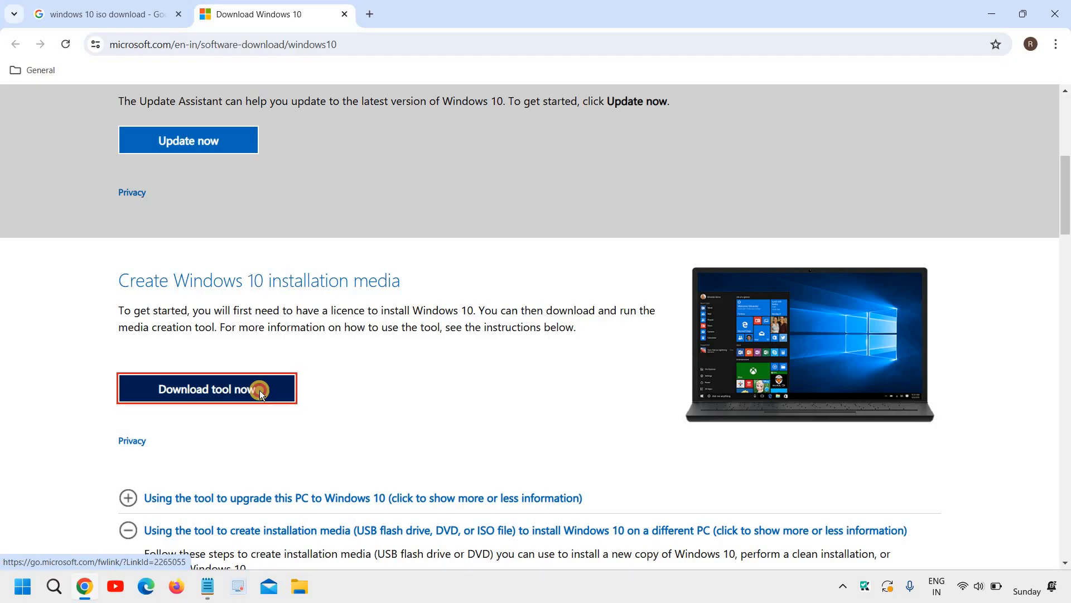
pyautogui.click(207, 389)
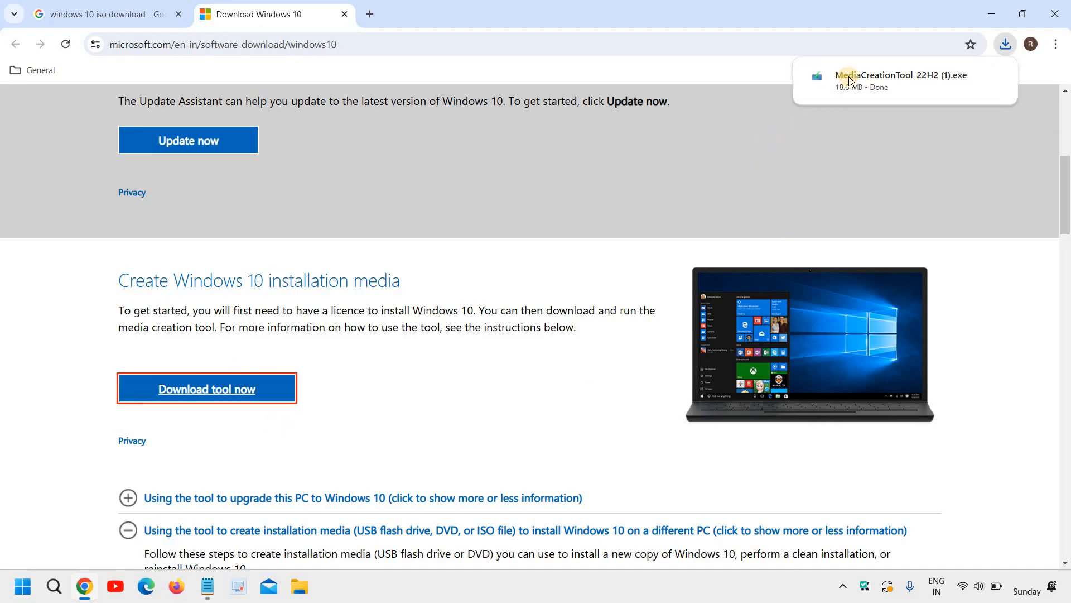
pyautogui.moveTo(854, 80)
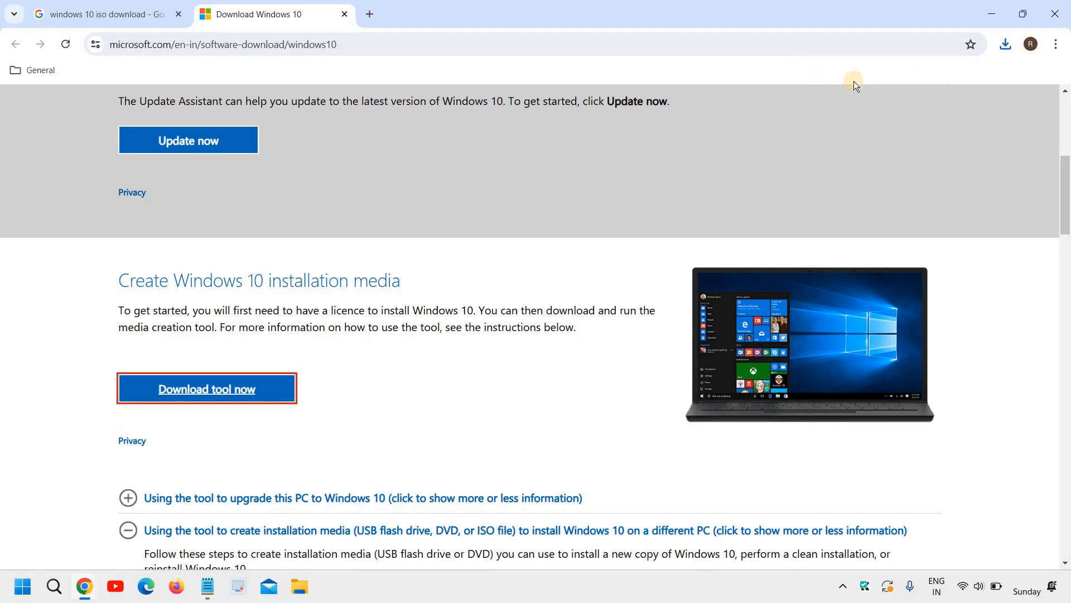
pyautogui.moveTo(856, 85)
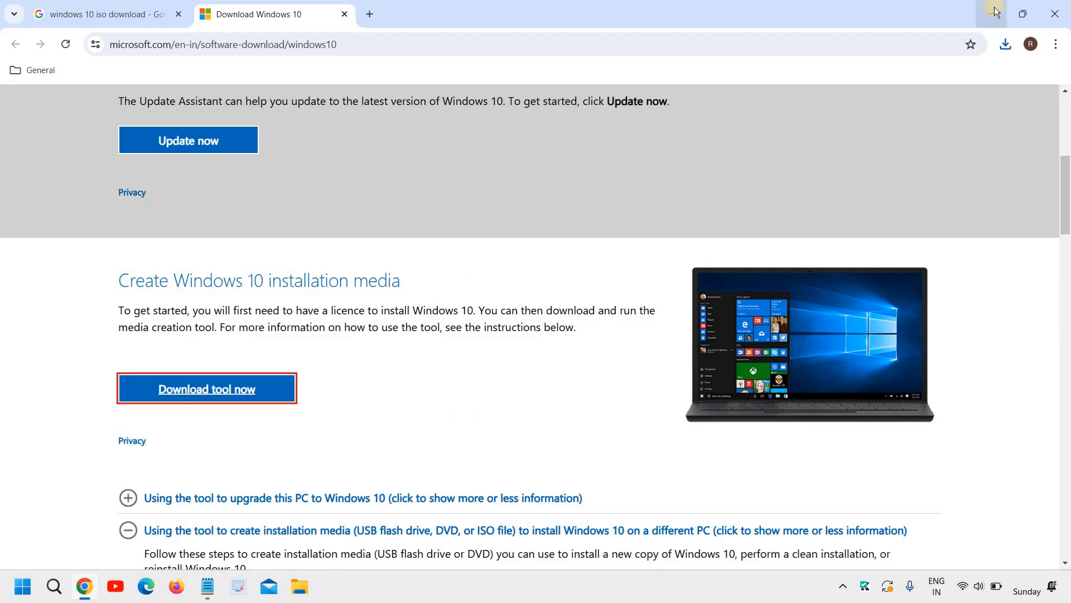
# Minimize Chrome so the downloaded MediaCreationTool can run on the desktop
pyautogui.click(207, 389)
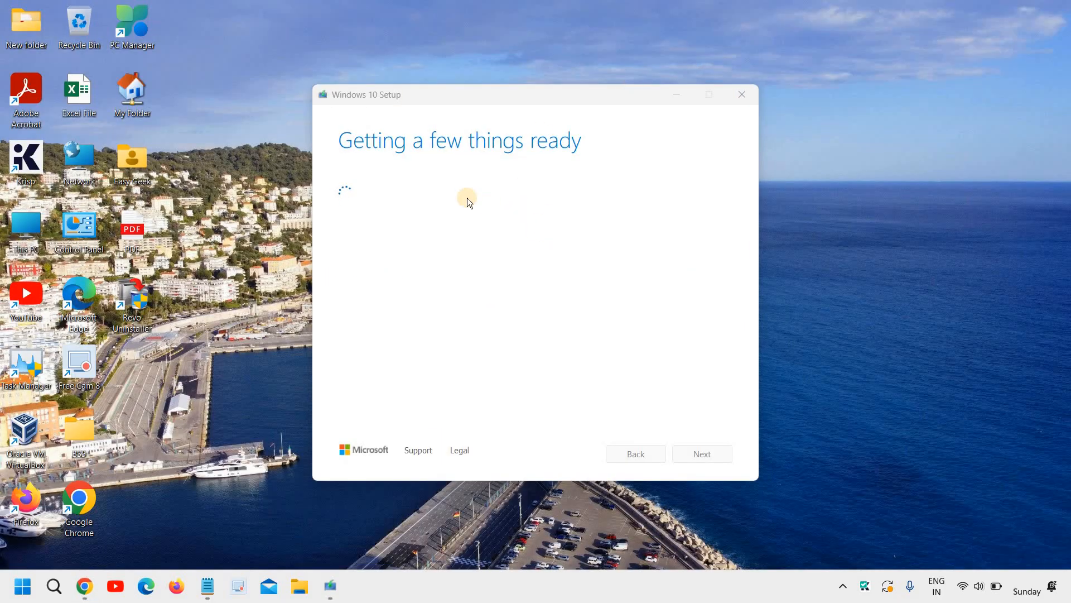
pyautogui.moveTo(398, 102)
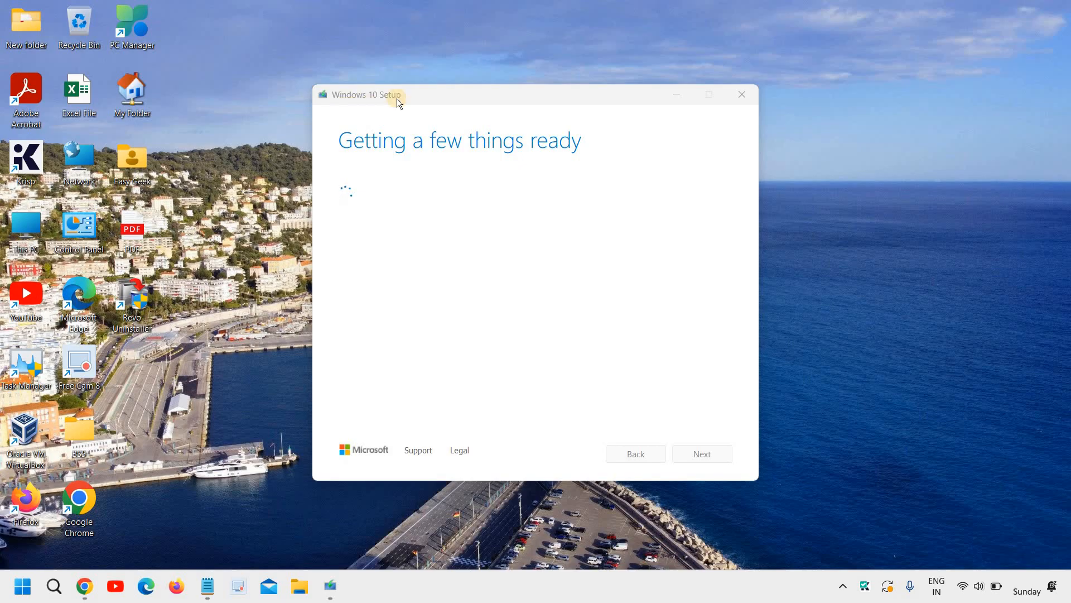
pyautogui.moveTo(428, 176)
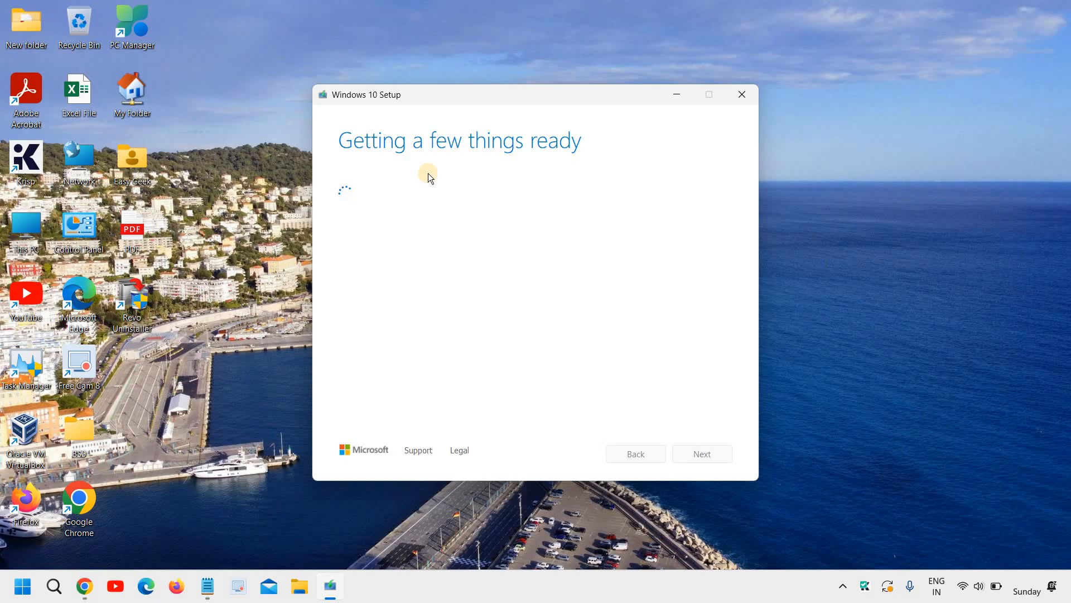
pyautogui.moveTo(406, 238)
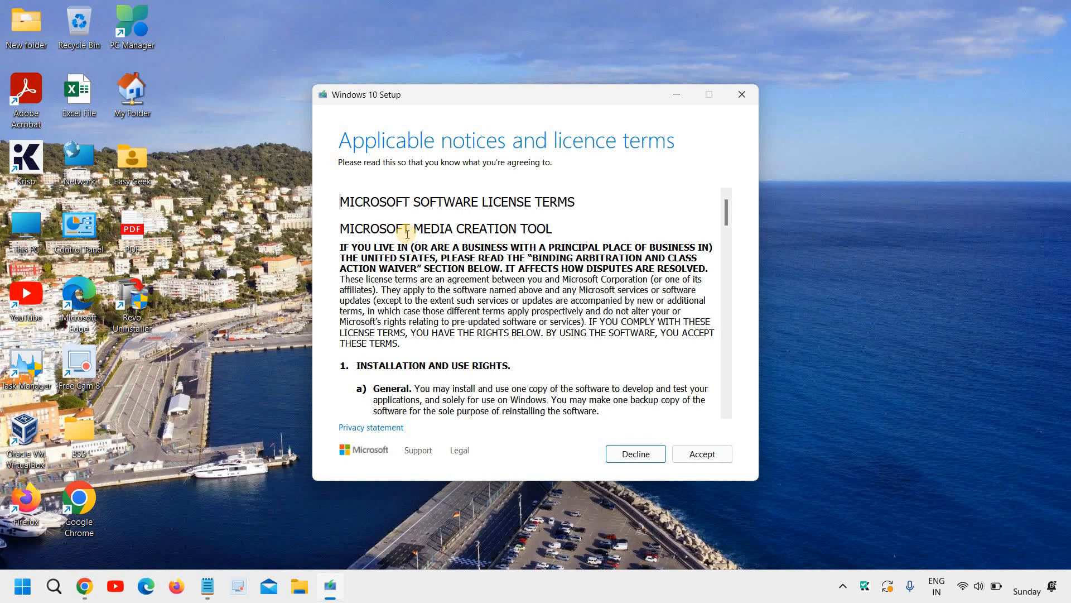
pyautogui.moveTo(431, 146)
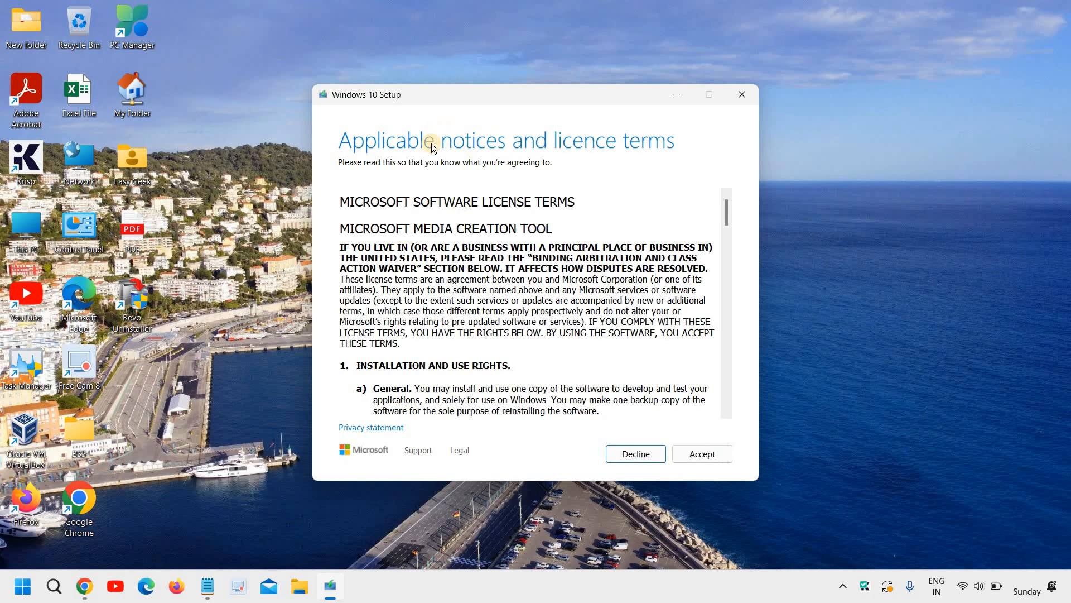
pyautogui.moveTo(386, 106)
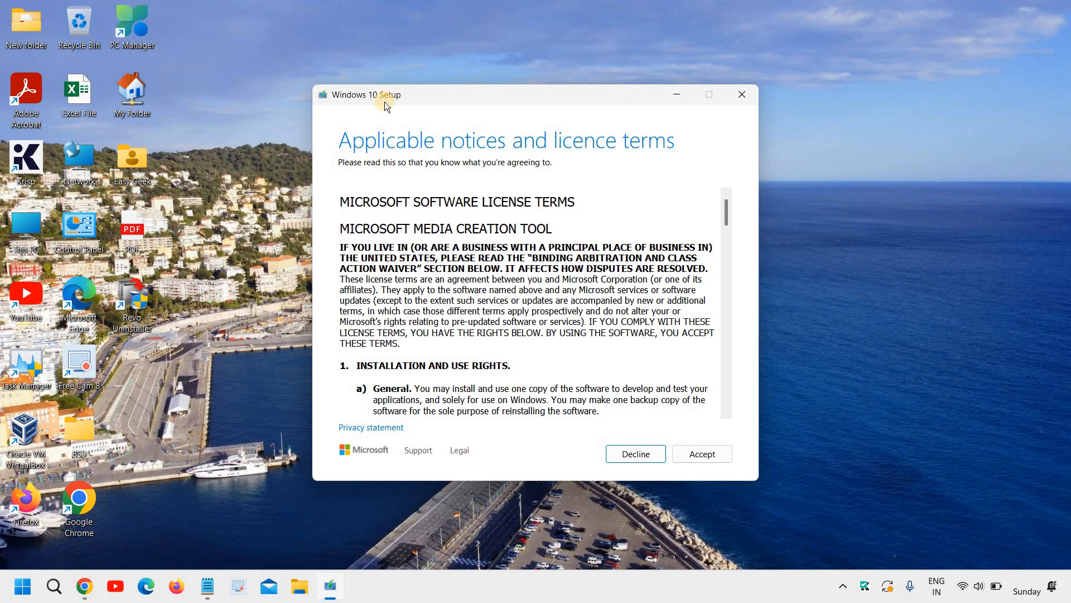
# Read through and accept the Windows 10 Setup licence terms
pyautogui.scroll(-3)
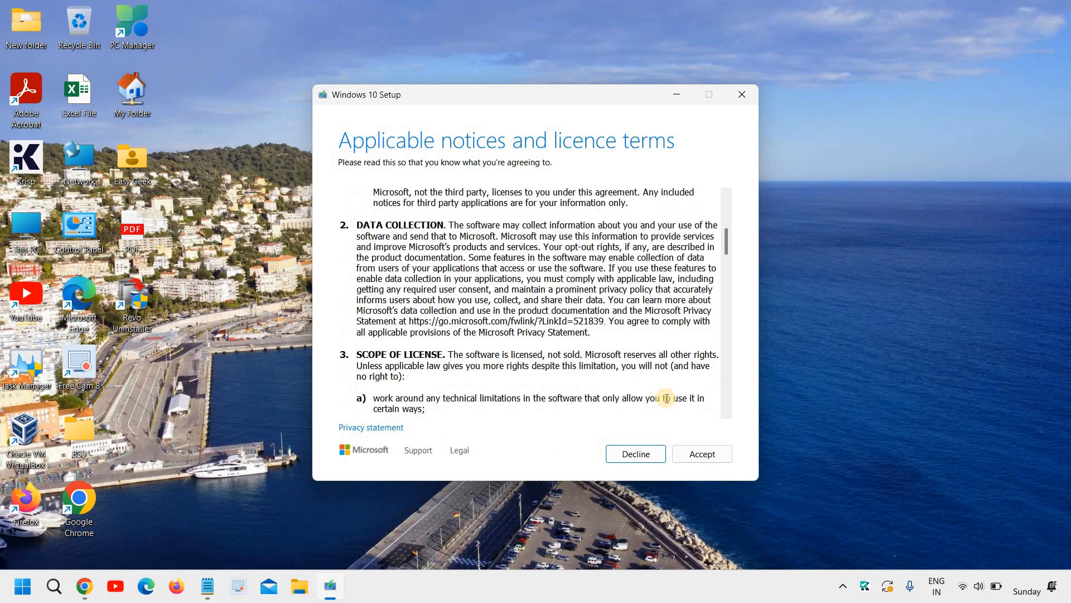
pyautogui.scroll(-3)
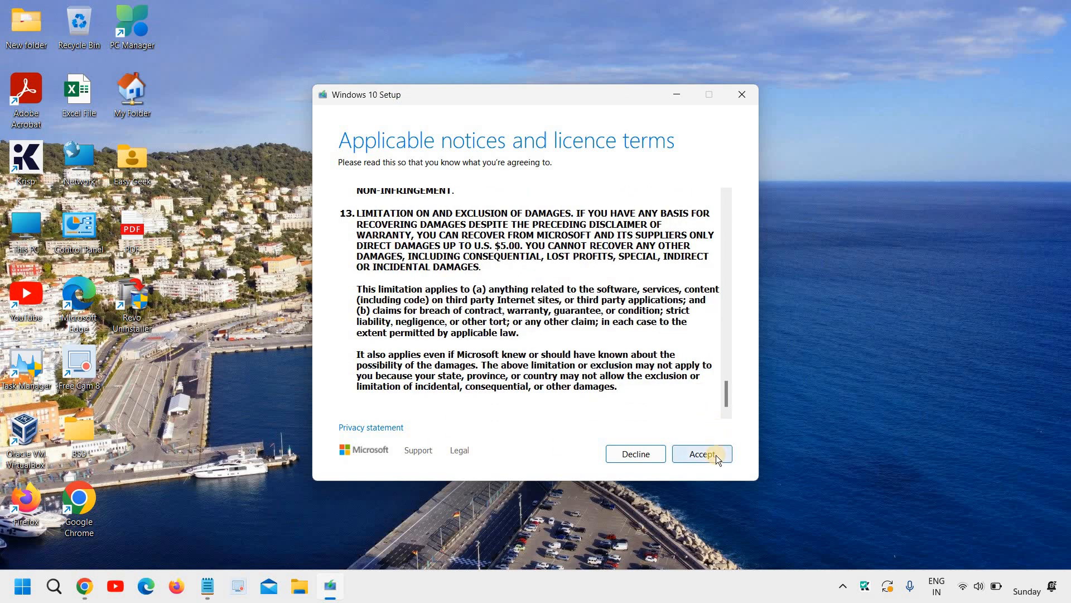
pyautogui.click(702, 454)
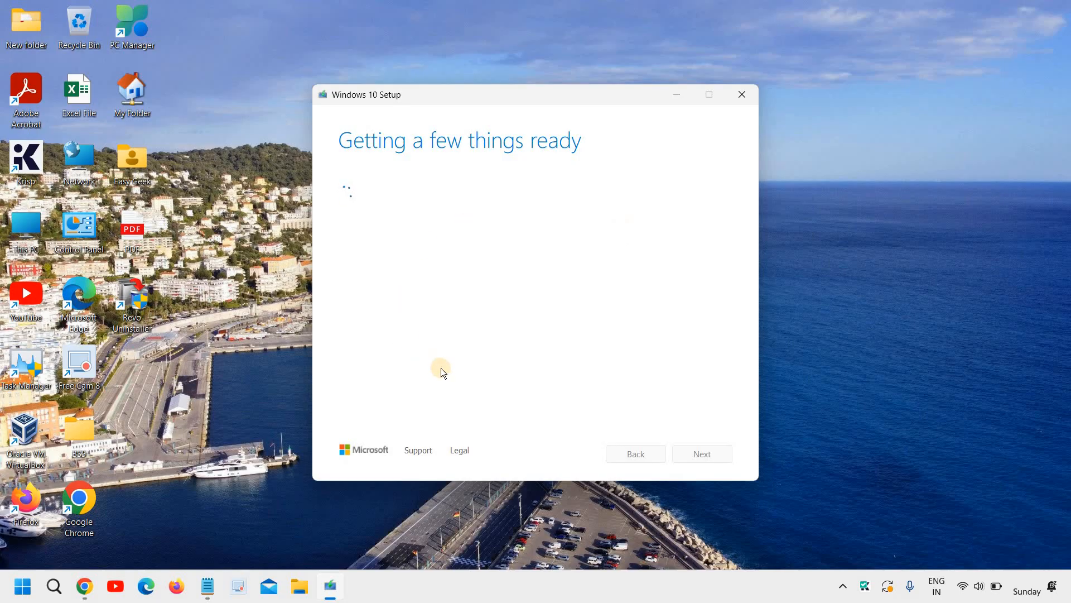
pyautogui.moveTo(424, 312)
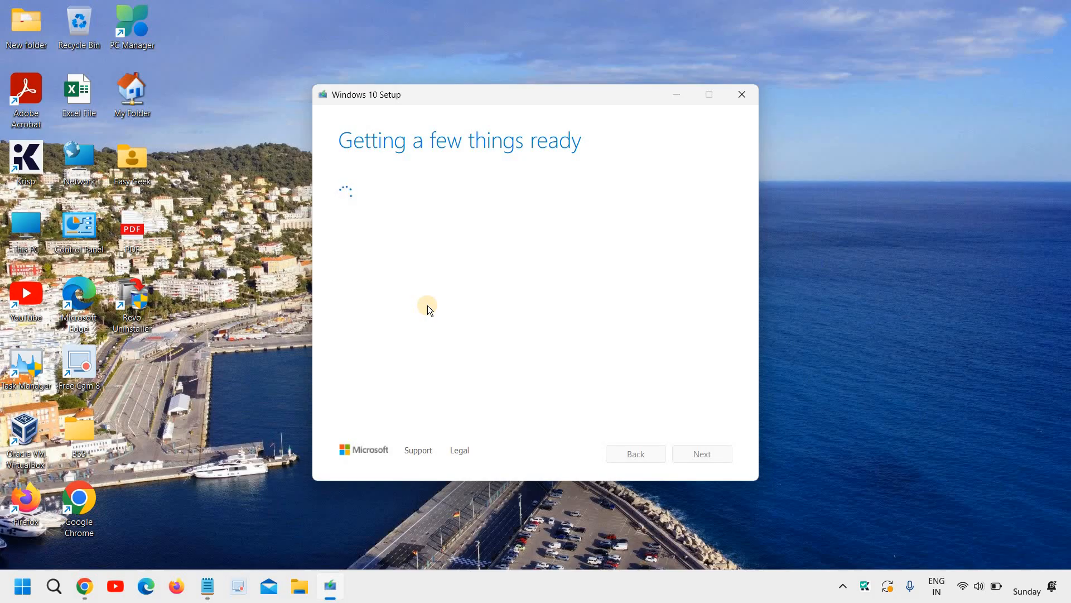
pyautogui.moveTo(587, 365)
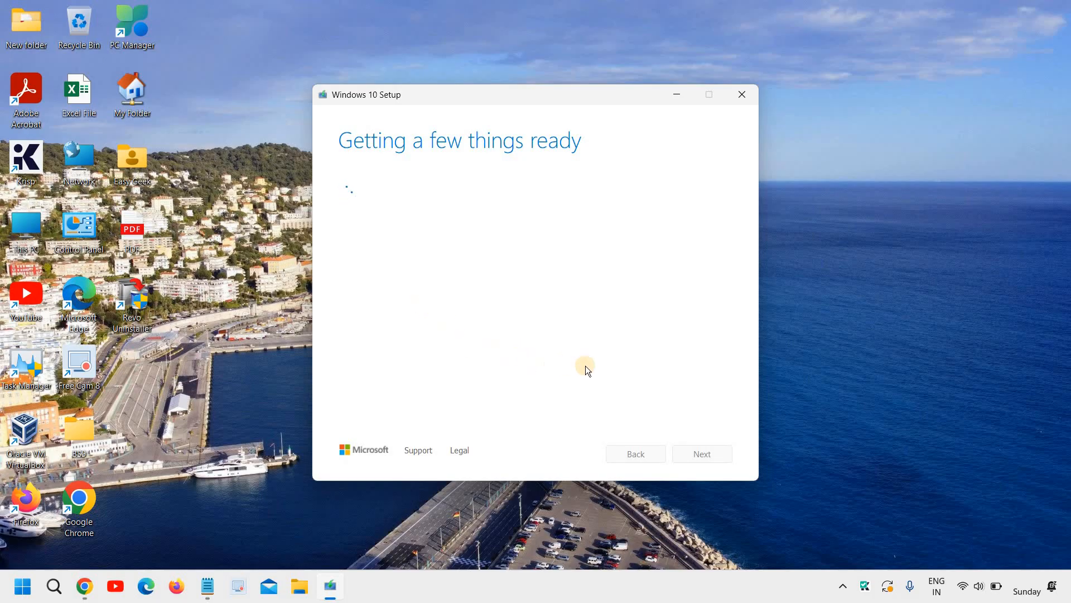
pyautogui.moveTo(316, 158)
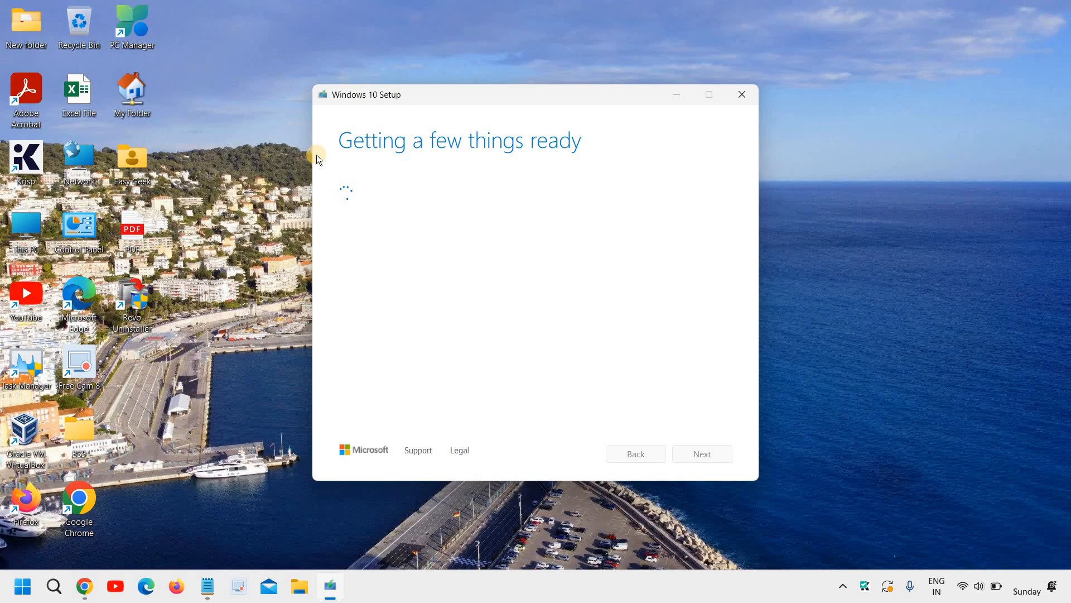
pyautogui.moveTo(453, 239)
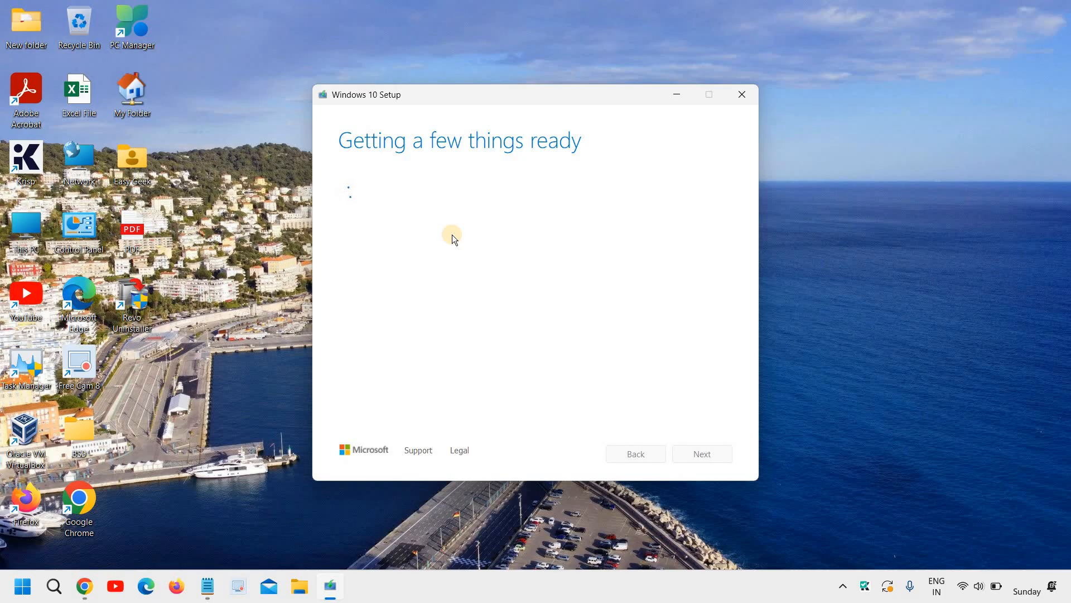
pyautogui.moveTo(419, 89)
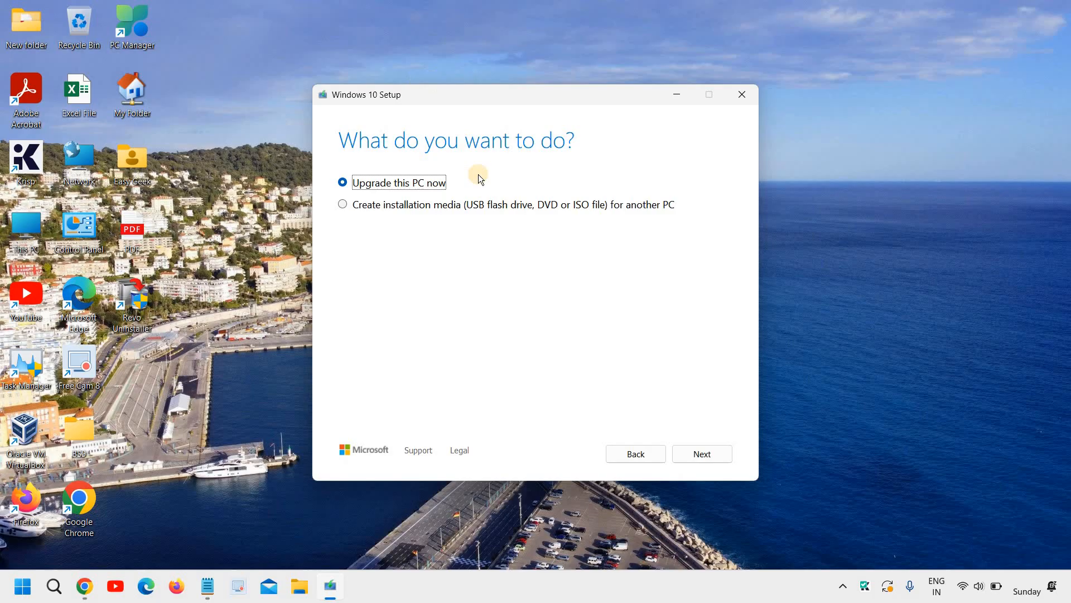
pyautogui.moveTo(417, 228)
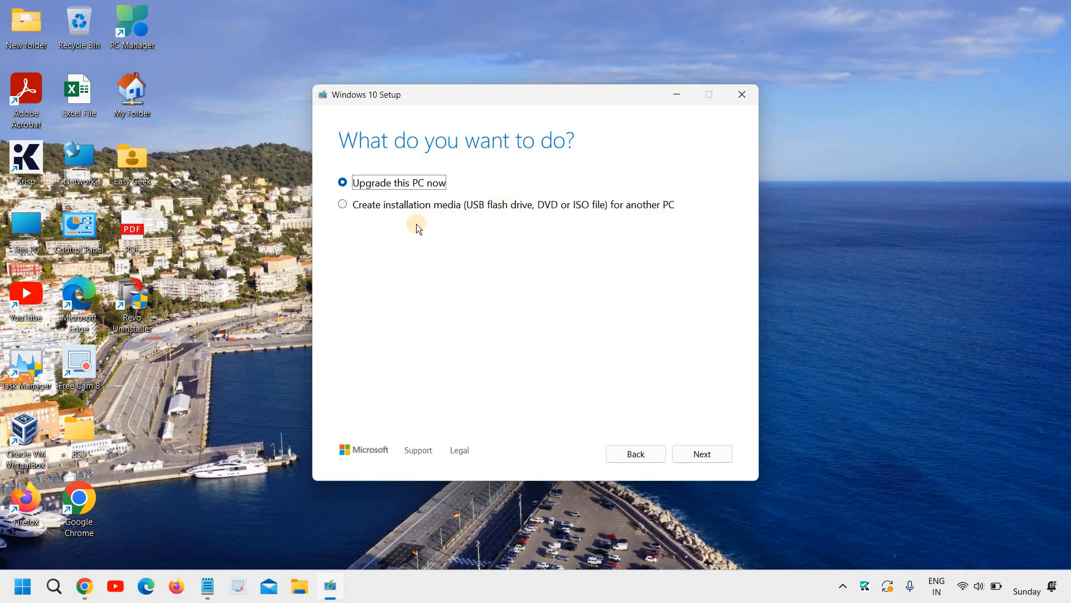
pyautogui.moveTo(520, 234)
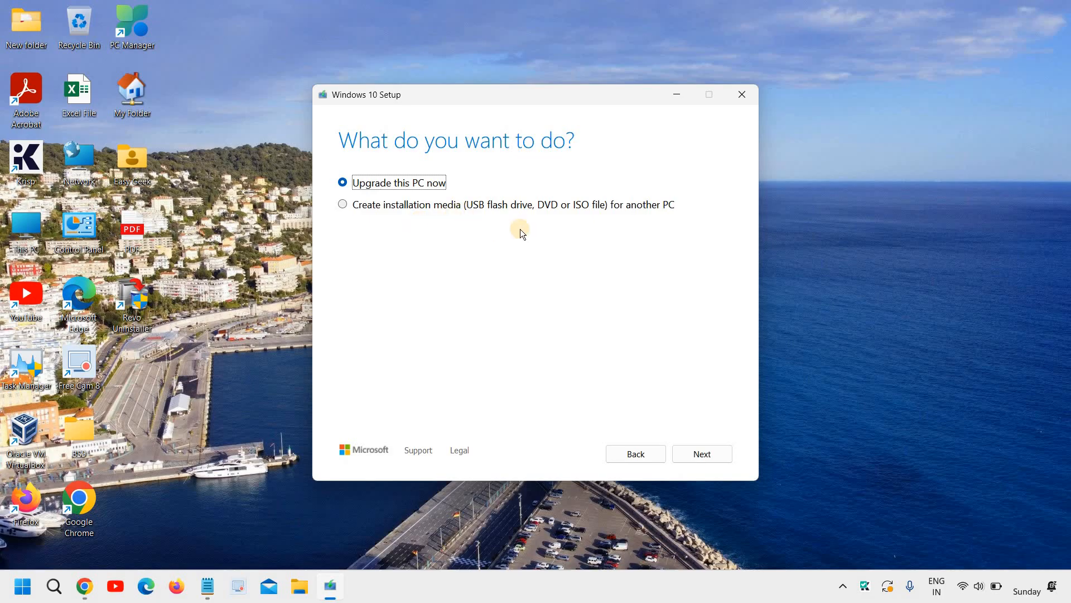
pyautogui.moveTo(545, 212)
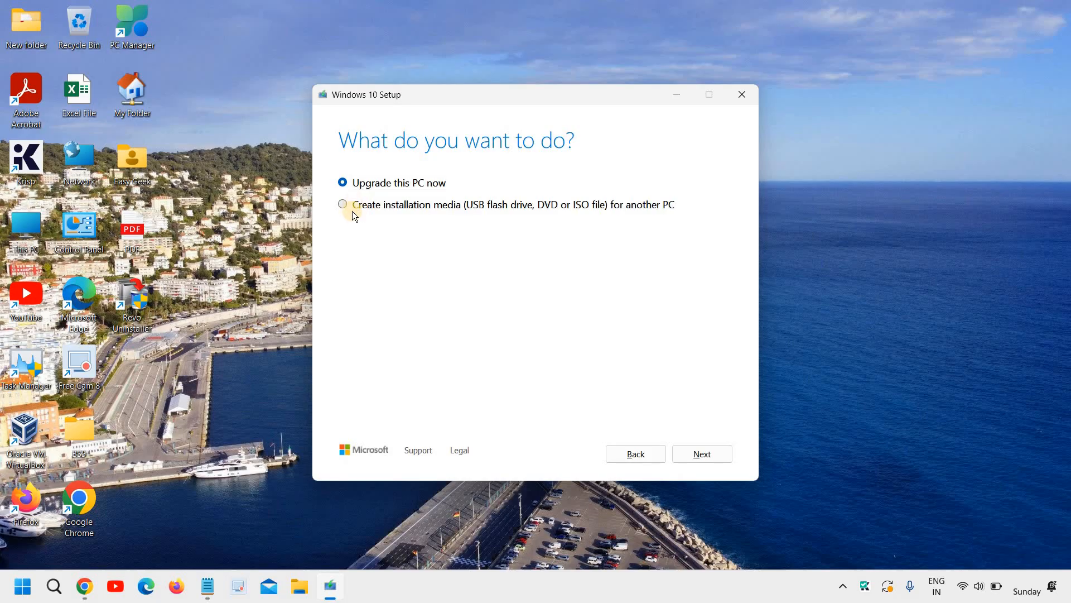
# Choose 'Create installation media for another PC' and continue to the language and edition options
pyautogui.click(342, 204)
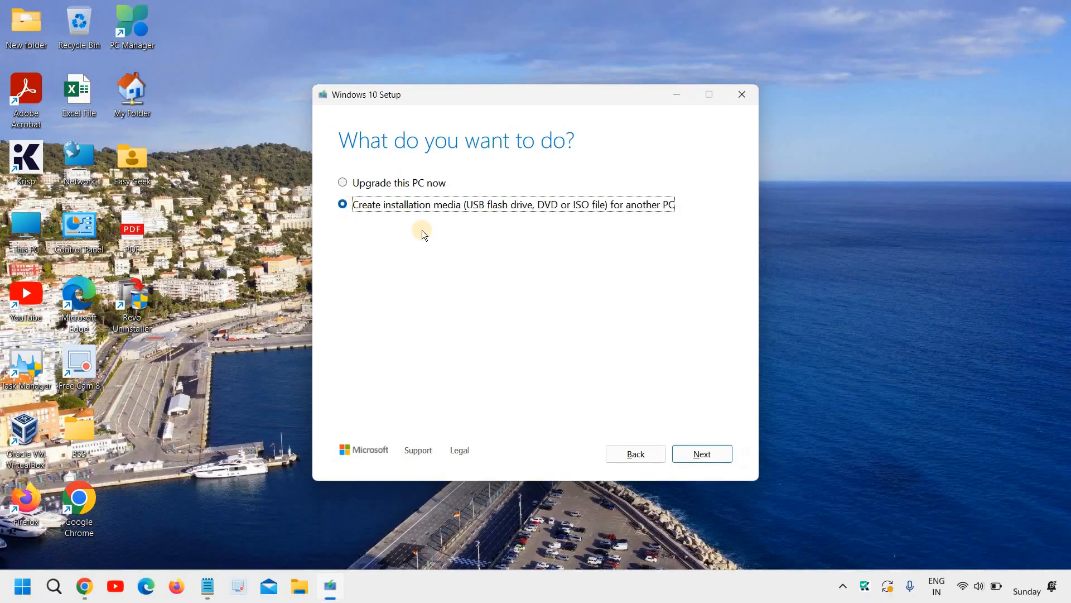
pyautogui.click(700, 453)
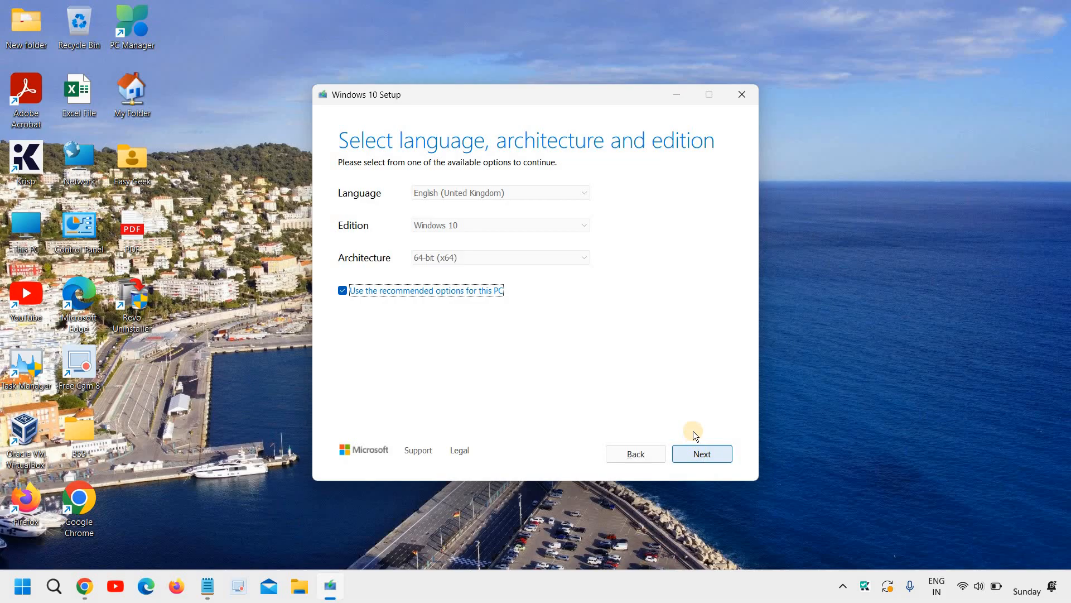
pyautogui.moveTo(502, 195)
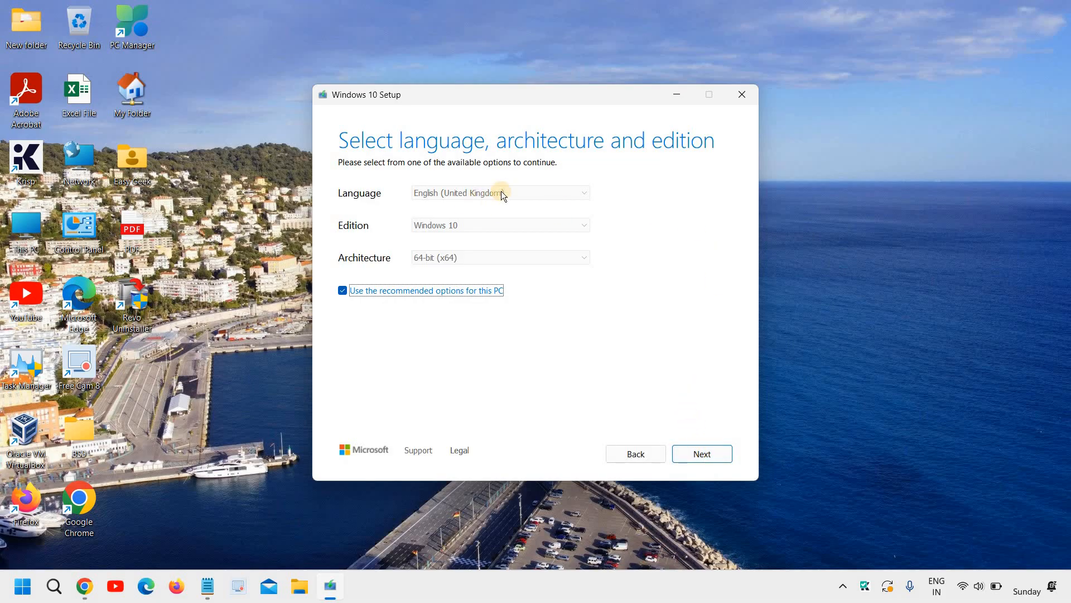
pyautogui.moveTo(369, 290)
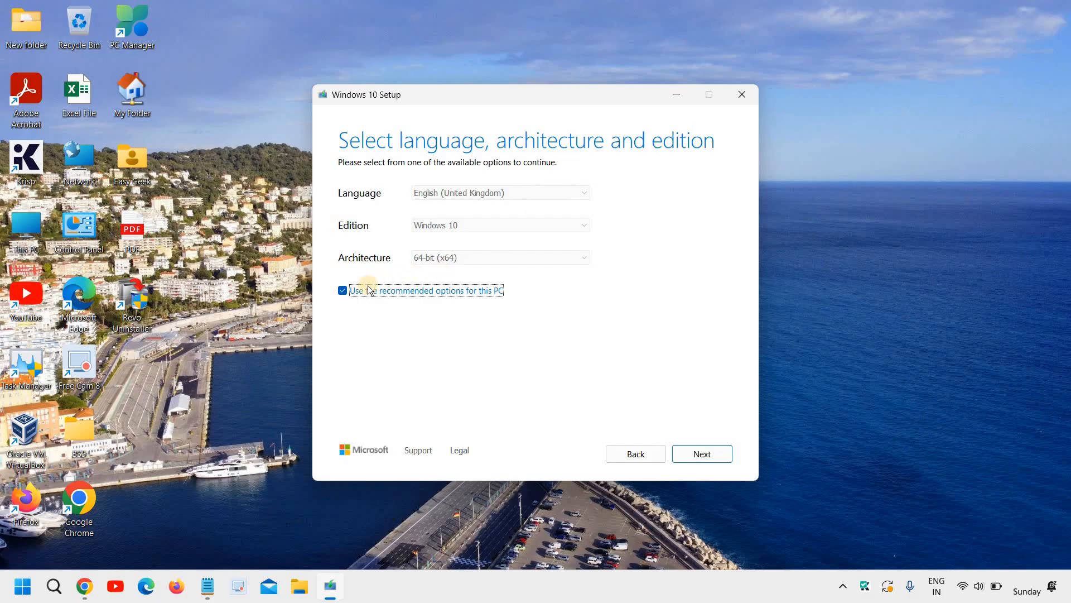
pyautogui.moveTo(465, 305)
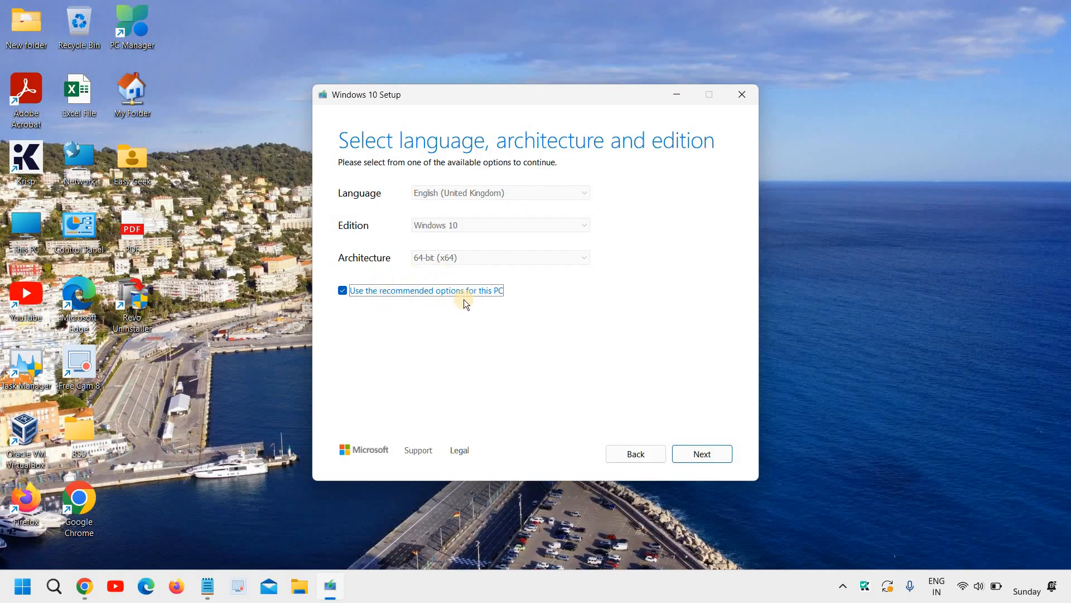
pyautogui.moveTo(521, 229)
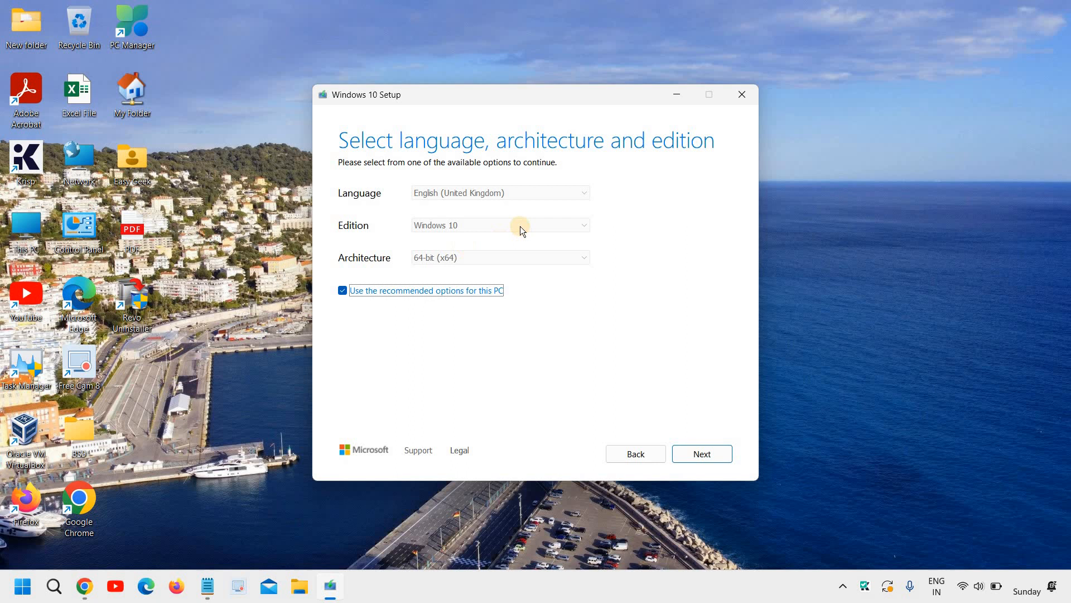
pyautogui.moveTo(682, 414)
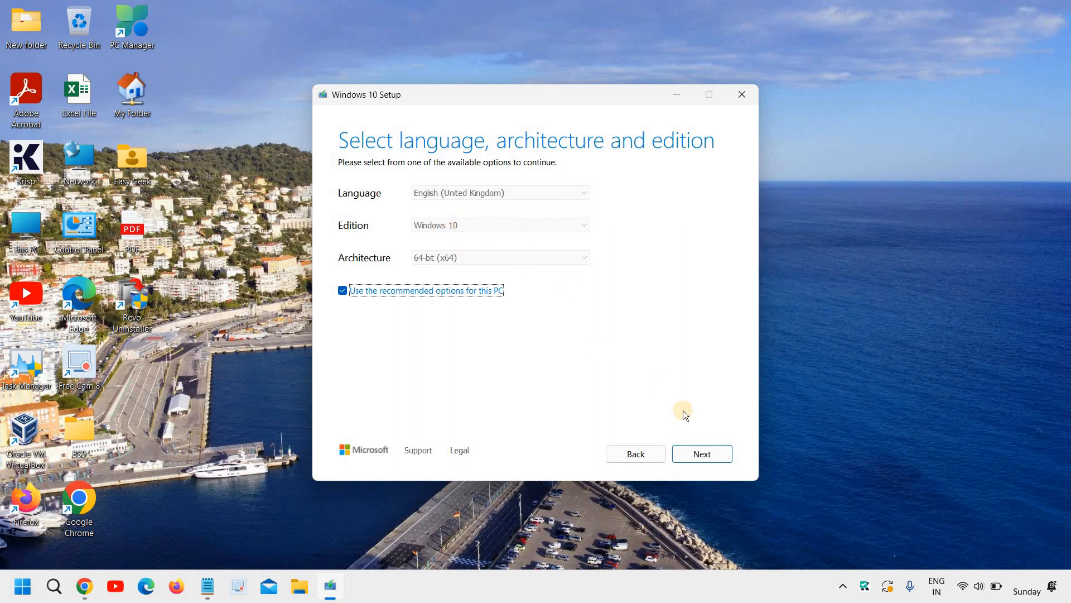
pyautogui.moveTo(702, 454)
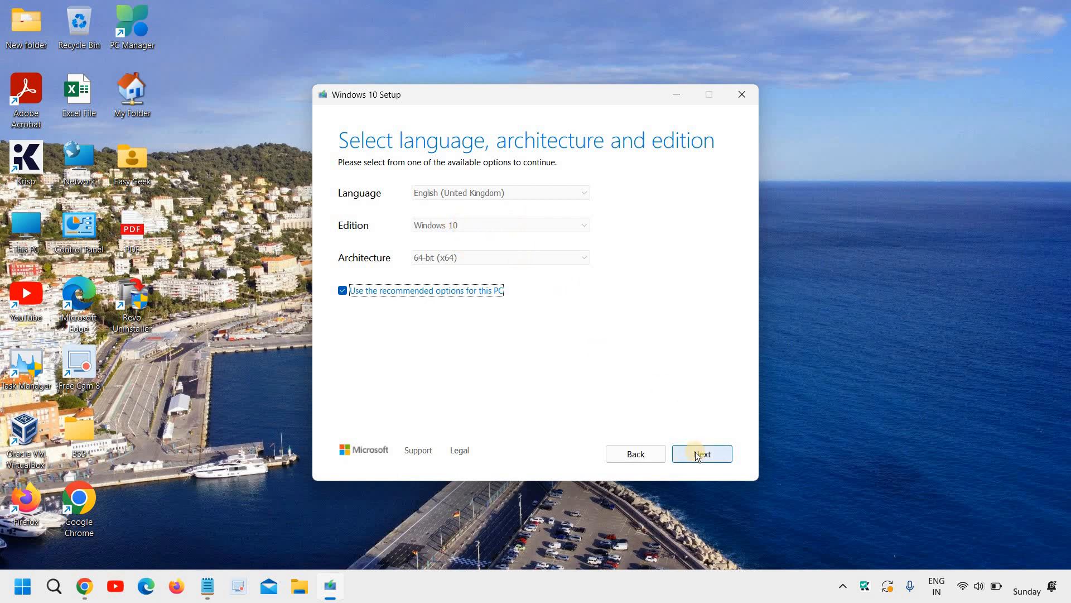
# Keep the recommended English (UK), Windows 10, 64-bit options and continue
pyautogui.click(701, 454)
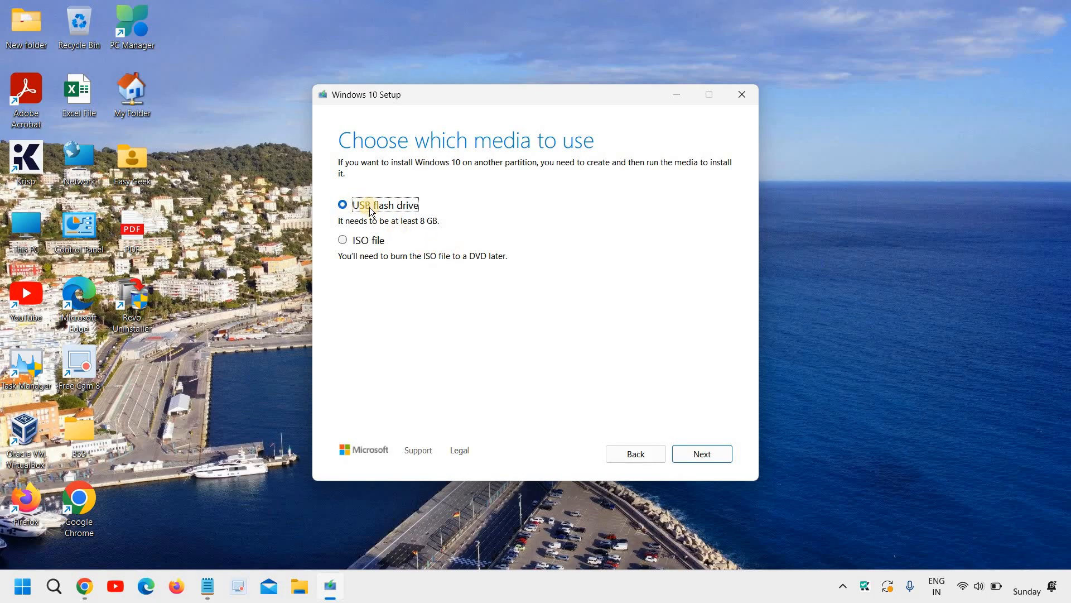
pyautogui.moveTo(378, 247)
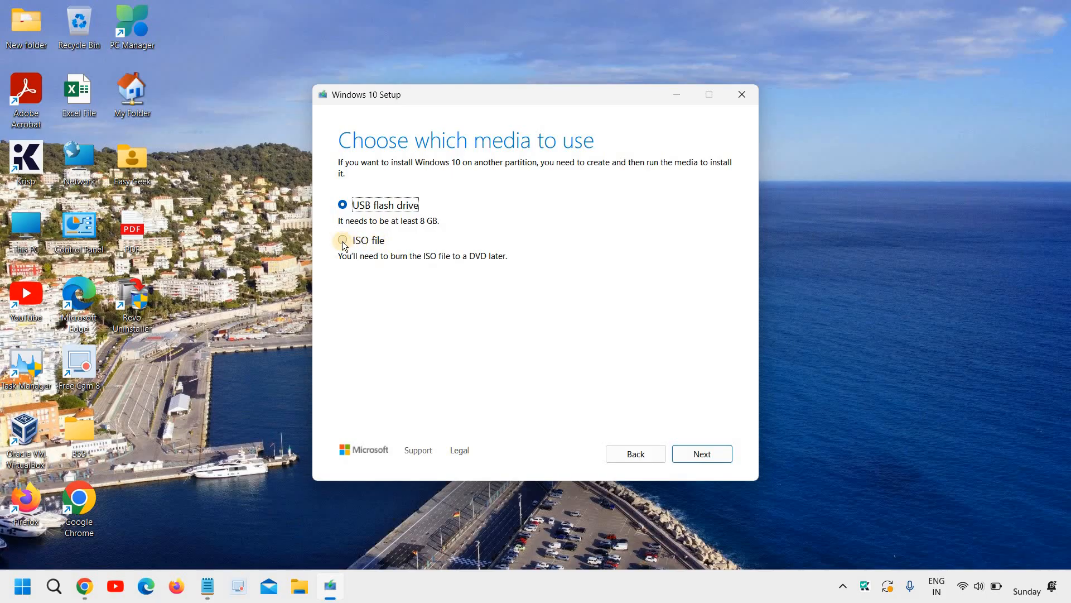
# Select 'ISO file' as the media and continue to the save location
pyautogui.click(342, 240)
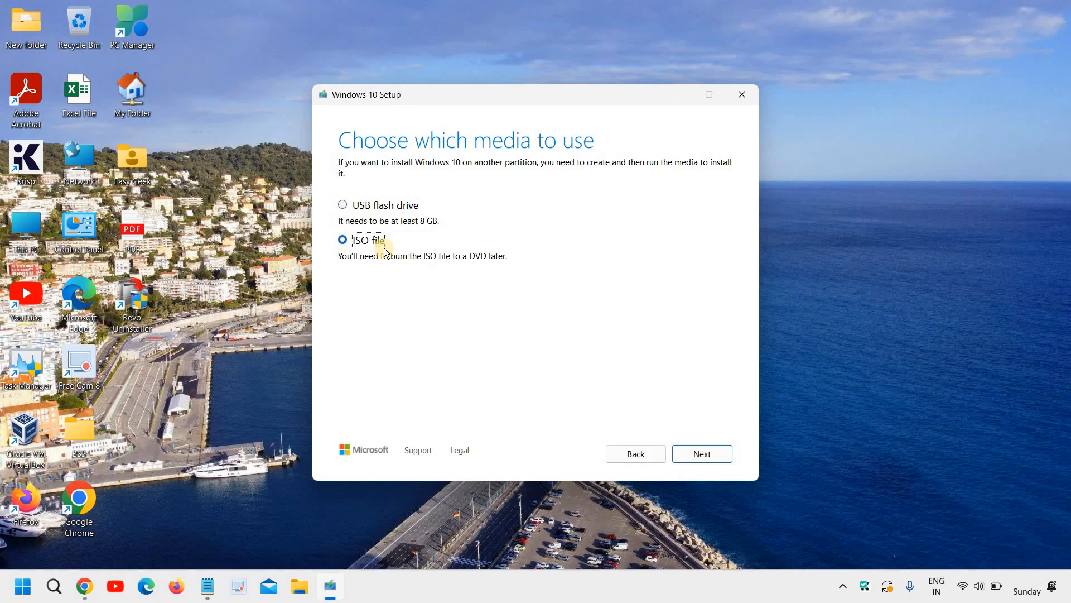
pyautogui.moveTo(702, 454)
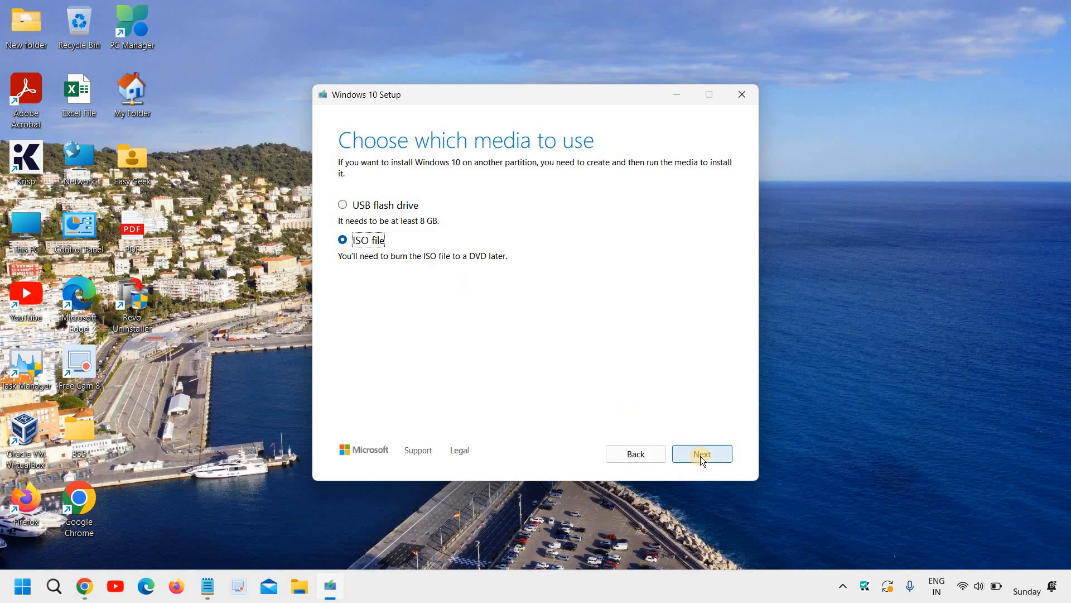
pyautogui.click(701, 454)
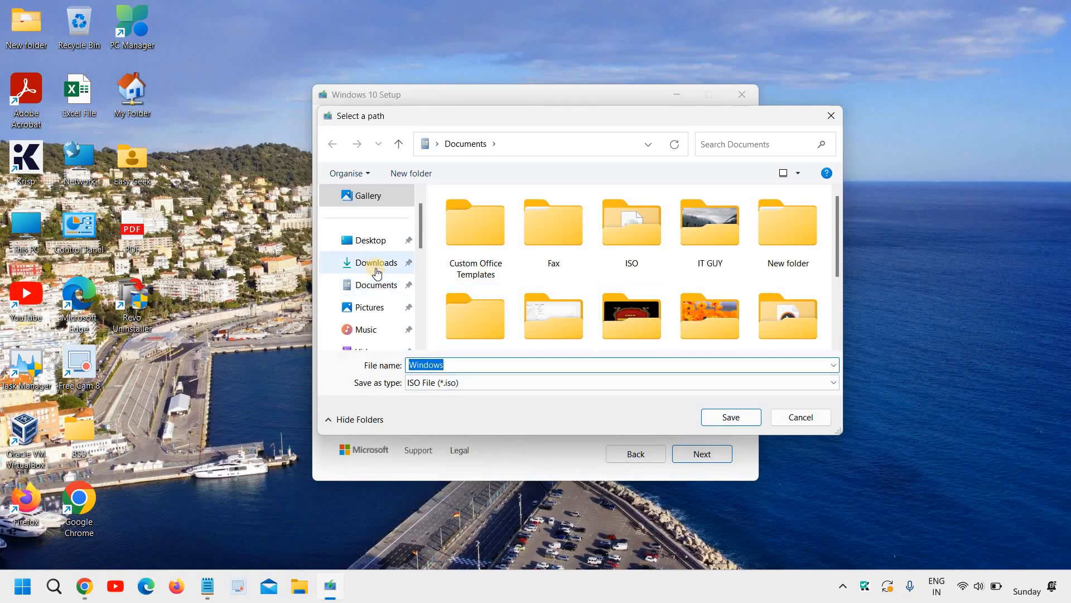
# Save the ISO as 'Windows 10' in Downloads so the download starts
pyautogui.click(376, 262)
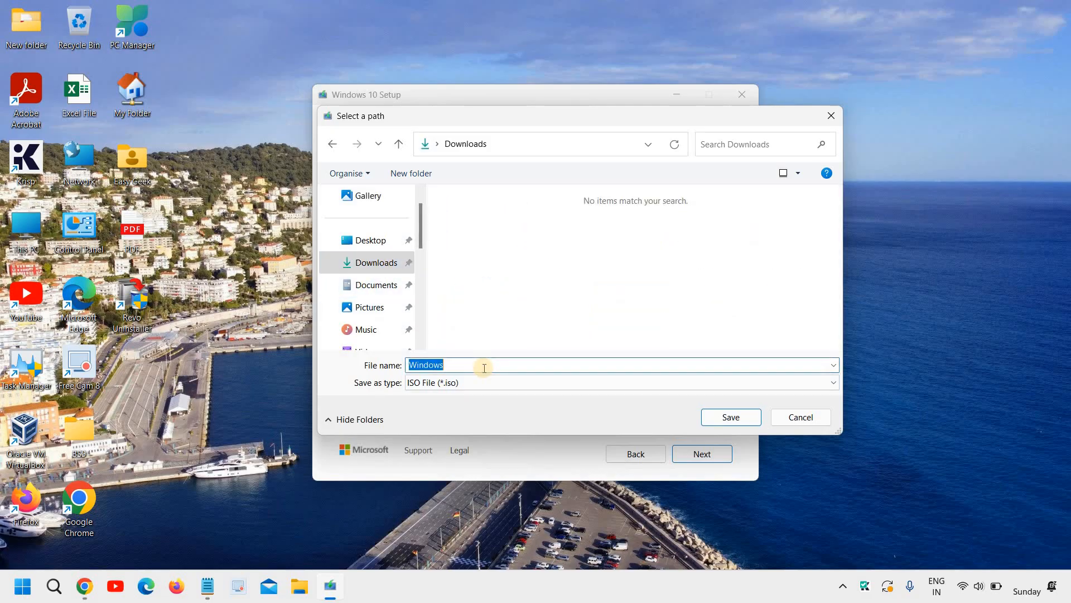
pyautogui.click(467, 364)
pyautogui.write(' 10')
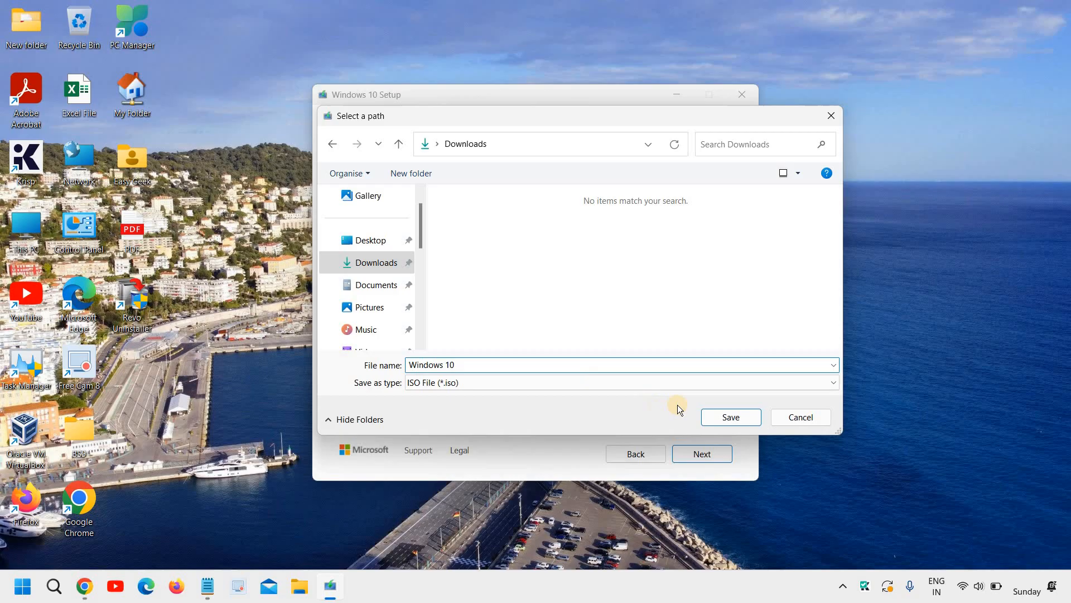
pyautogui.click(730, 417)
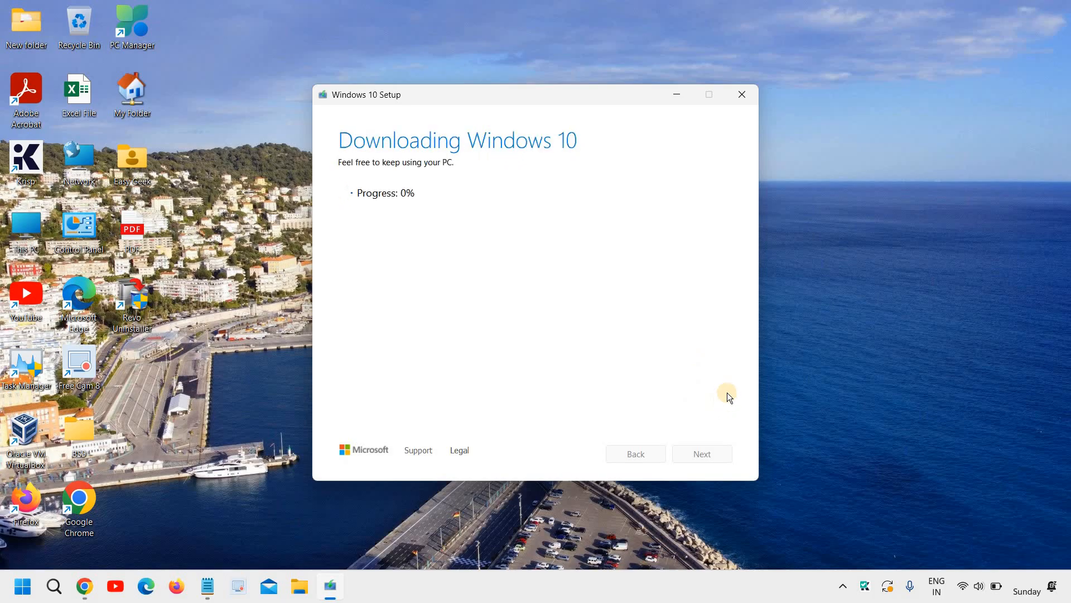
pyautogui.moveTo(667, 280)
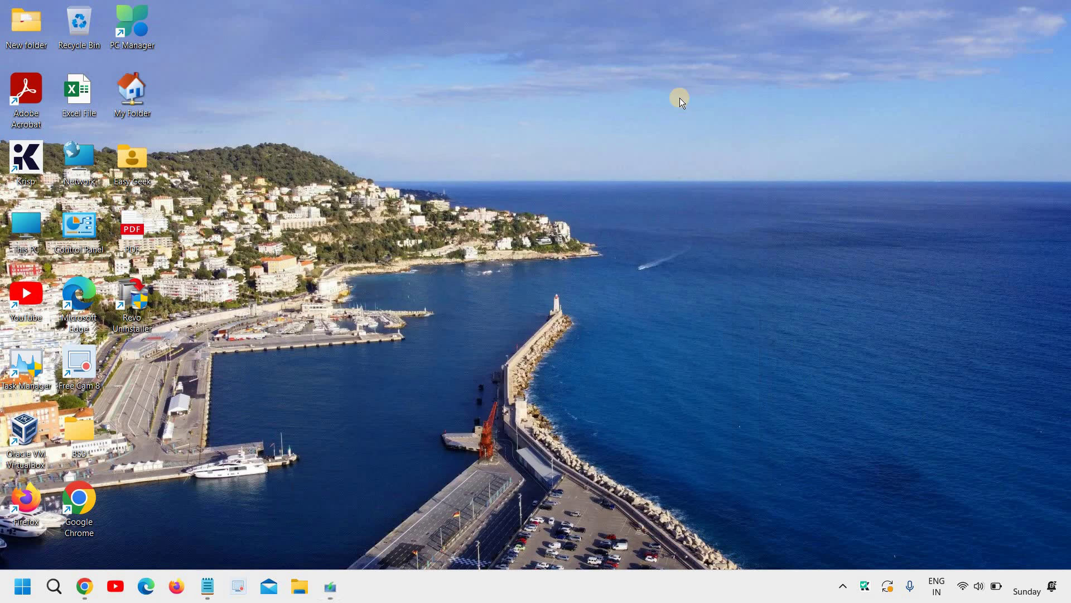
pyautogui.moveTo(326, 586)
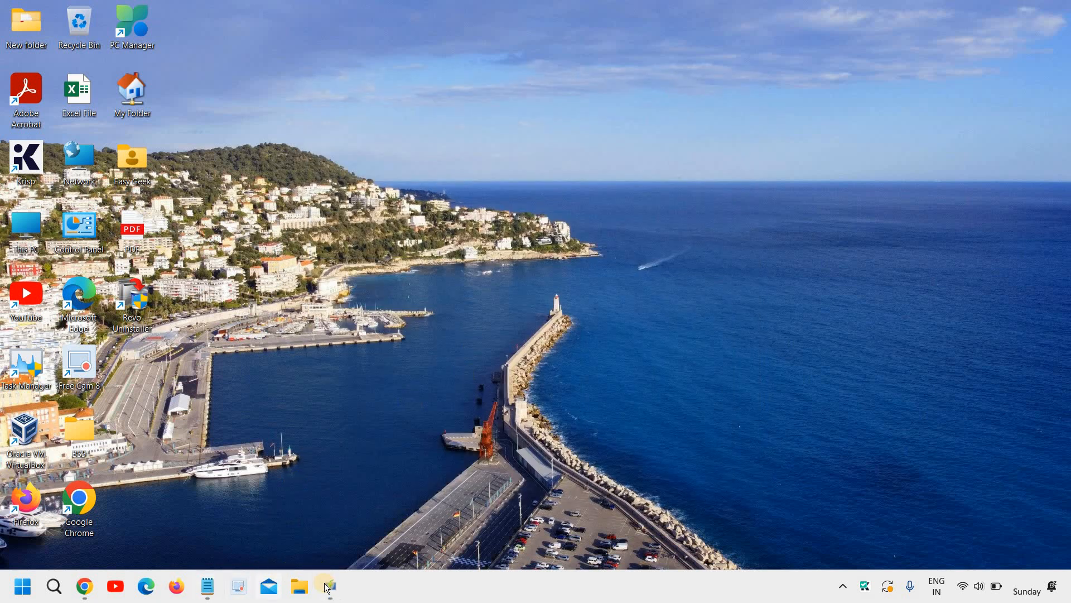
# Quit Windows 10 Setup at 3% download, confirming the 'Are you sure you want to quit?' prompt
pyautogui.click(329, 587)
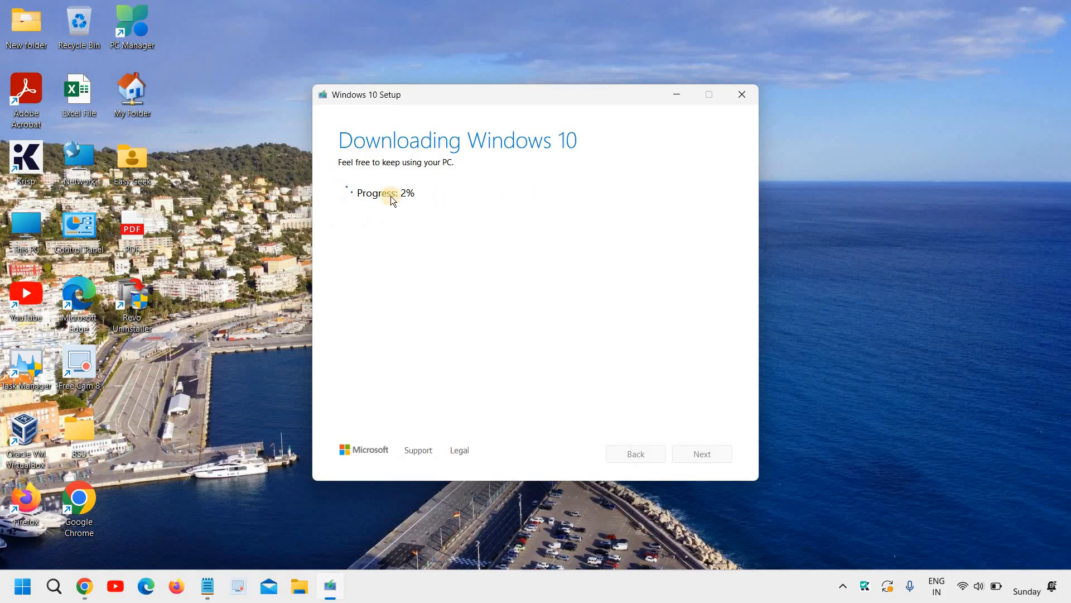
pyautogui.moveTo(519, 232)
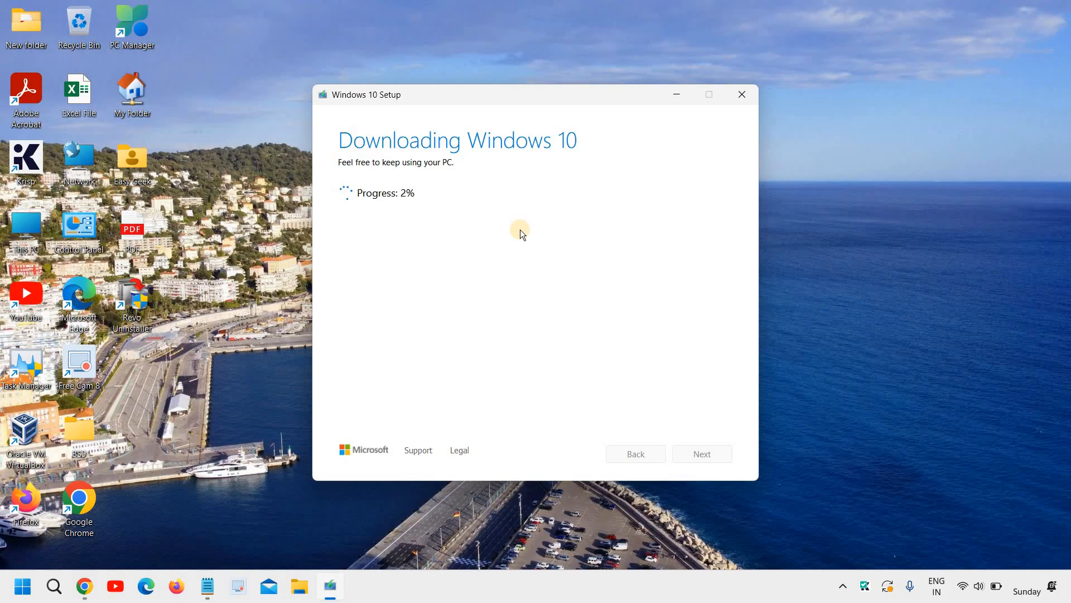
pyautogui.click(742, 94)
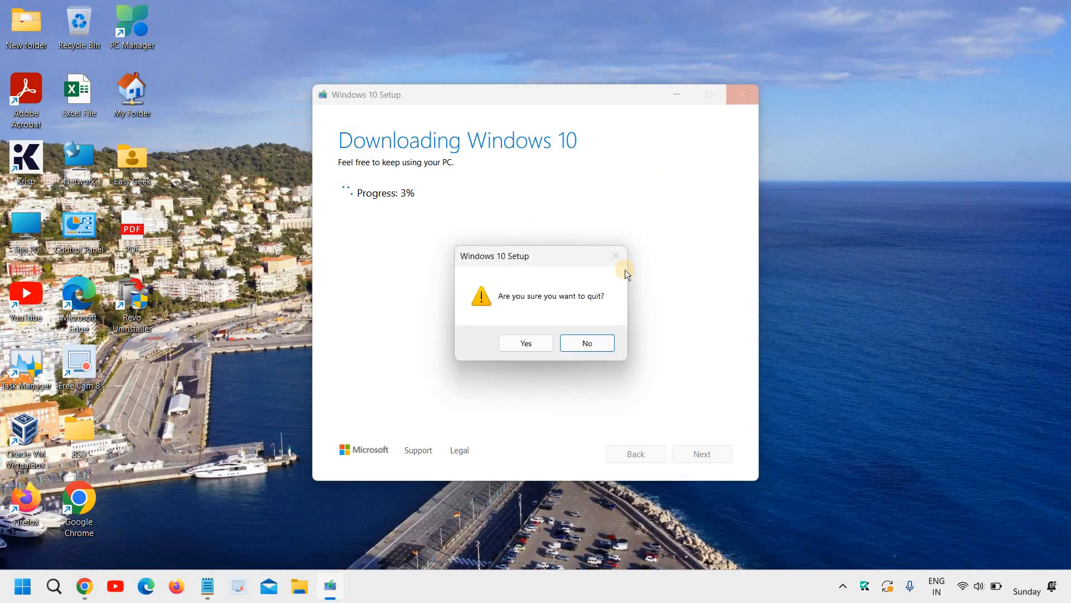
pyautogui.click(586, 342)
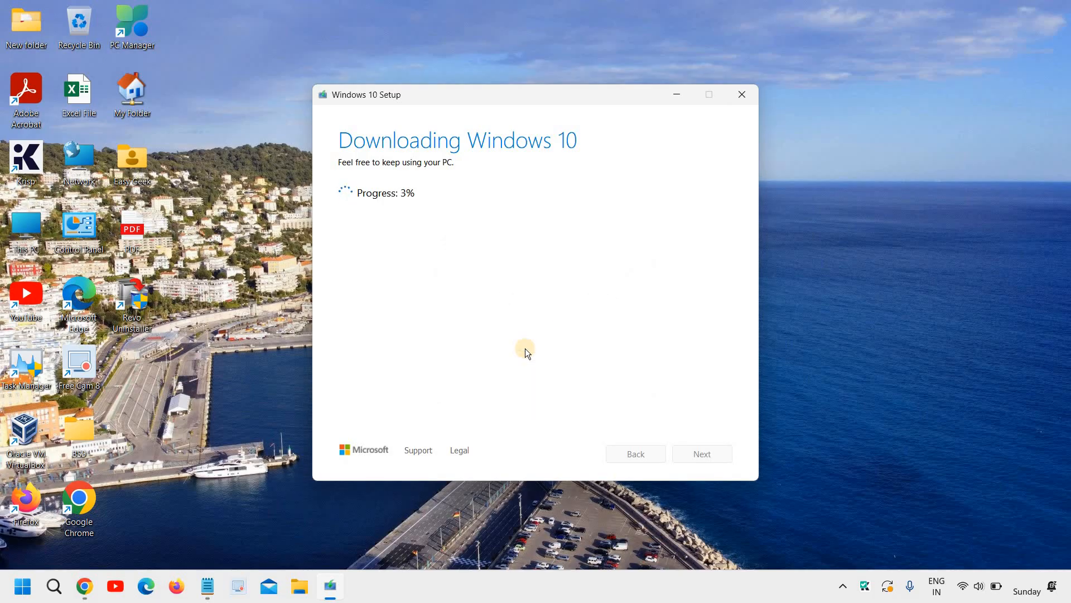
pyautogui.click(742, 94)
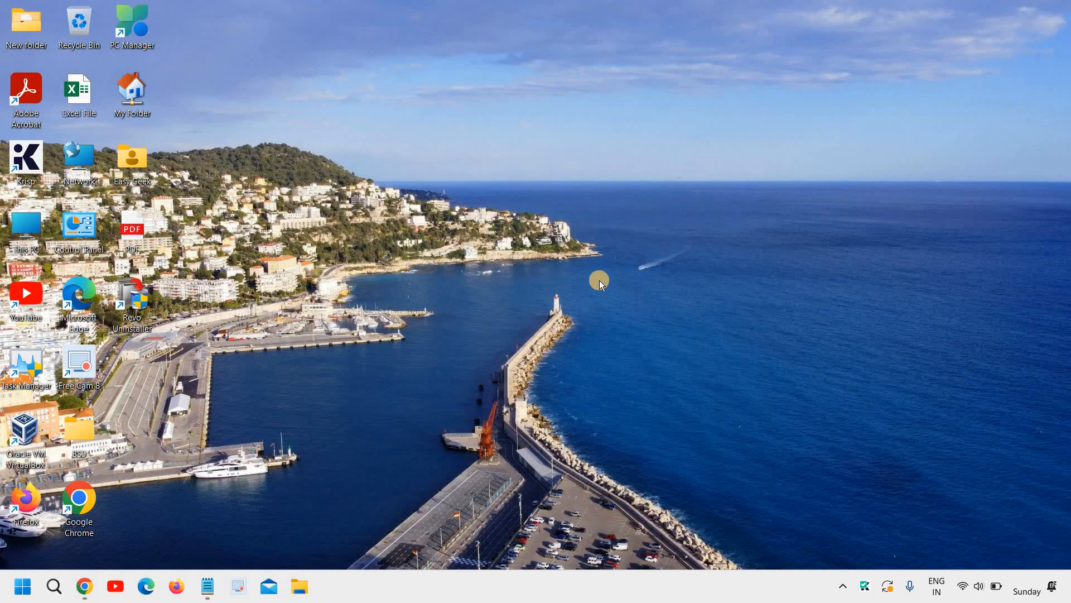
pyautogui.moveTo(497, 339)
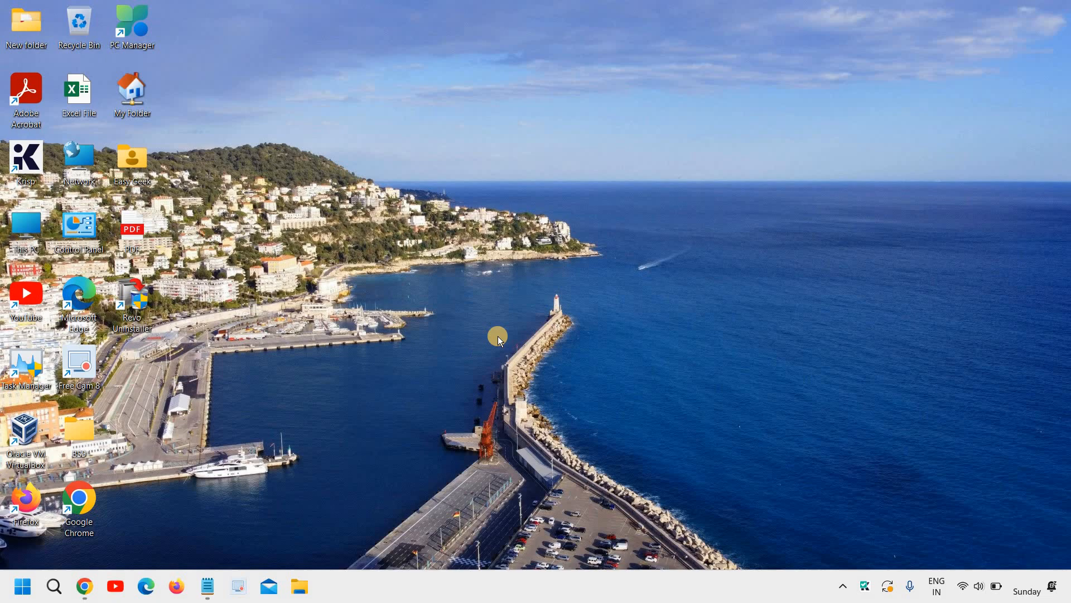
pyautogui.moveTo(231, 471)
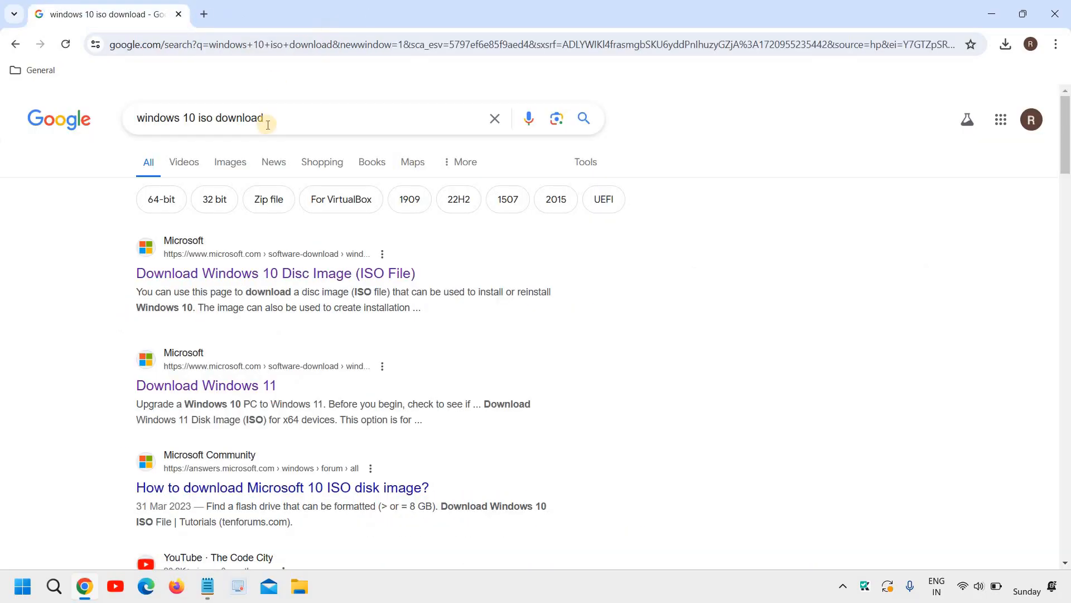
# Replace the old search with a Google search for 'rufus download'
pyautogui.tripleClick(200, 118)
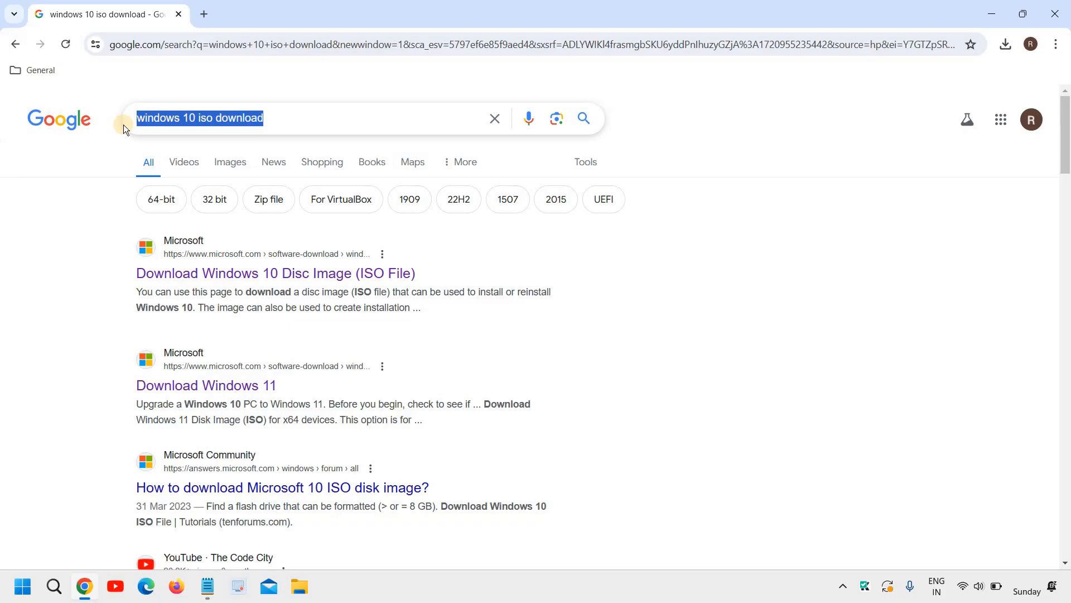
pyautogui.write('ru')
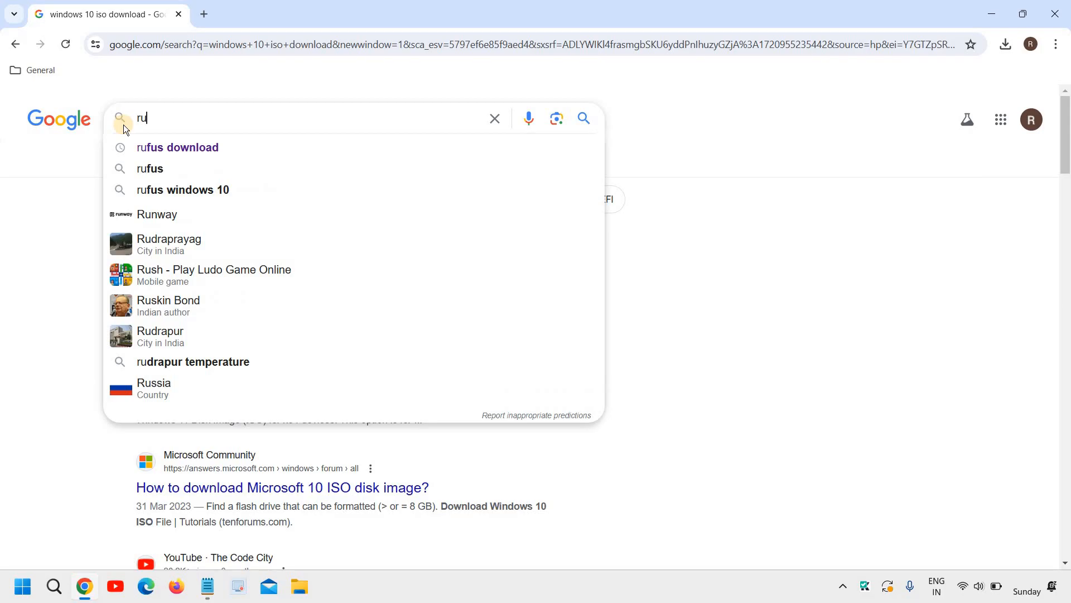
pyautogui.moveTo(219, 151)
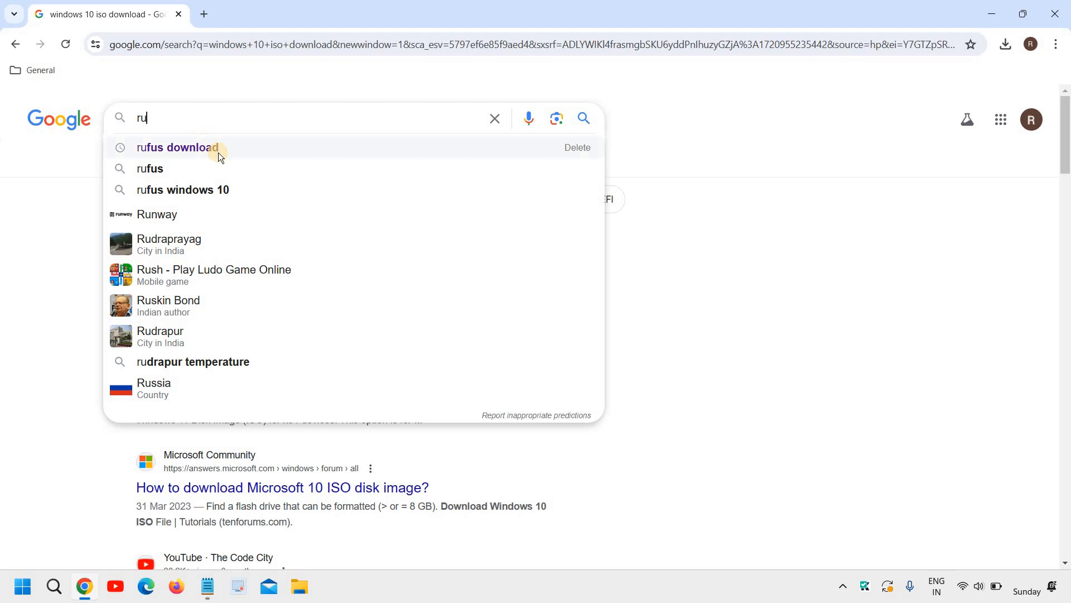
pyautogui.click(177, 147)
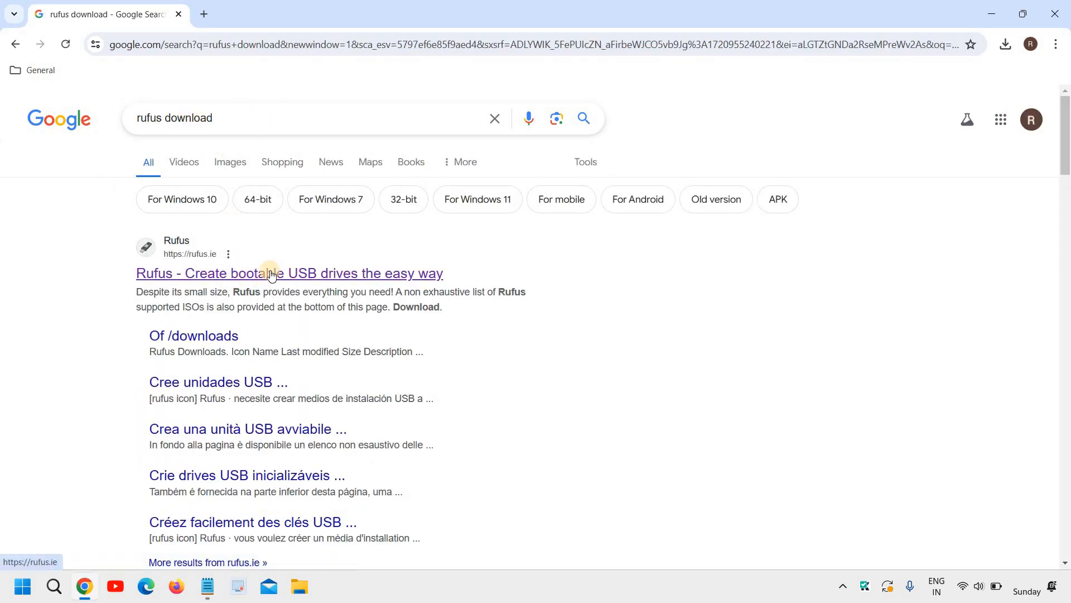
pyautogui.moveTo(244, 141)
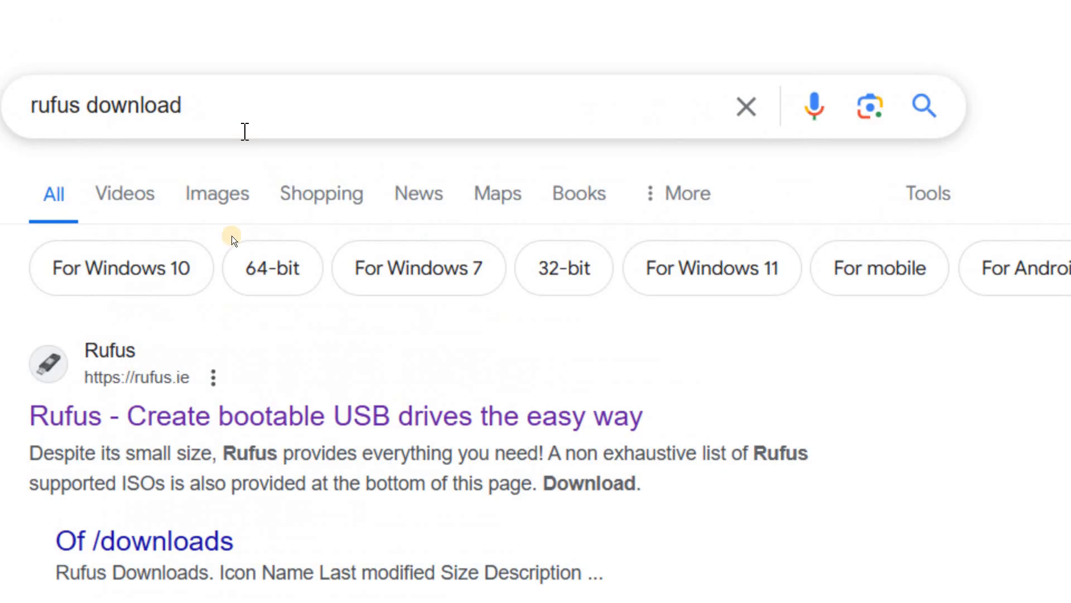
# Scroll the search results toward the official rufus.ie link
pyautogui.scroll(-3)
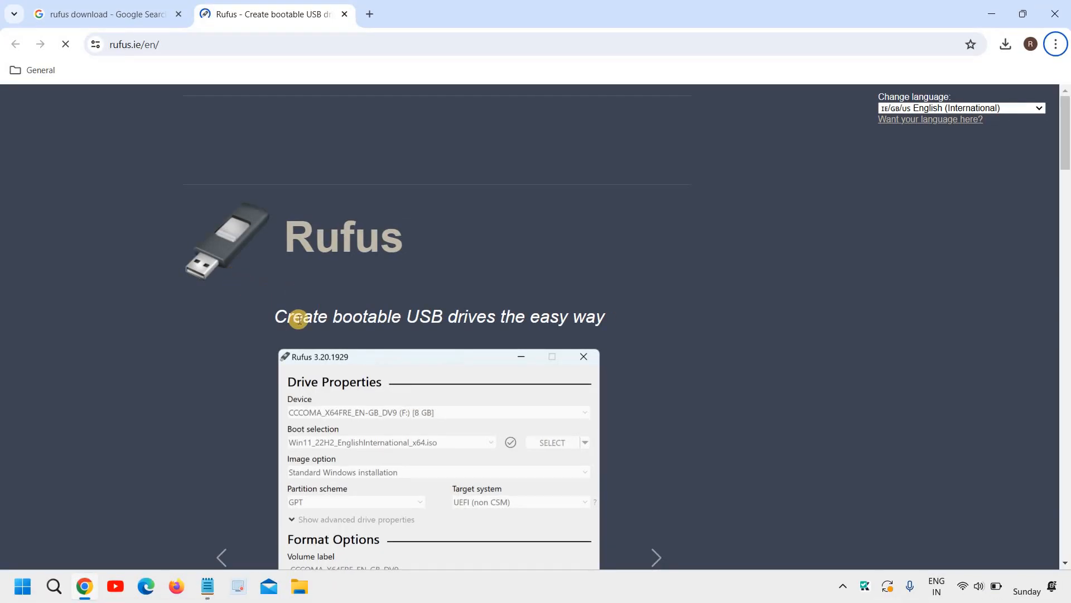
# Download the standard Windows x64 rufus-4.5.exe from rufus.ie, dismissing the ad popup
pyautogui.scroll(-3)
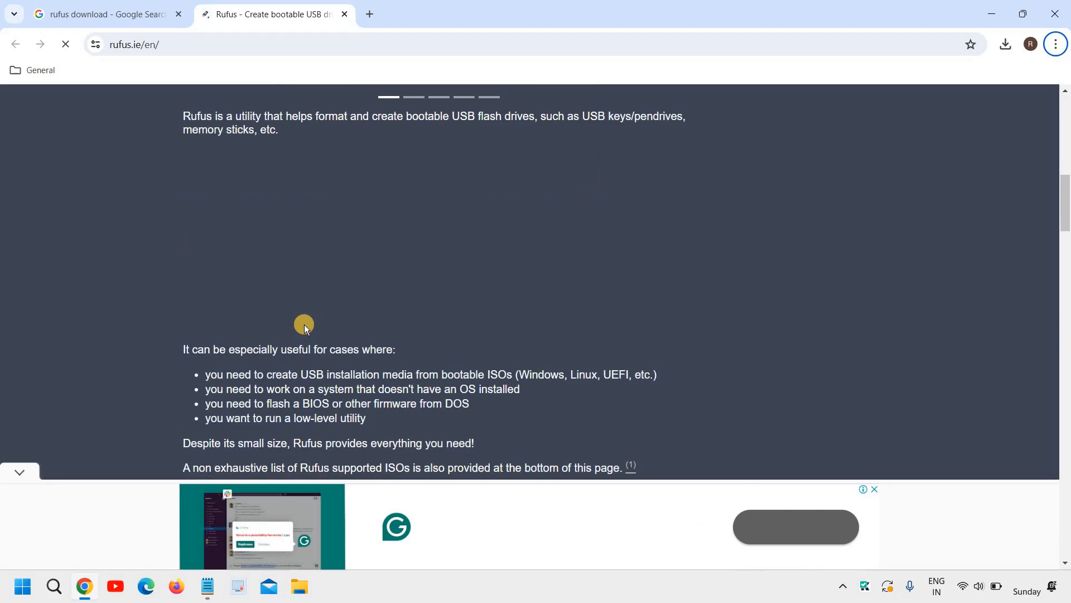
pyautogui.scroll(-3)
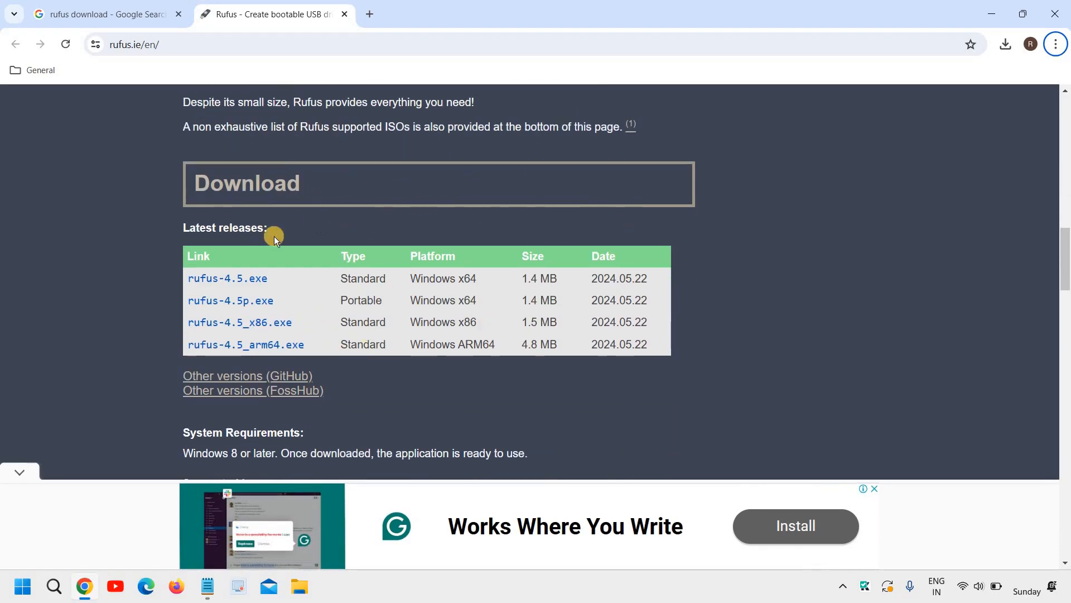
pyautogui.moveTo(228, 277)
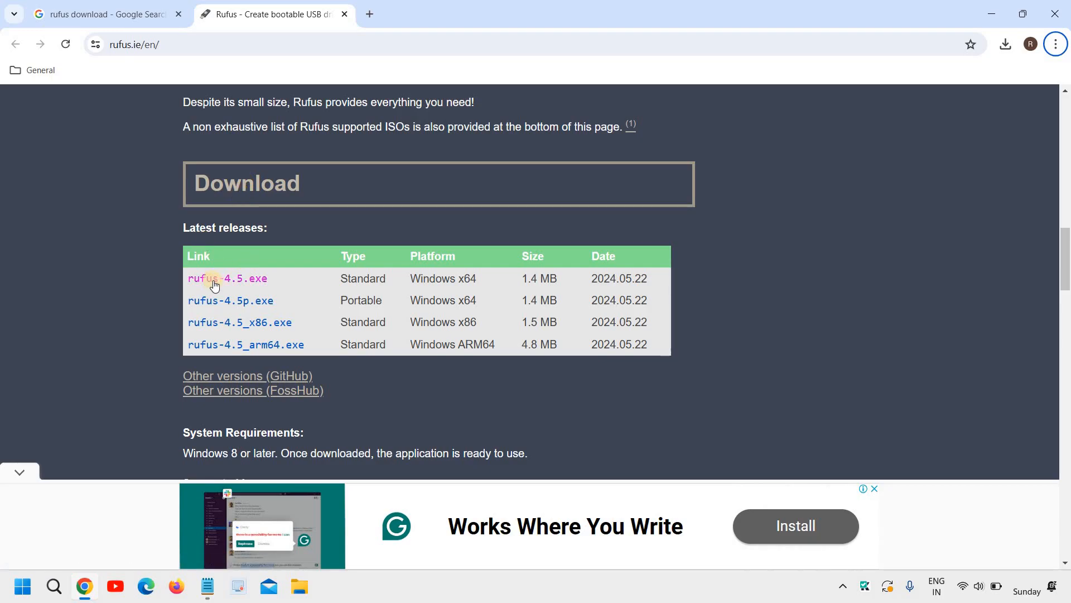
pyautogui.moveTo(243, 284)
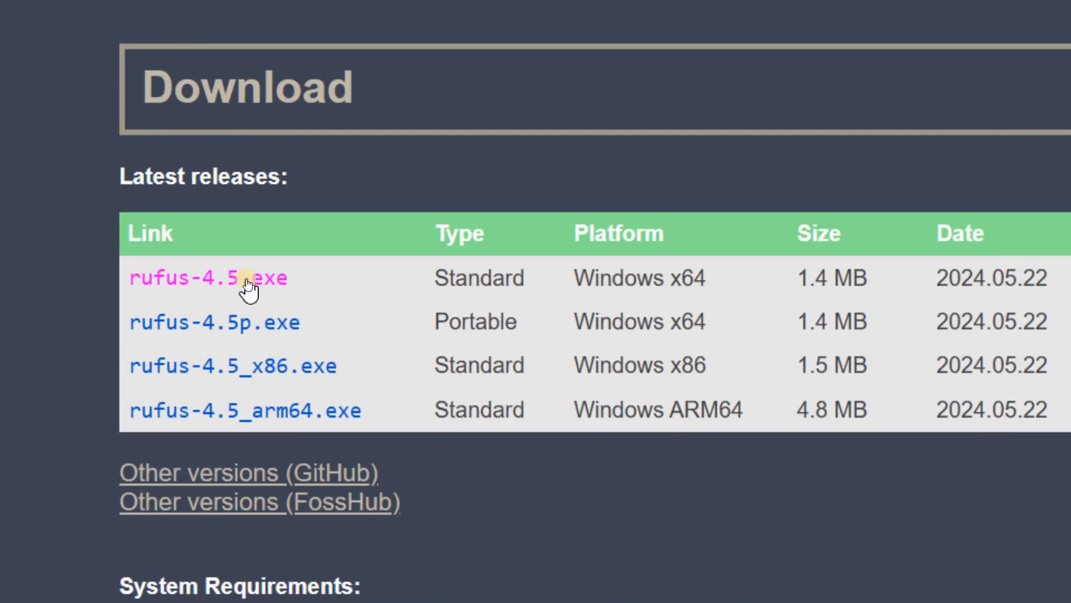
pyautogui.click(198, 278)
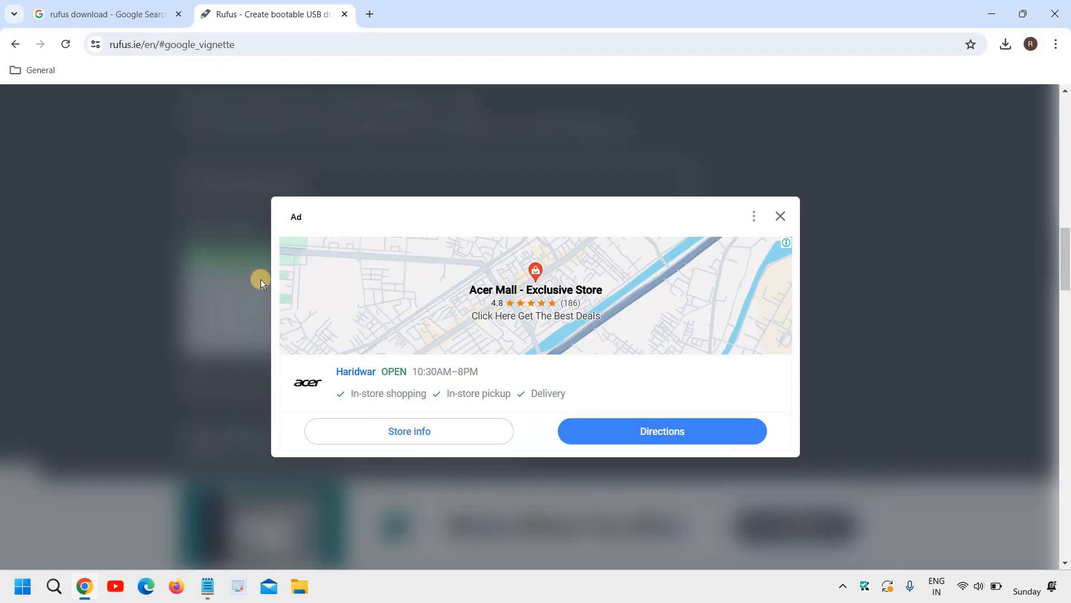
pyautogui.moveTo(781, 216)
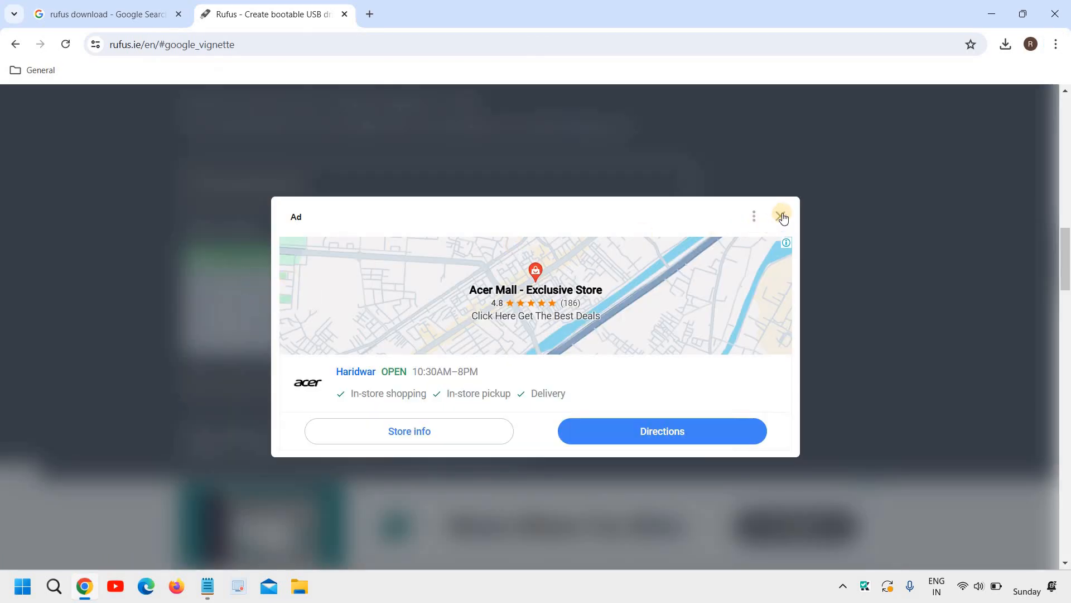
pyautogui.click(783, 216)
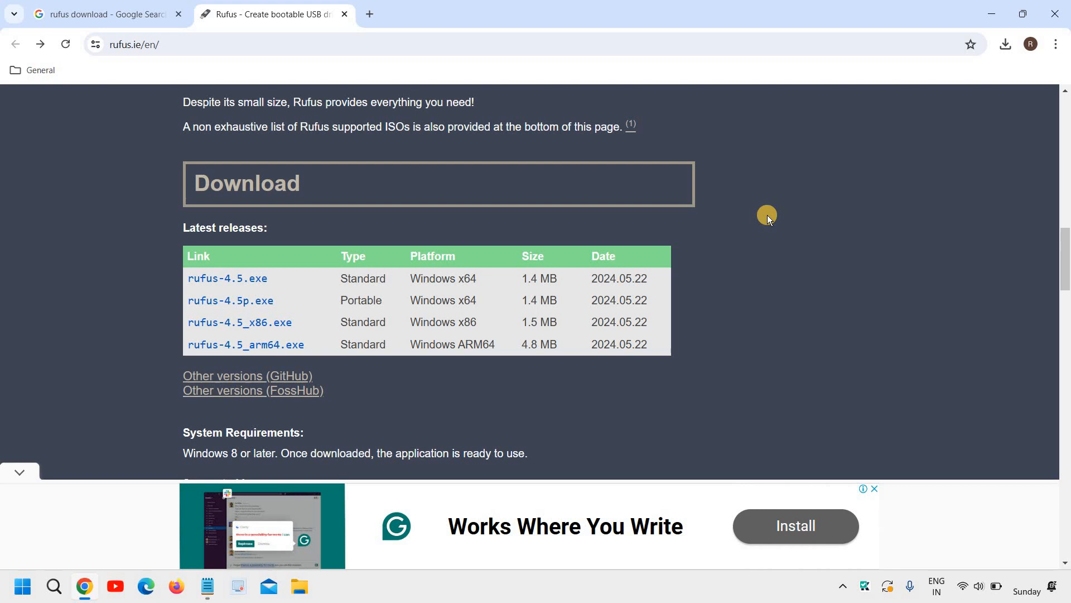
pyautogui.moveTo(567, 110)
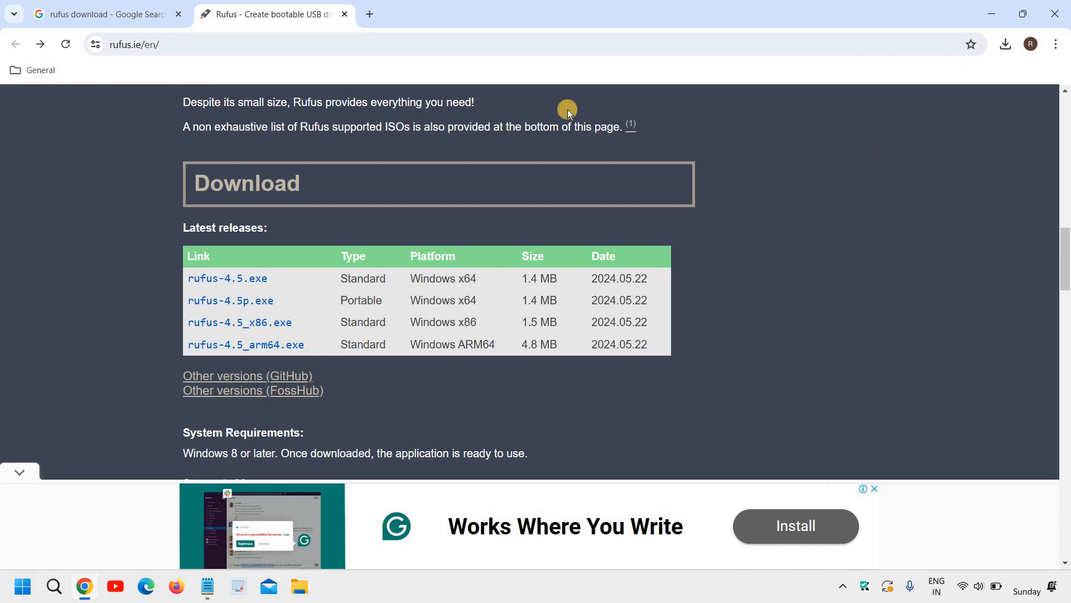
pyautogui.click(227, 278)
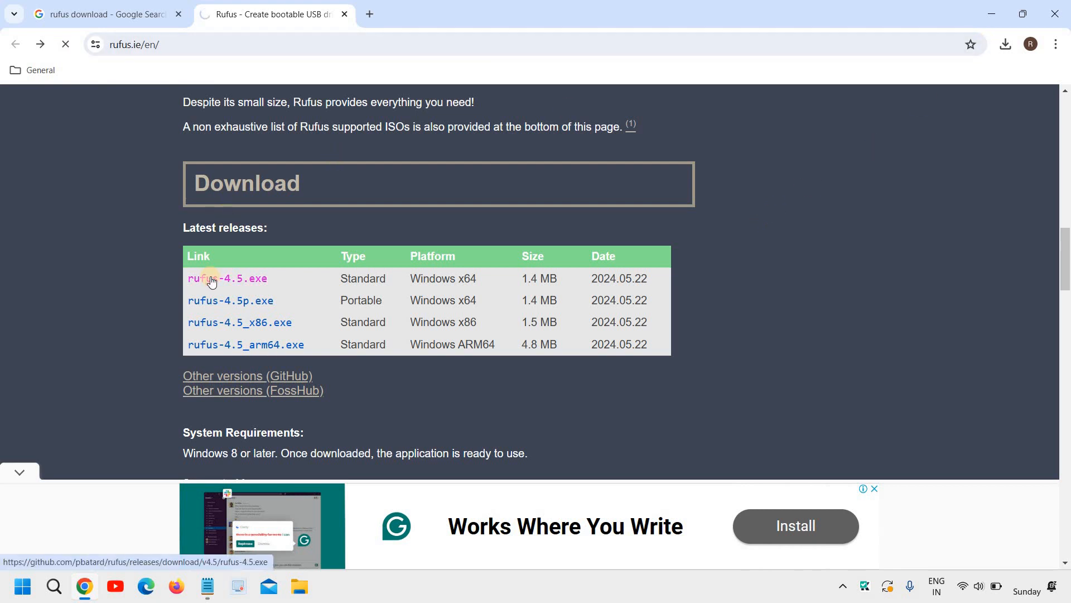
# Launch the downloaded Rufus 4.5 from Chrome's recent downloads
pyautogui.click(227, 278)
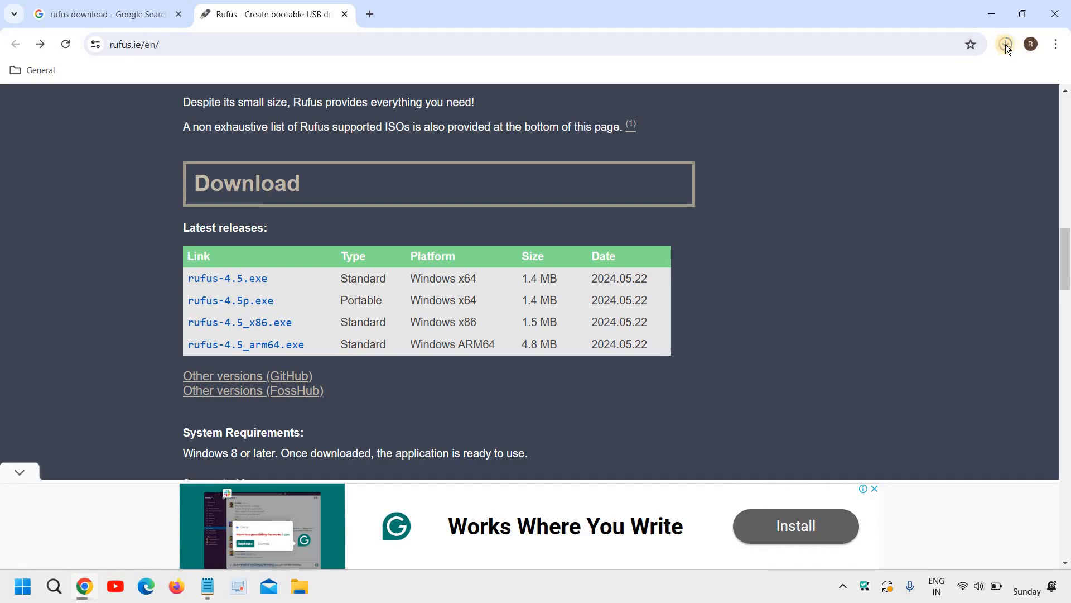
pyautogui.click(1005, 44)
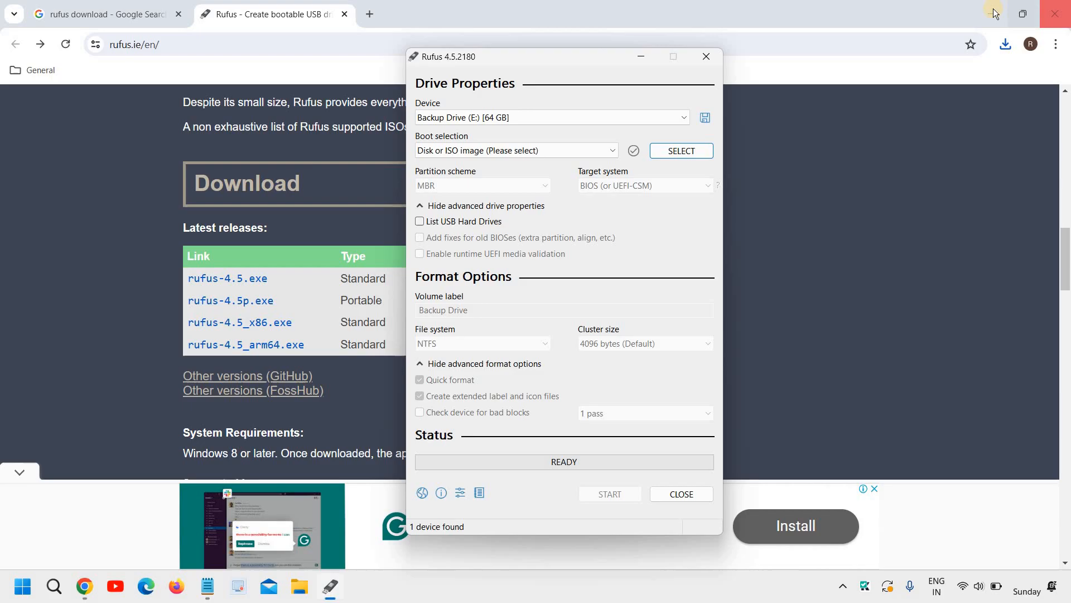
# Minimize Chrome, keep 'Disk or ISO image' as the boot selection and browse for the image file
pyautogui.click(1054, 13)
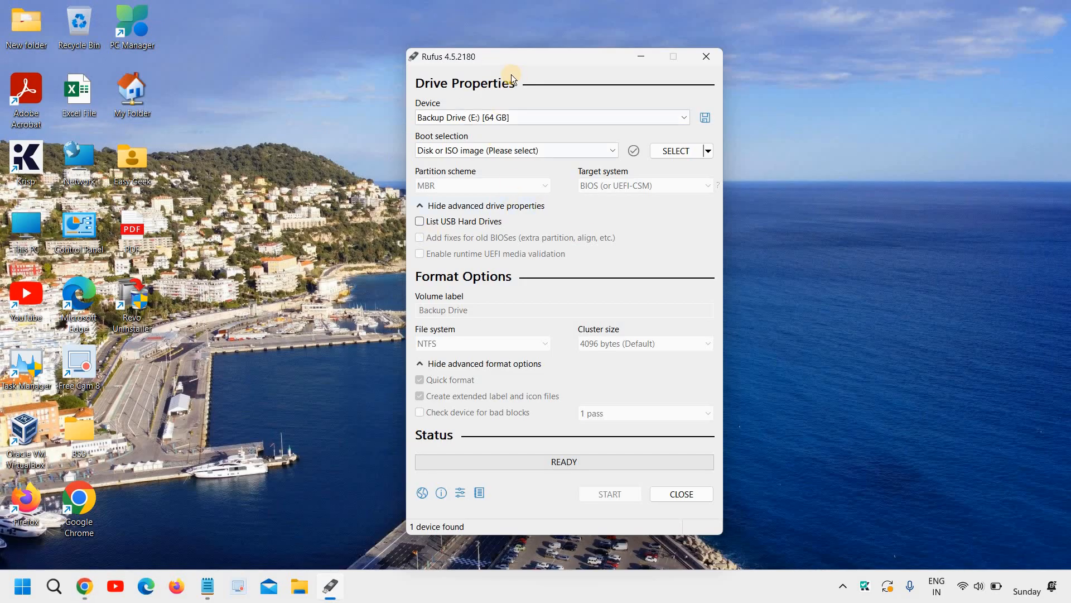
pyautogui.moveTo(597, 79)
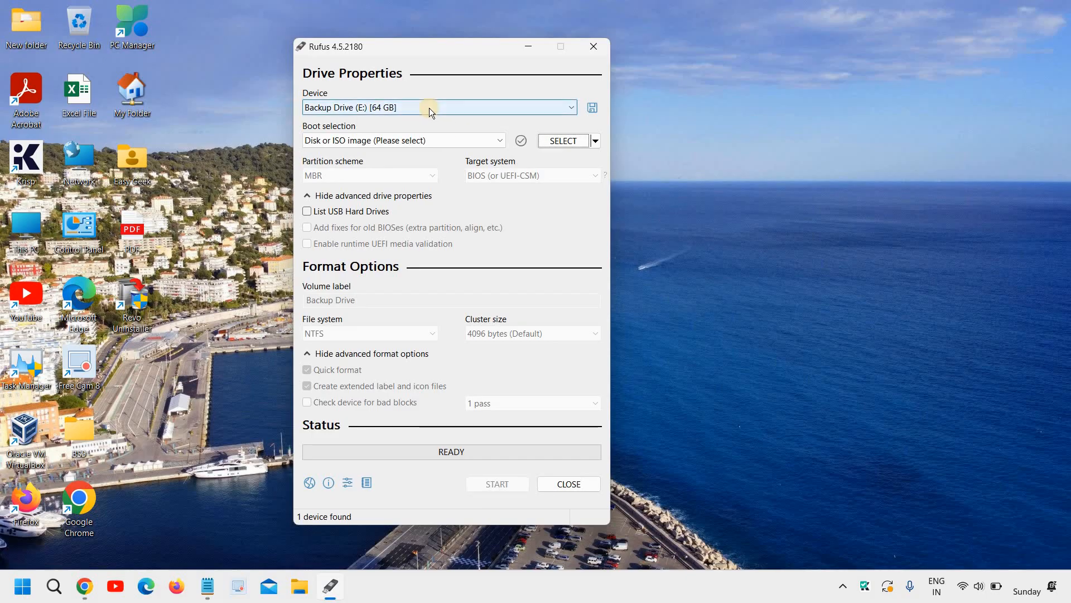
pyautogui.moveTo(465, 140)
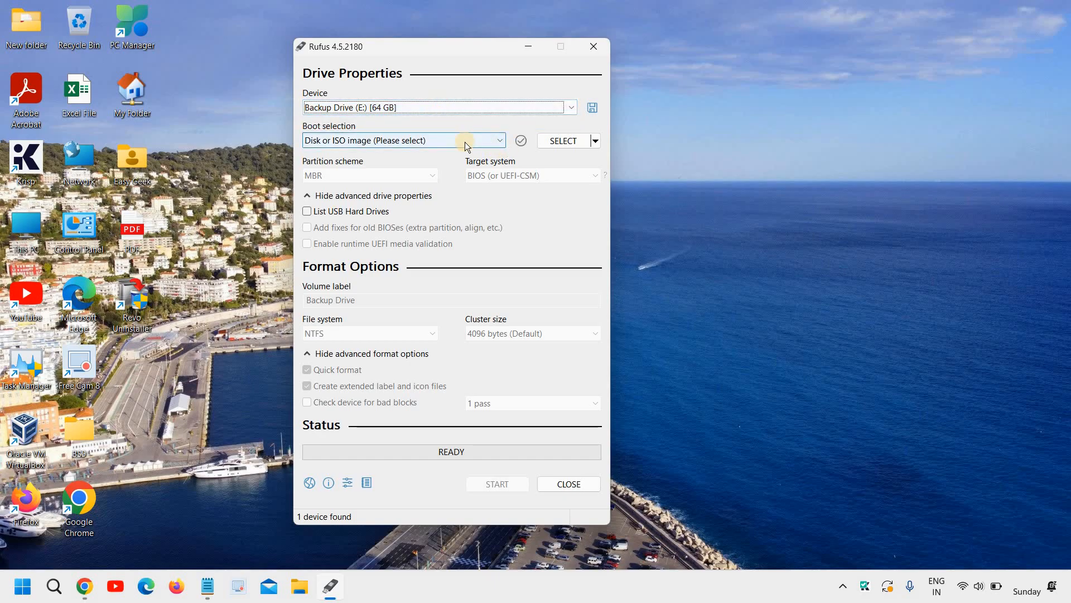
pyautogui.click(499, 140)
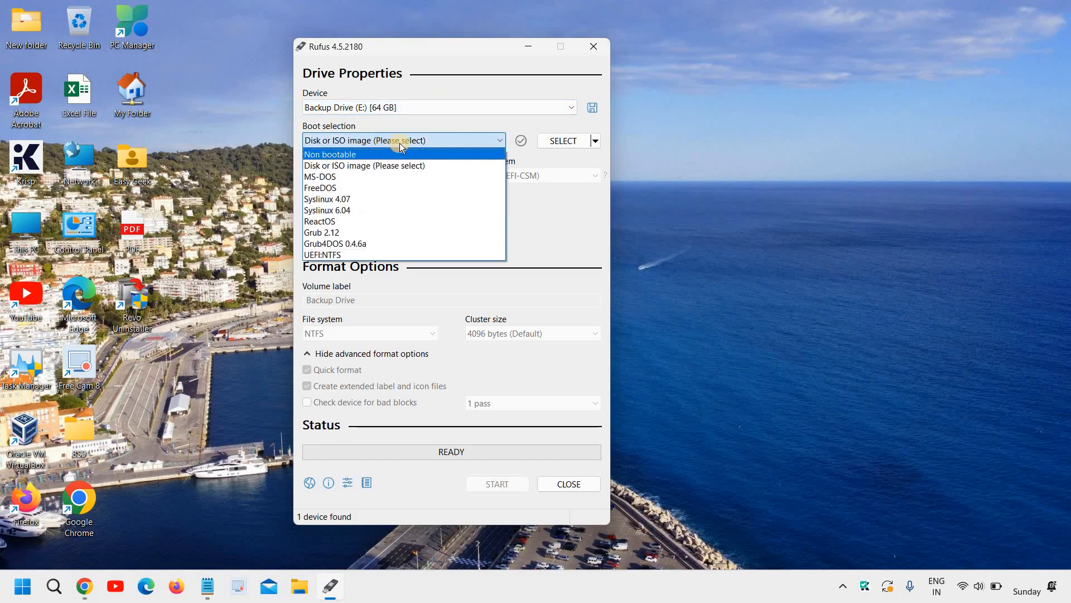
pyautogui.click(364, 165)
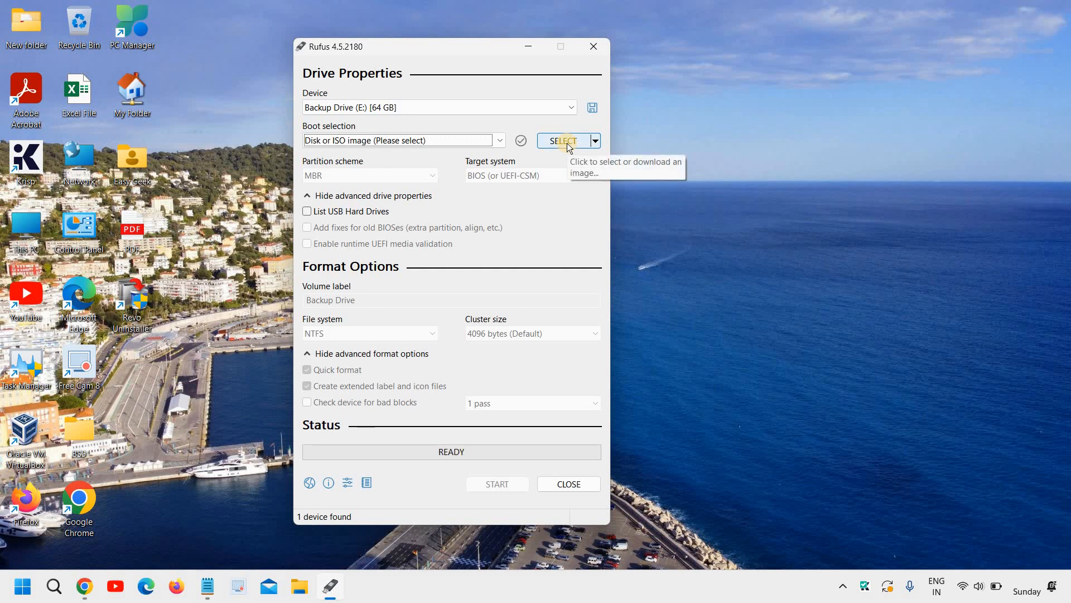
pyautogui.click(562, 141)
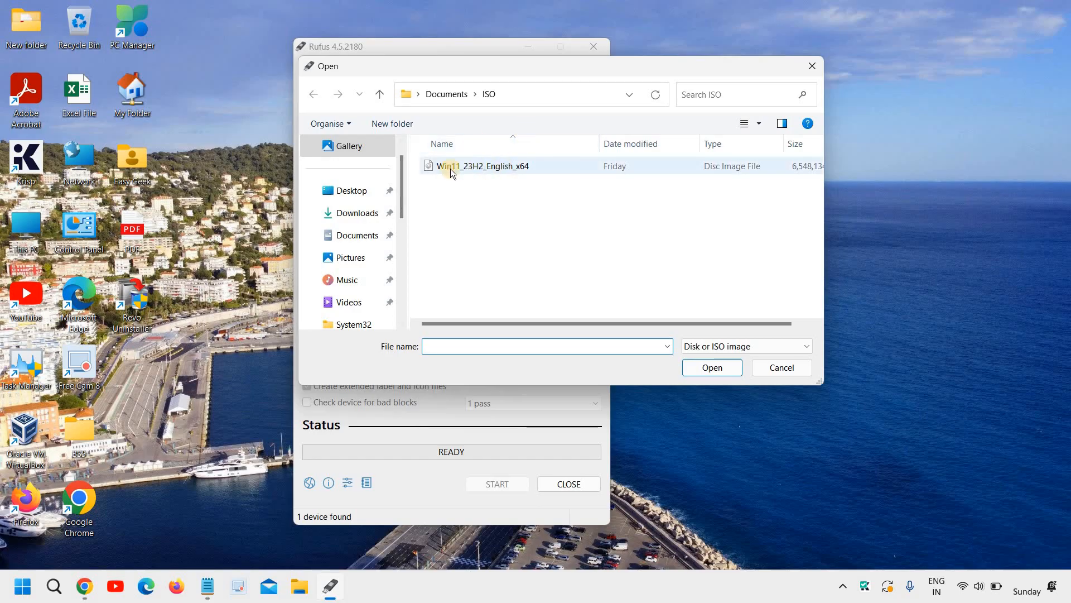
# Load Win11_23H2_English_x64.iso from Documents\ISO as the boot source
pyautogui.click(482, 165)
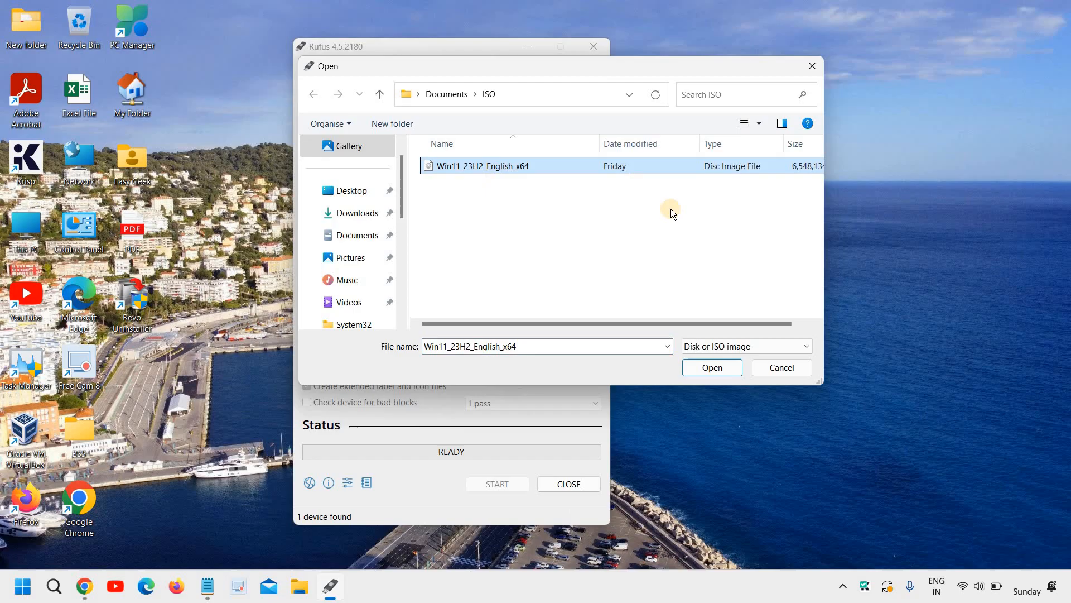
pyautogui.moveTo(535, 235)
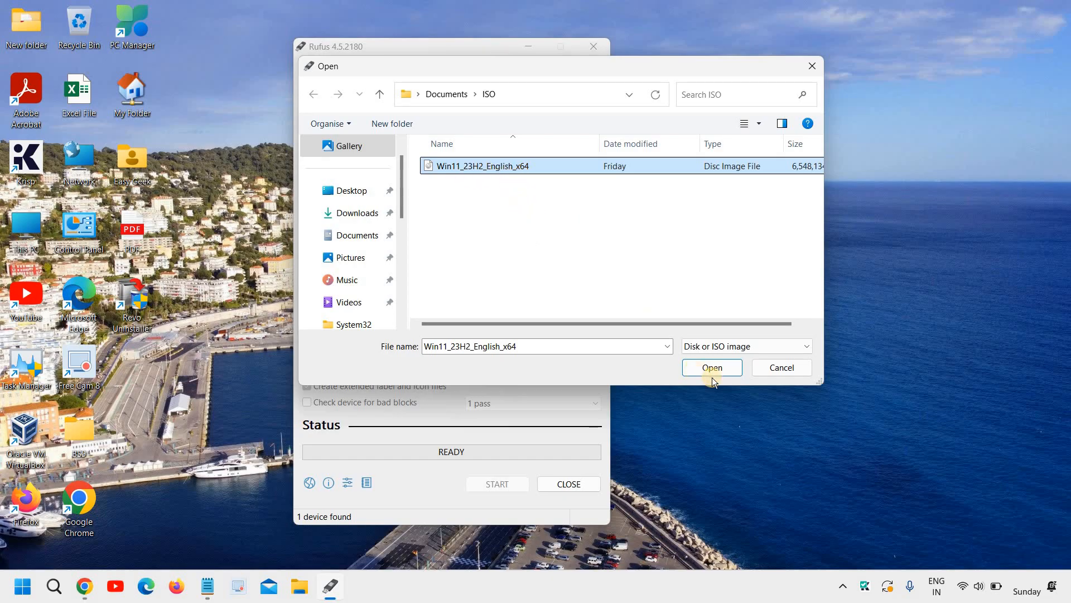
pyautogui.click(712, 367)
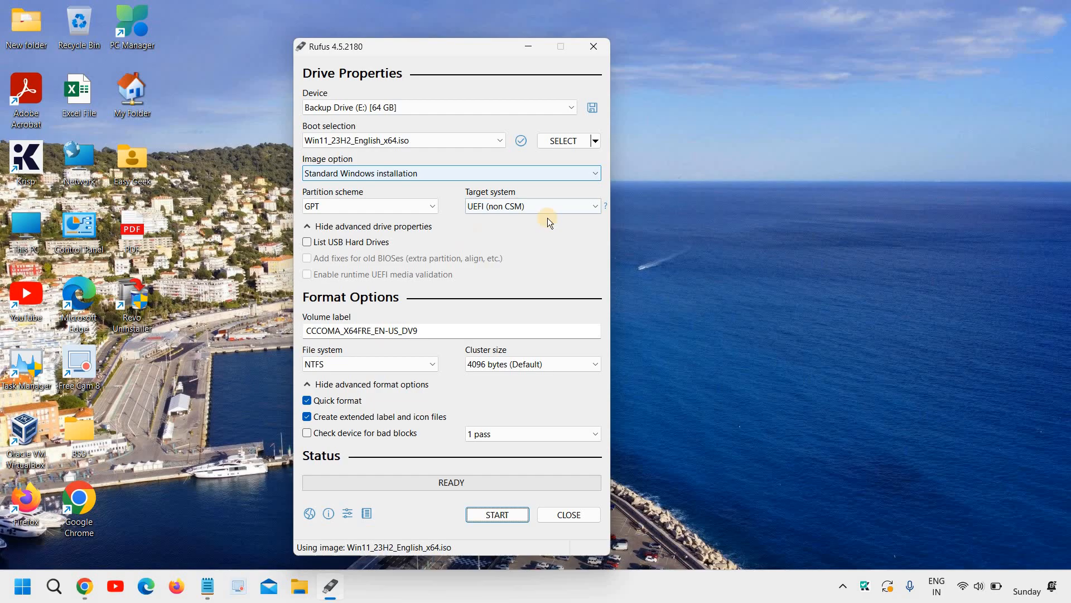
pyautogui.moveTo(449, 181)
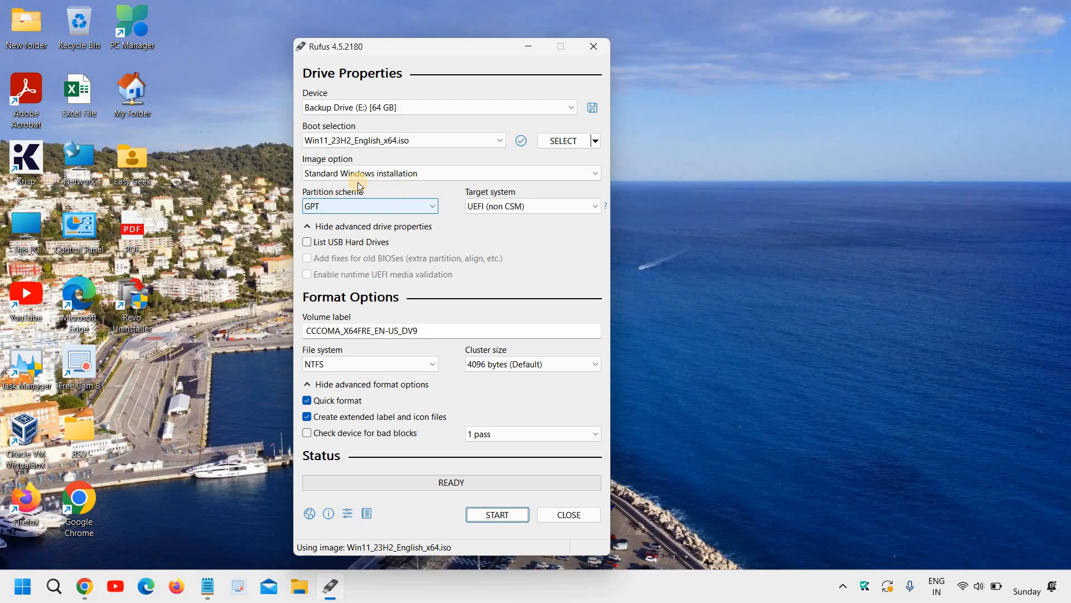
pyautogui.moveTo(383, 248)
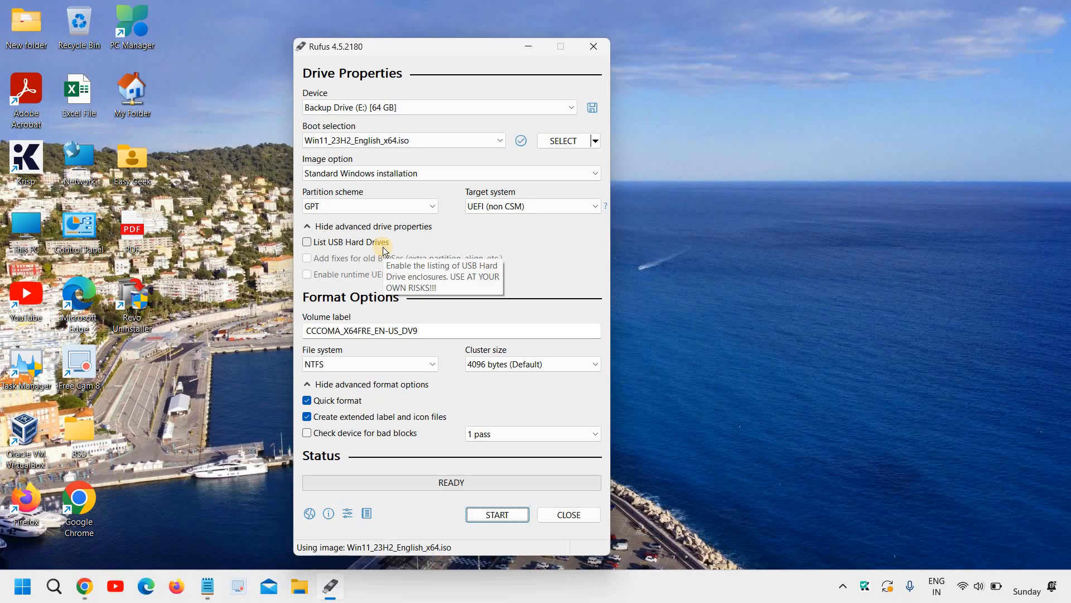
pyautogui.moveTo(405, 244)
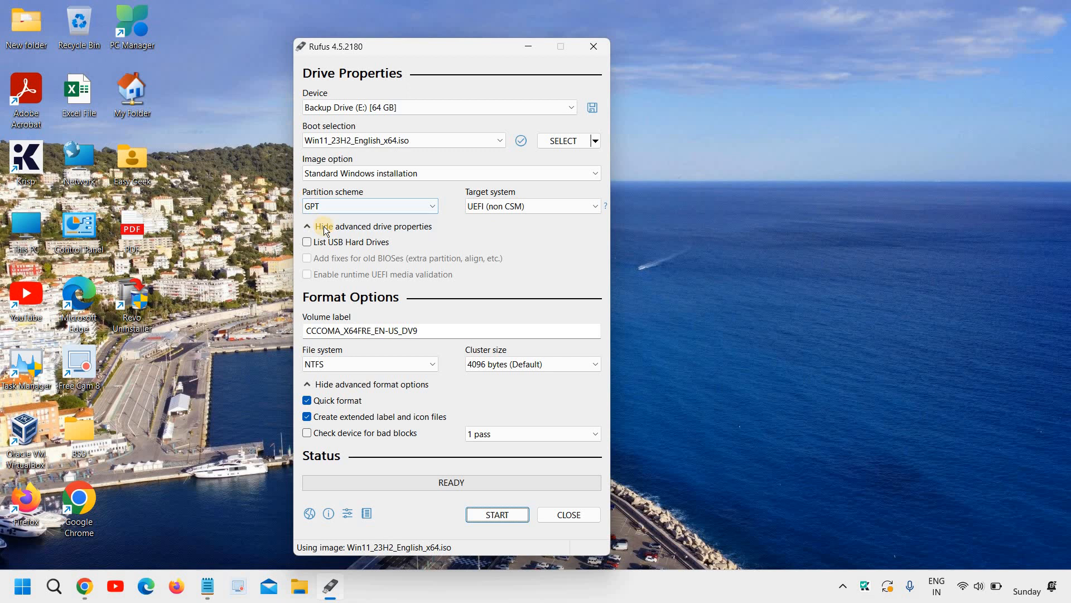
pyautogui.moveTo(353, 226)
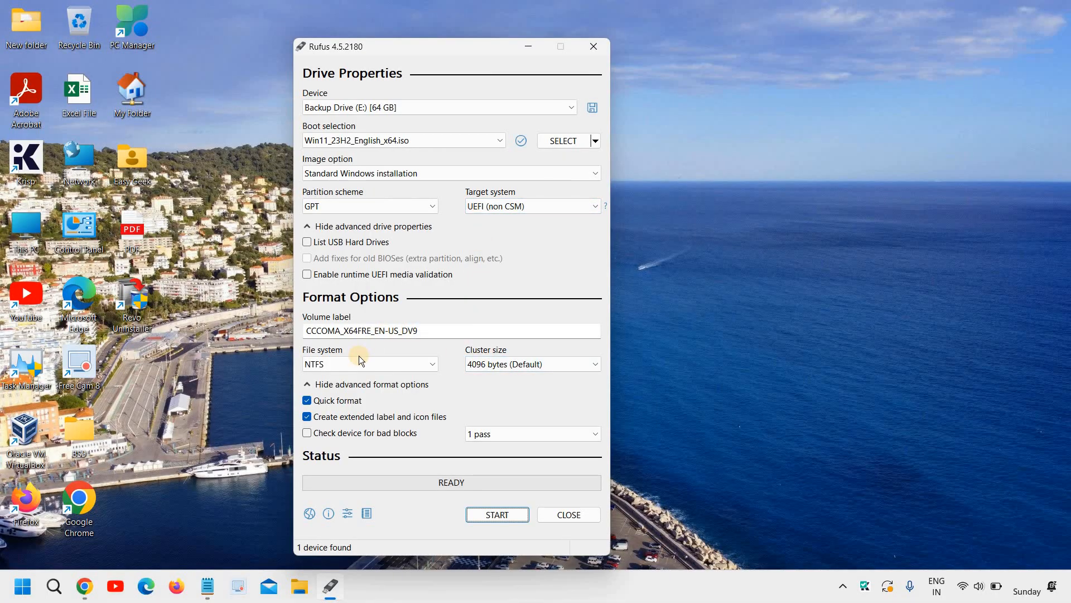
# Replace the volume label with 'Windows 10'
pyautogui.tripleClick(361, 330)
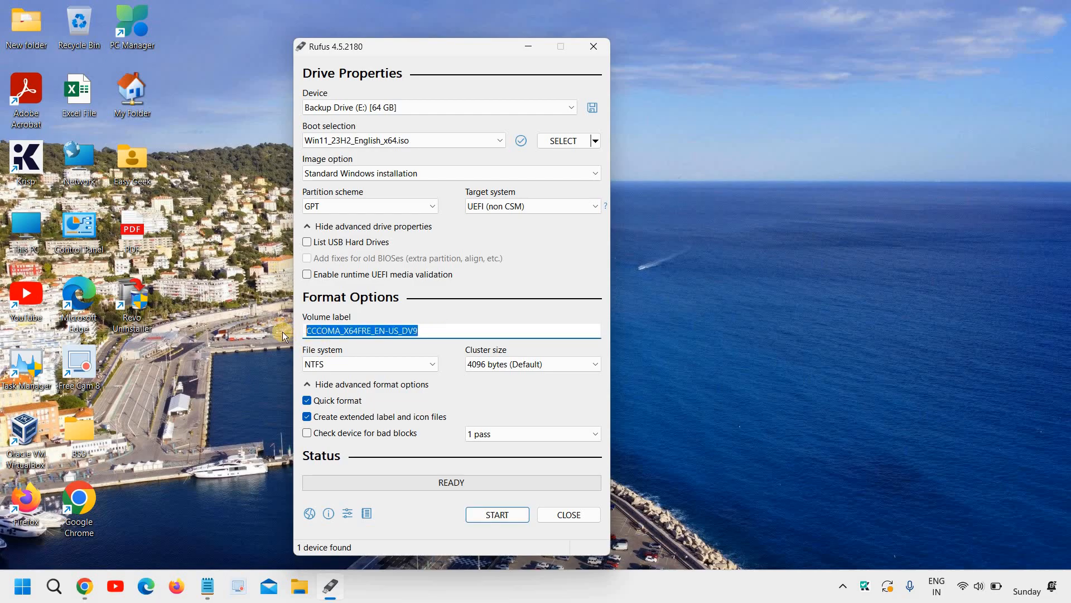
pyautogui.write('Wi')
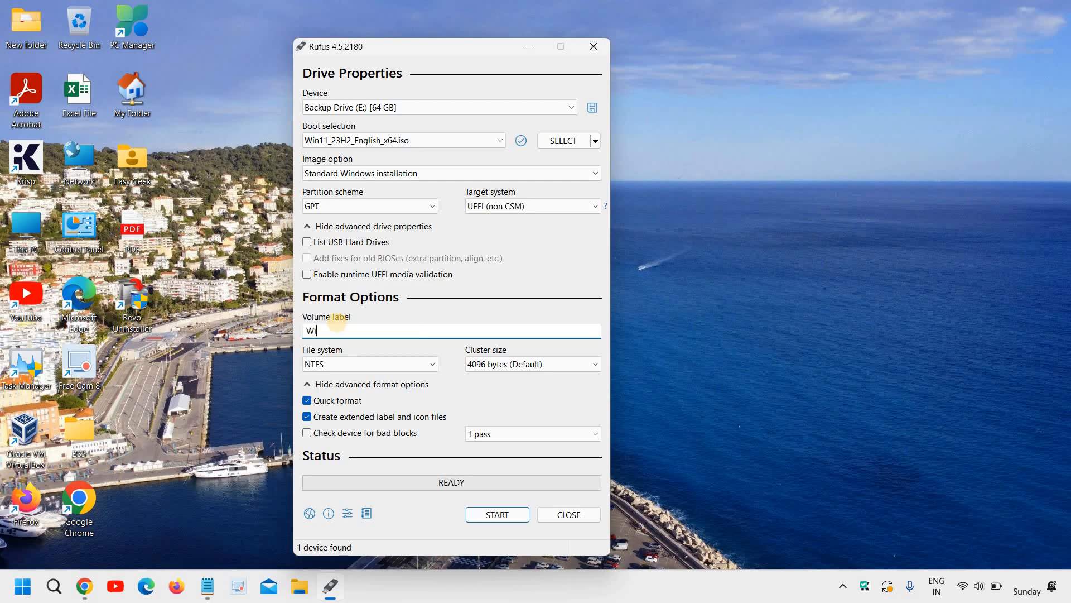
pyautogui.write('ndows 10')
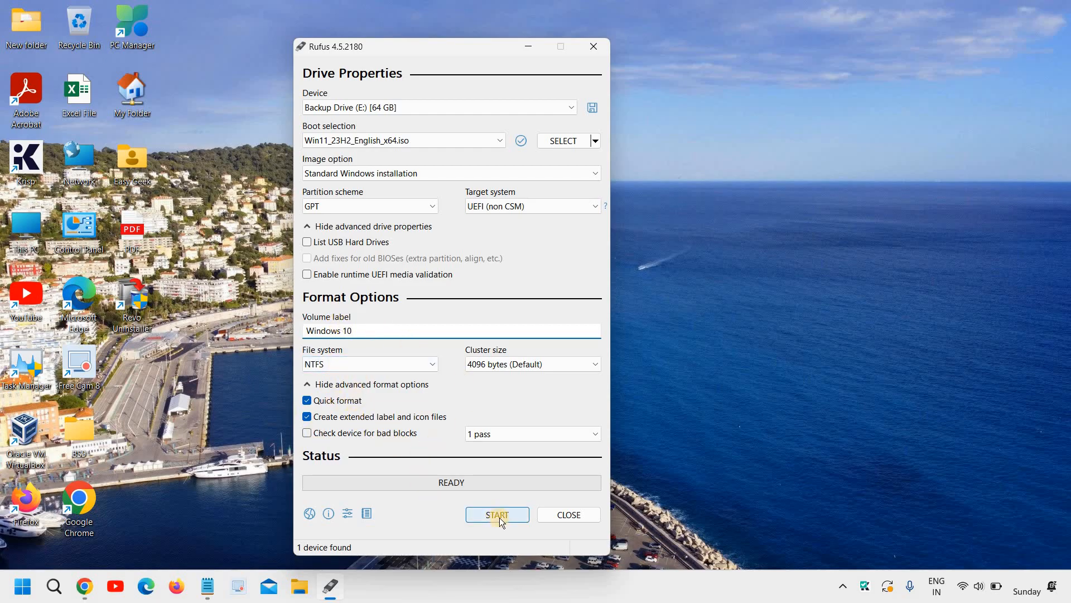
# Start the write, keeping the 4GB+ RAM, Secure Boot and TPM 2.0 requirement, and accept the customizations
pyautogui.click(496, 514)
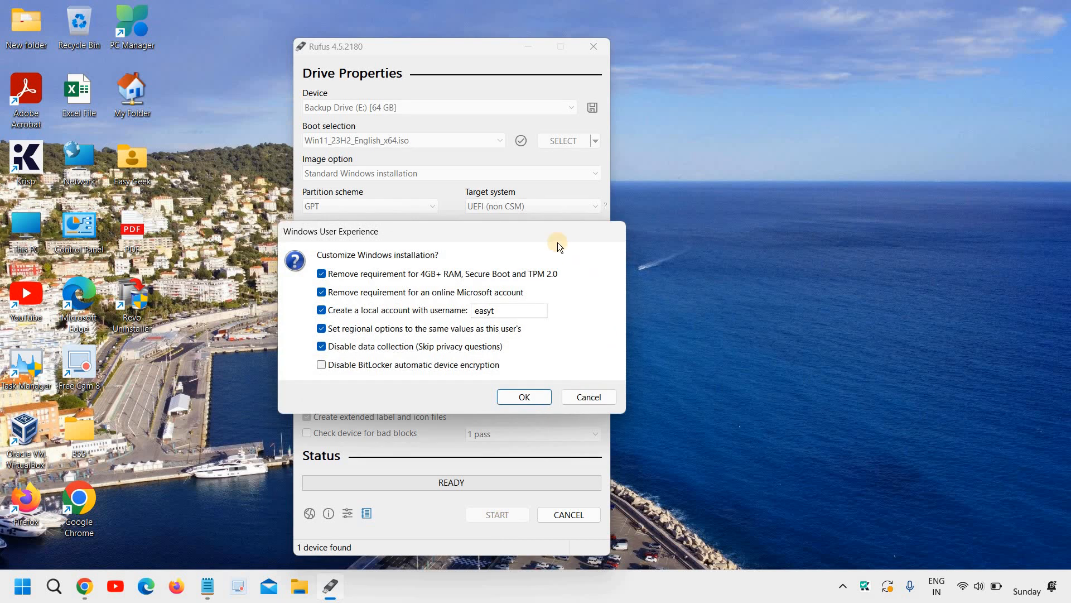
pyautogui.moveTo(393, 292)
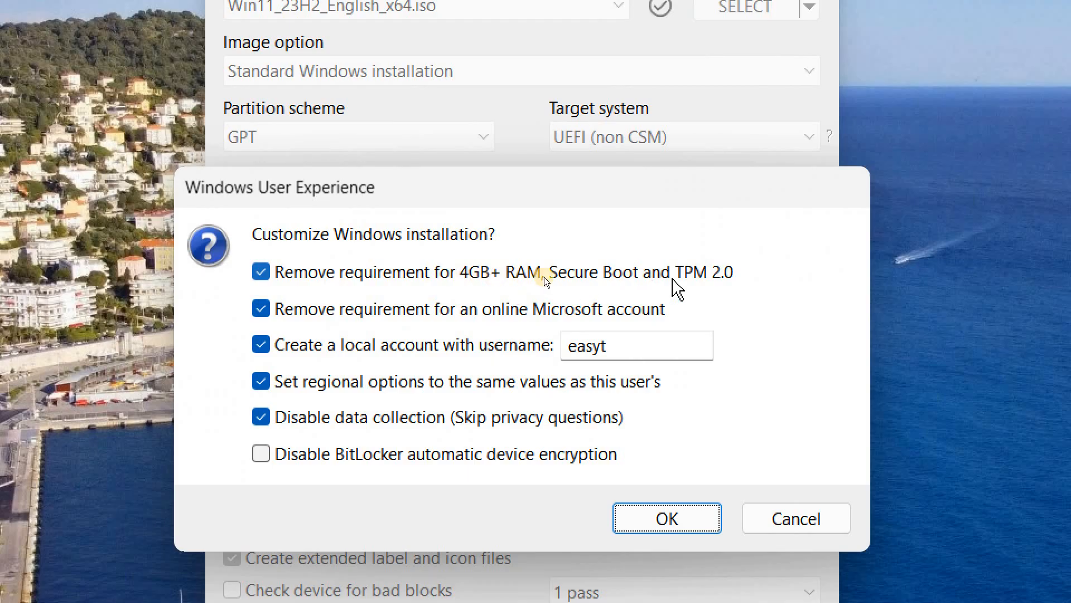
pyautogui.moveTo(267, 280)
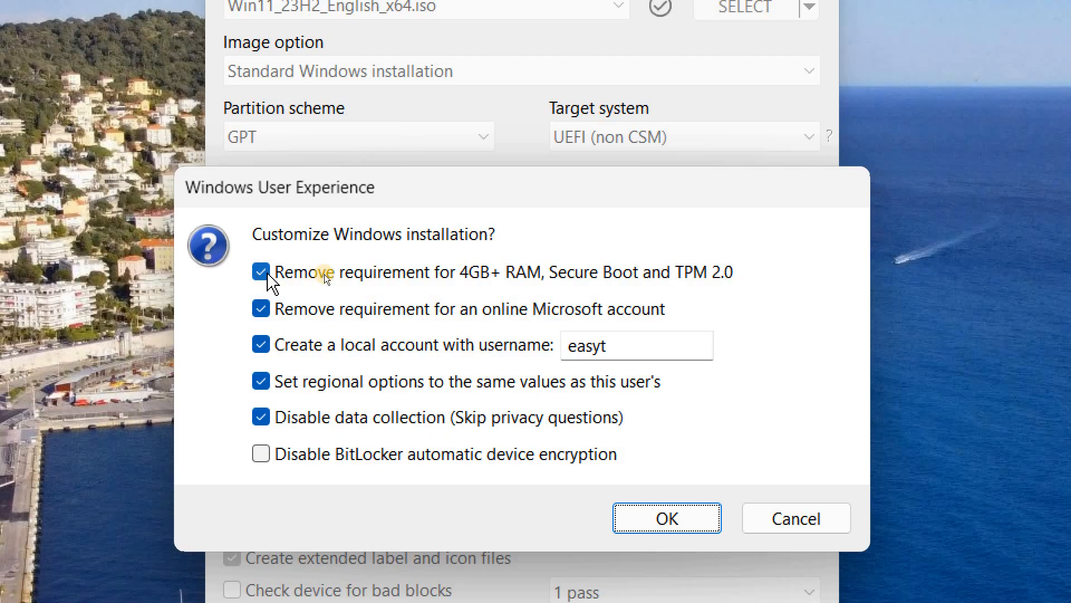
pyautogui.click(261, 271)
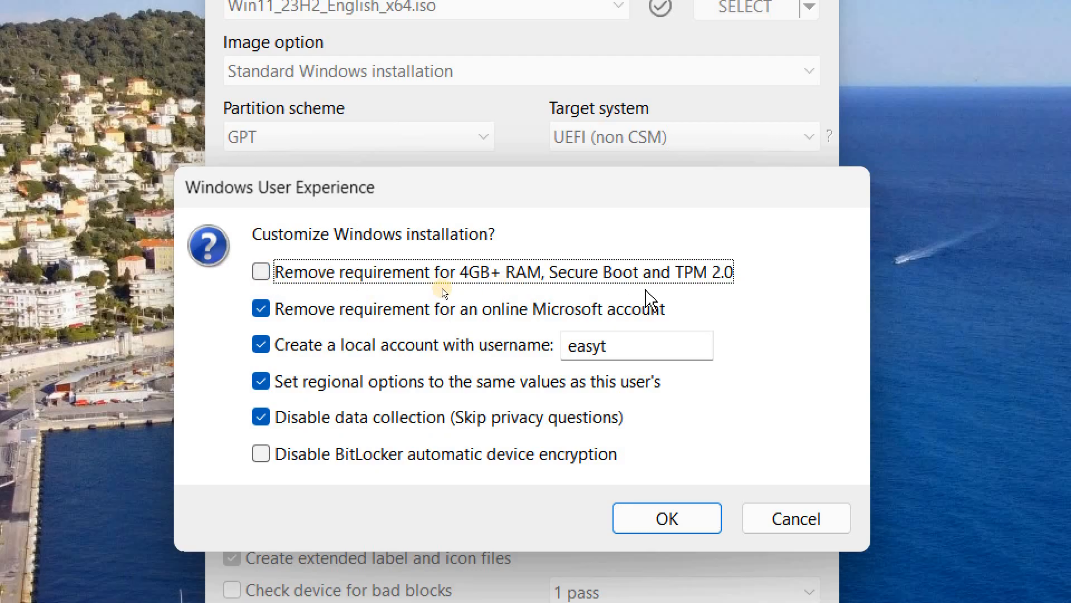
pyautogui.moveTo(722, 290)
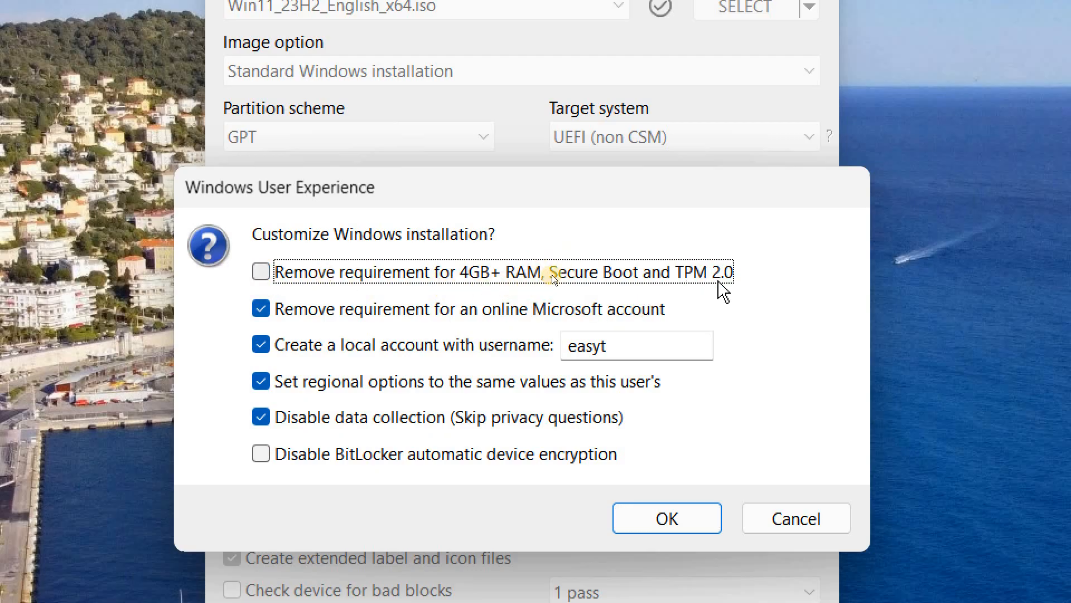
pyautogui.moveTo(472, 290)
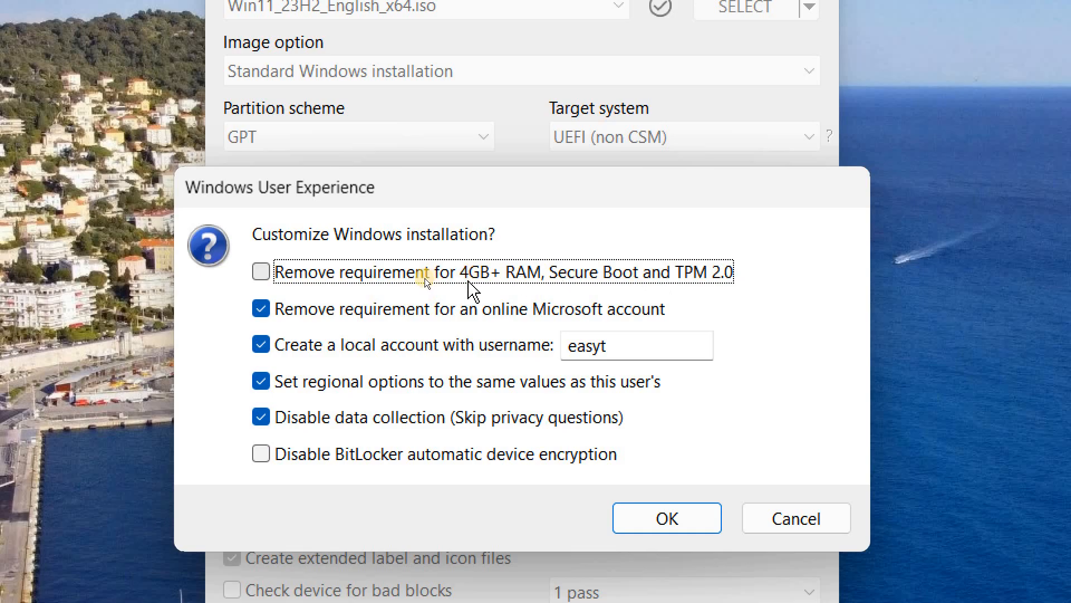
pyautogui.moveTo(639, 279)
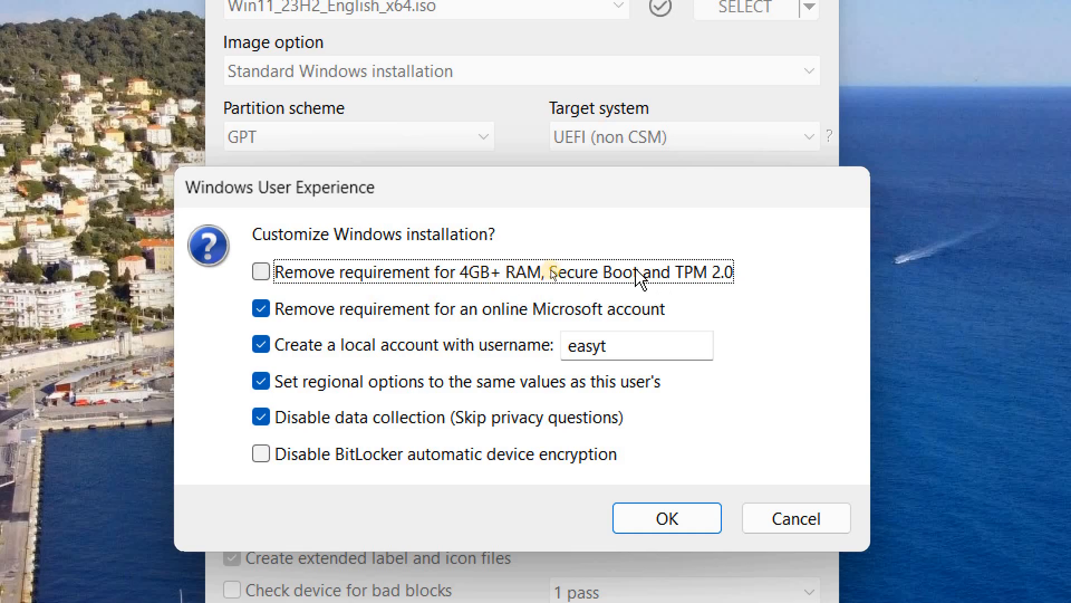
pyautogui.moveTo(694, 498)
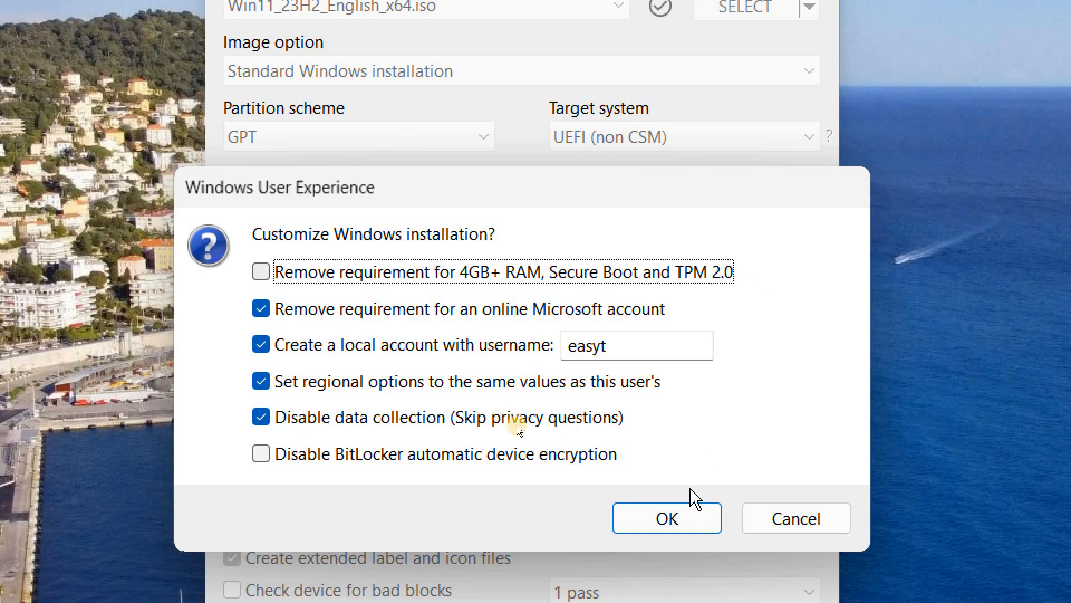
pyautogui.click(667, 518)
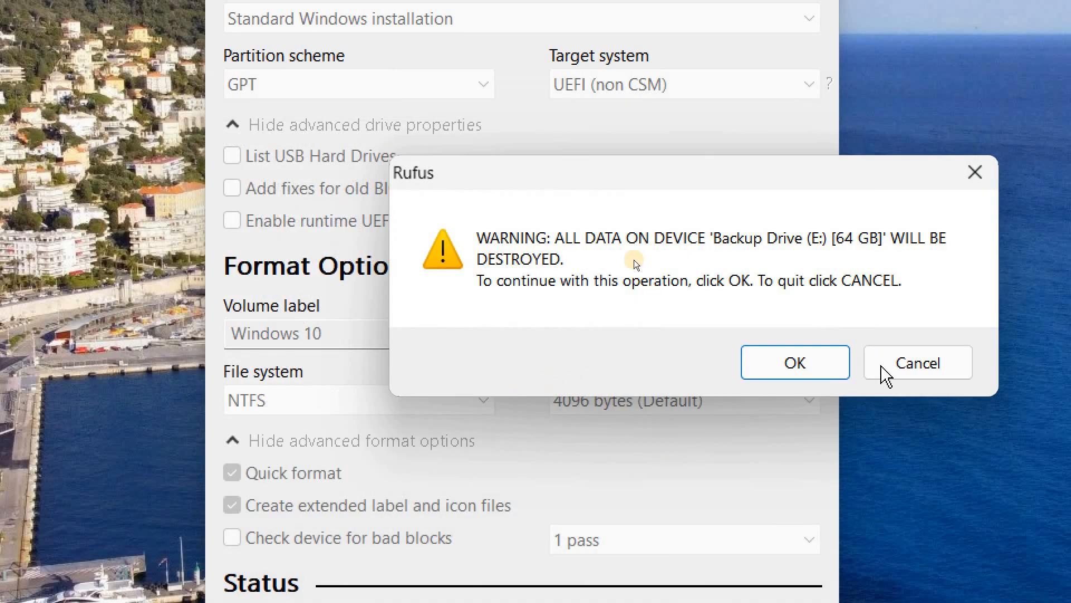
pyautogui.moveTo(794, 362)
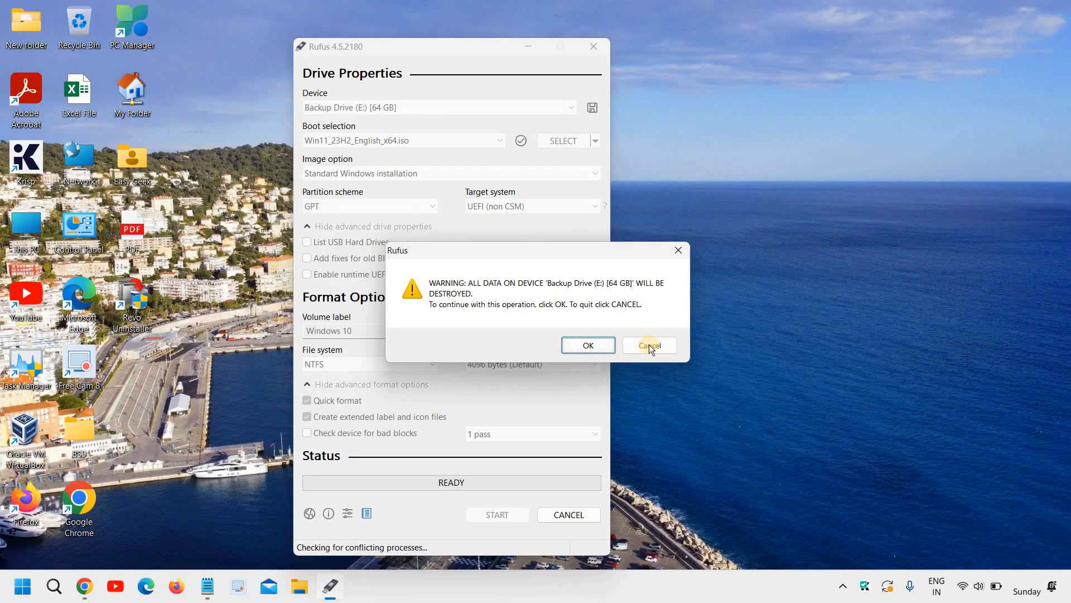
# Cancel the data-destruction warning for Backup Drive (E:) and close Rufus
pyautogui.click(648, 344)
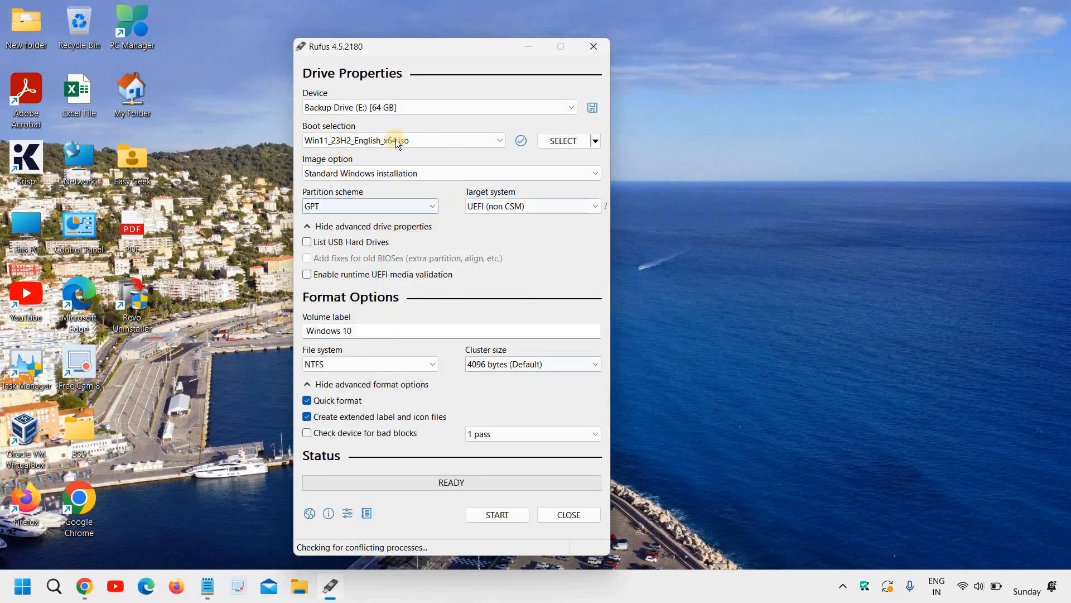
pyautogui.moveTo(498, 514)
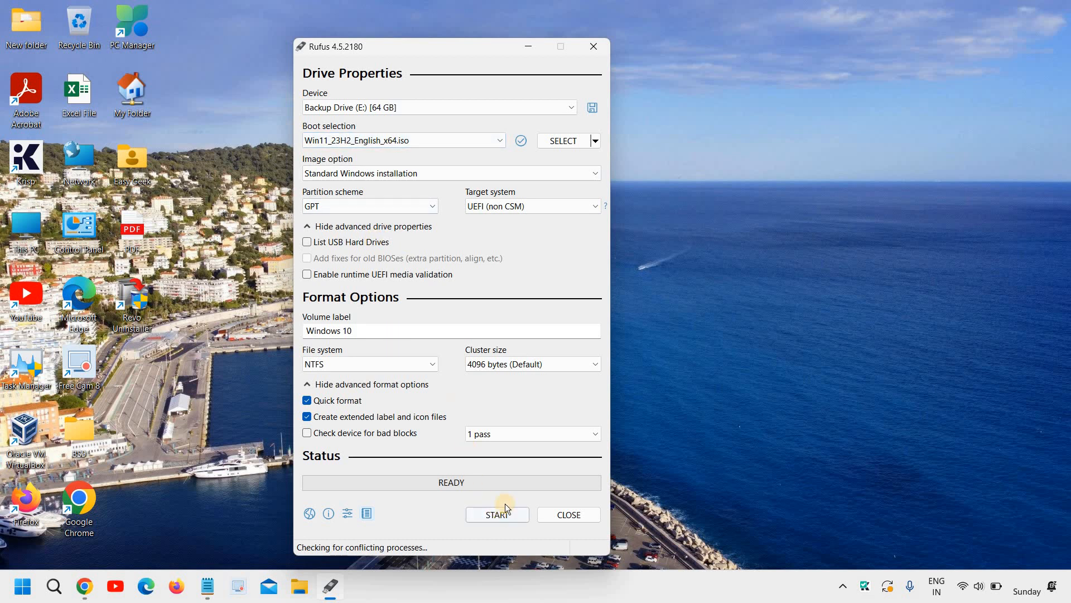
pyautogui.moveTo(444, 378)
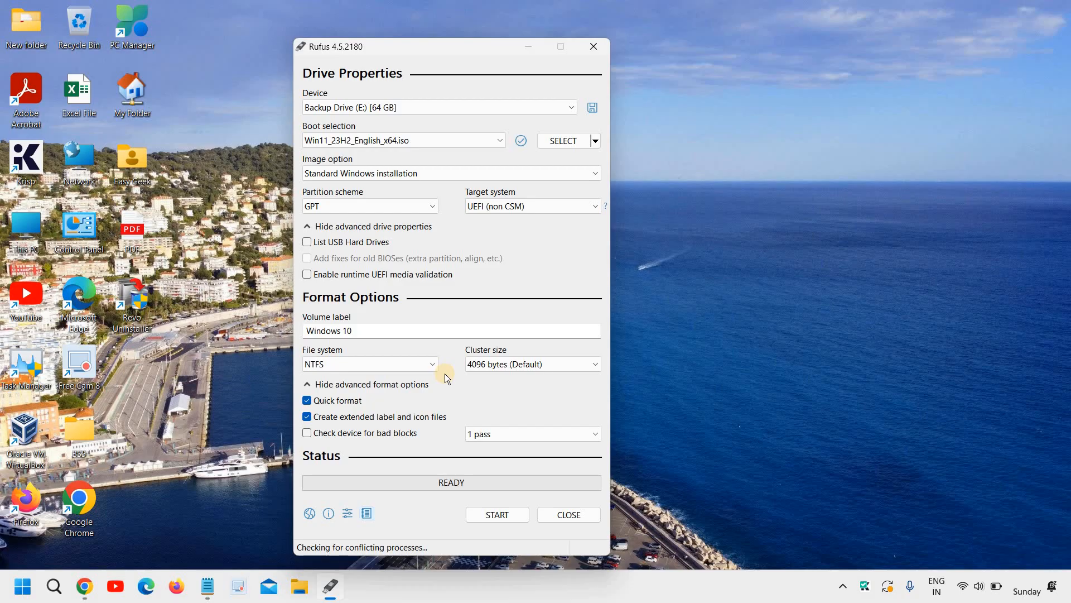
pyautogui.moveTo(608, 55)
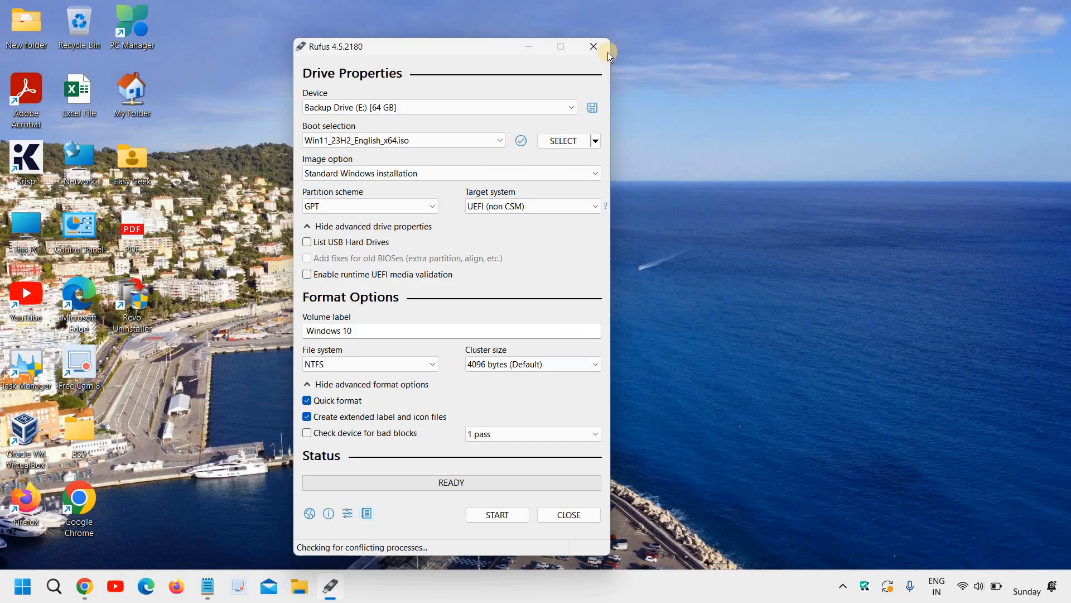
pyautogui.click(591, 46)
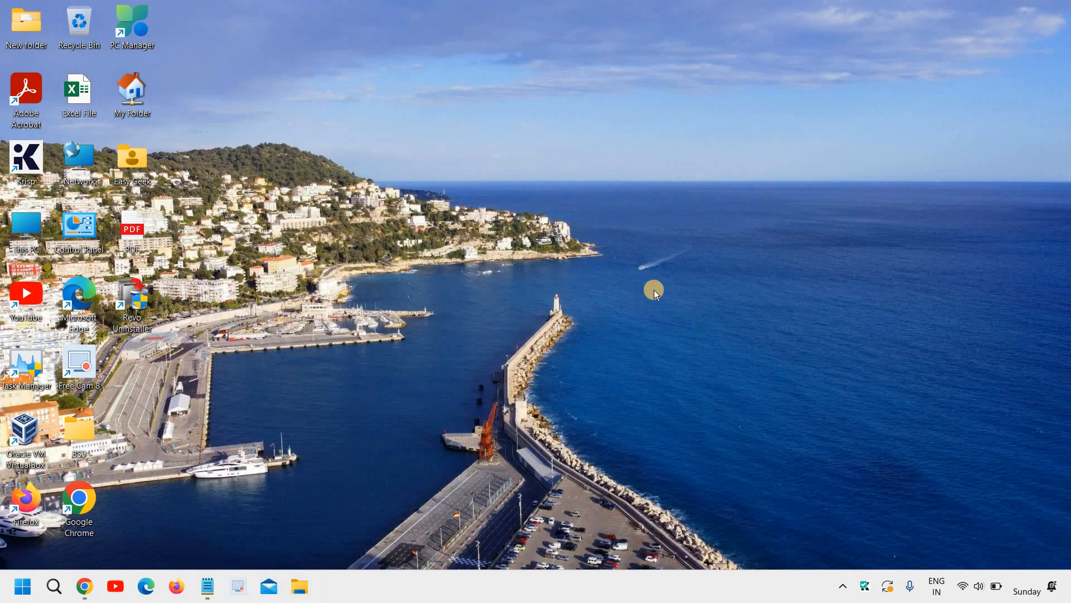